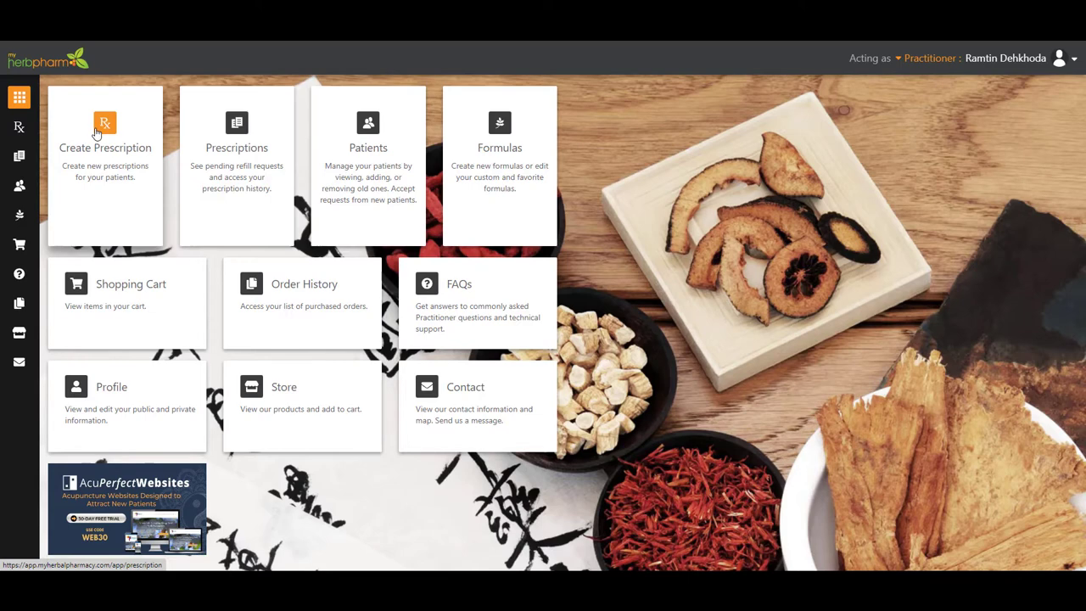
mouse_move(144, 162)
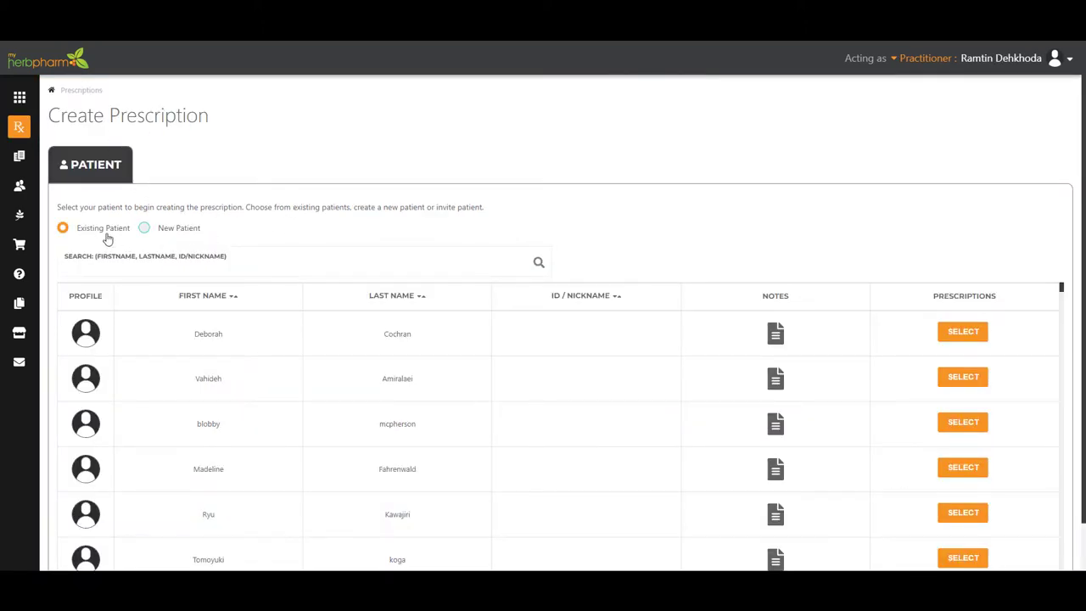
mouse_move(821, 275)
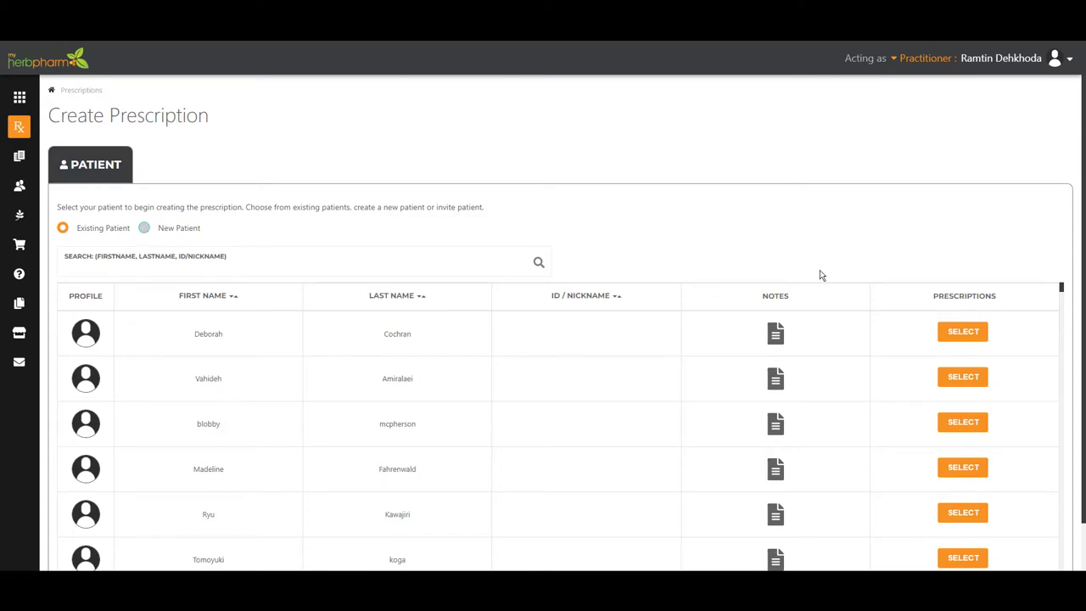
mouse_move(757, 277)
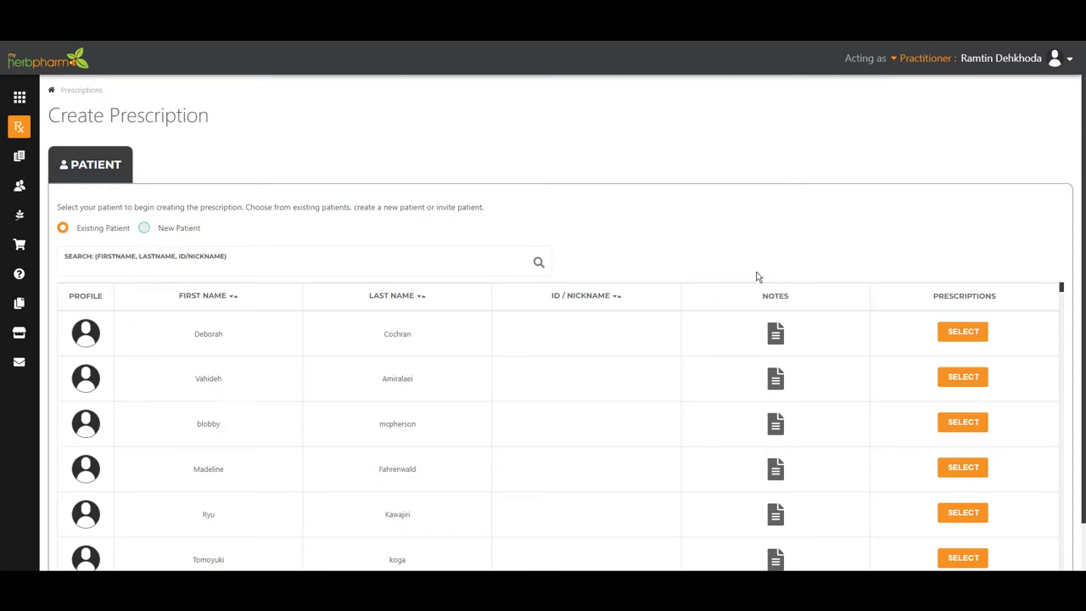
Step: Select the first patient row in the existing-patient list for the new prescription
left_click(964, 331)
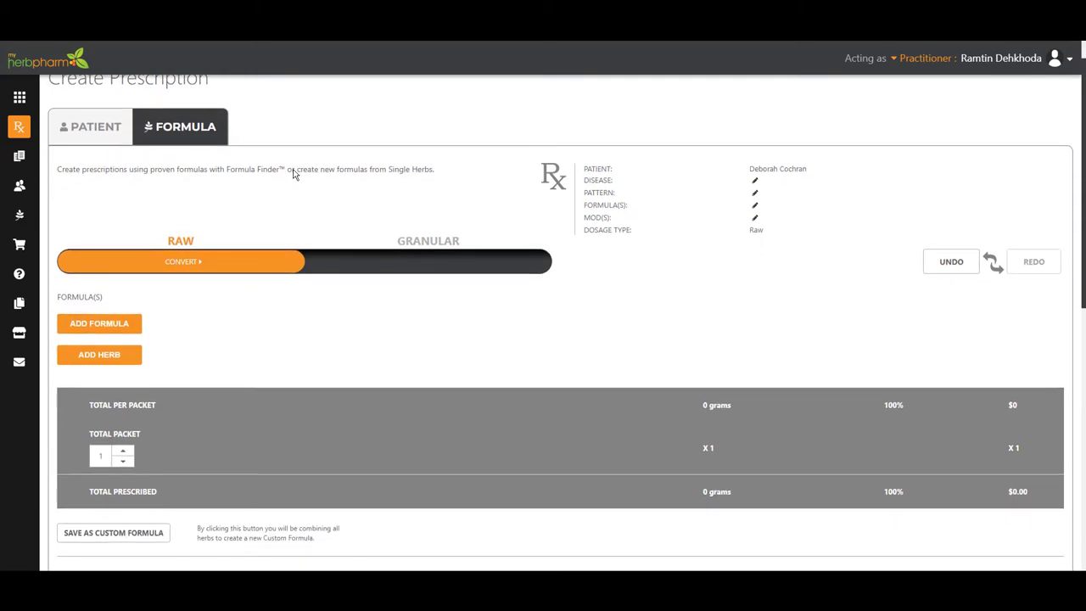
mouse_move(292, 178)
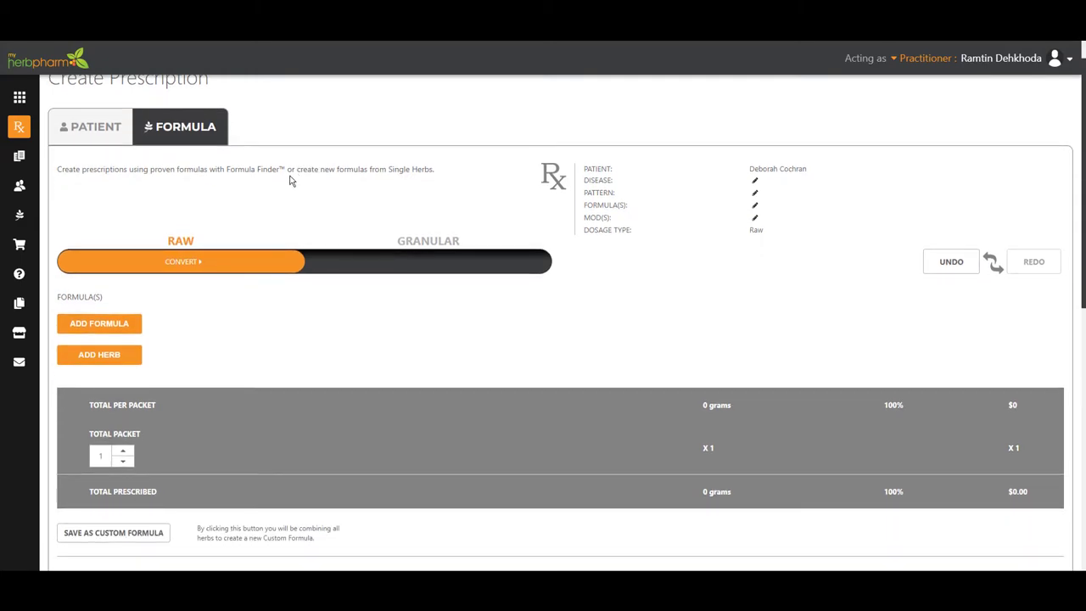
mouse_move(319, 183)
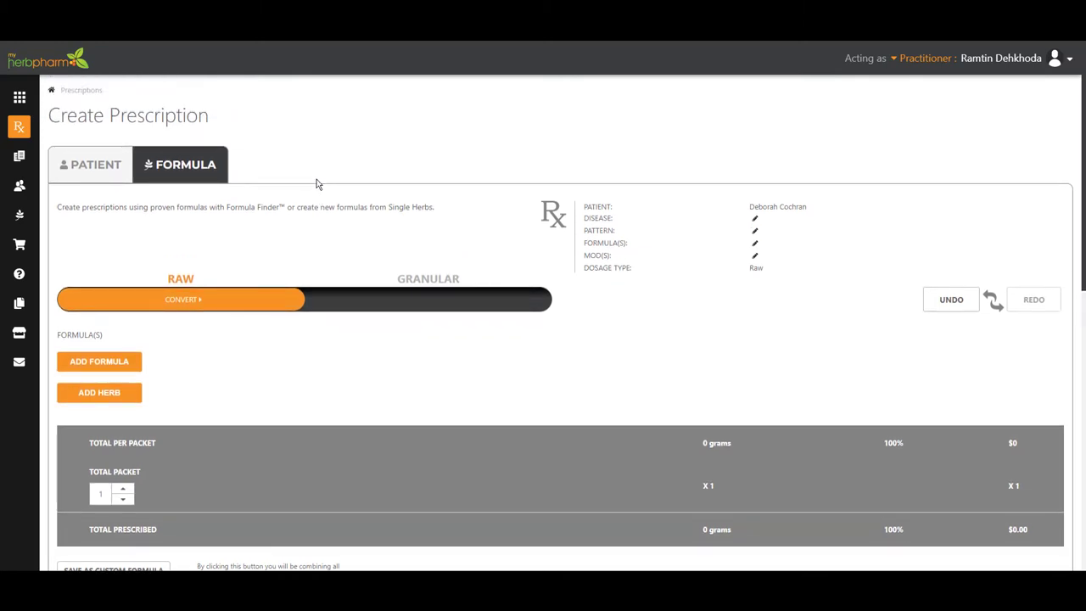
mouse_move(329, 292)
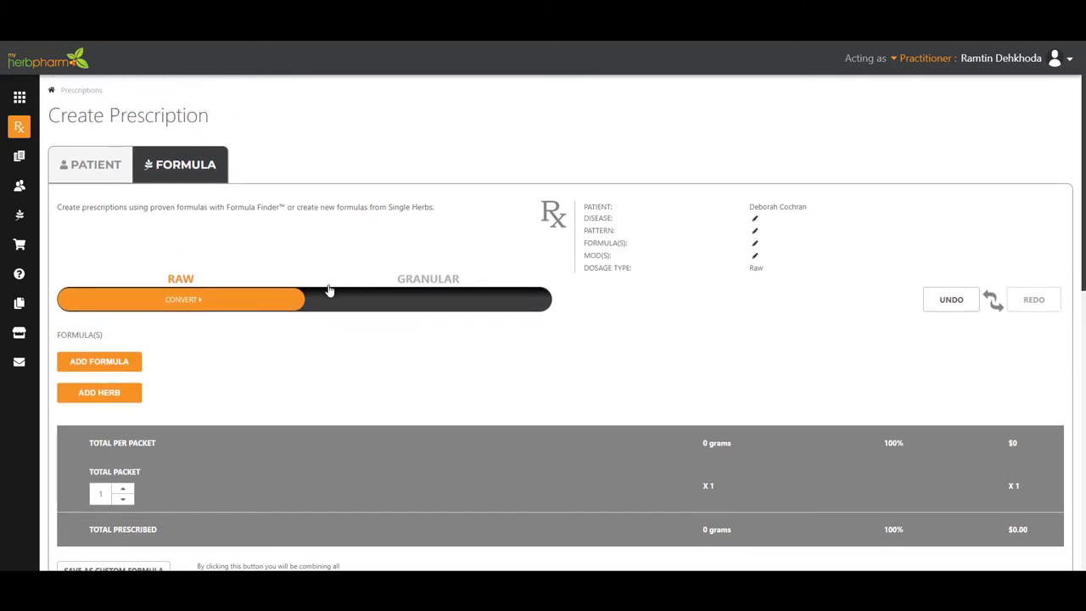
mouse_move(167, 363)
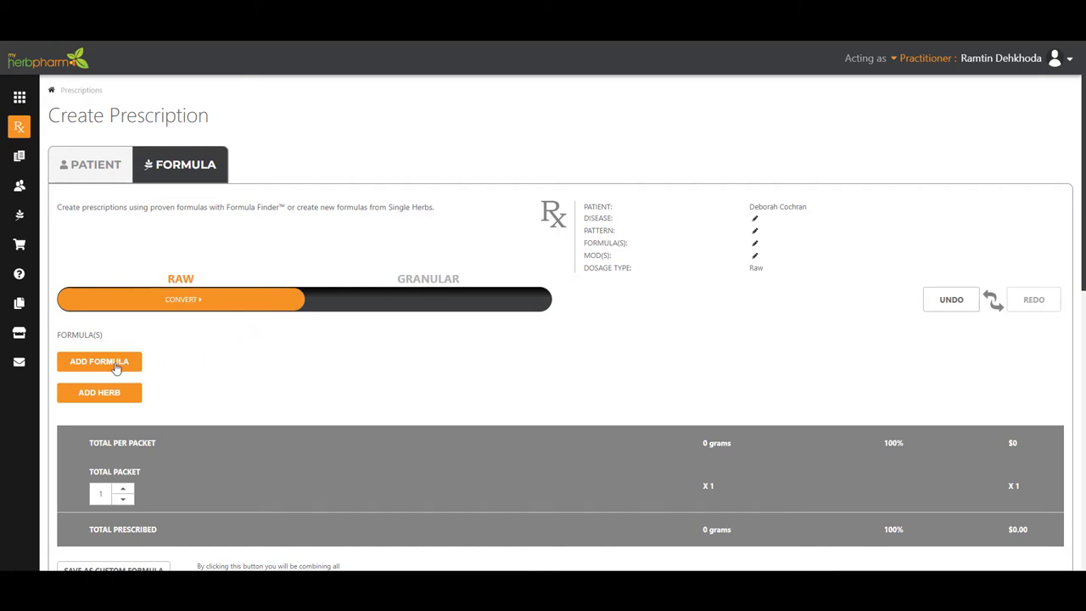
Step: In the Formula Finder's By Disease tab, set the disease to Insomnia (Bu Mei)
left_click(98, 362)
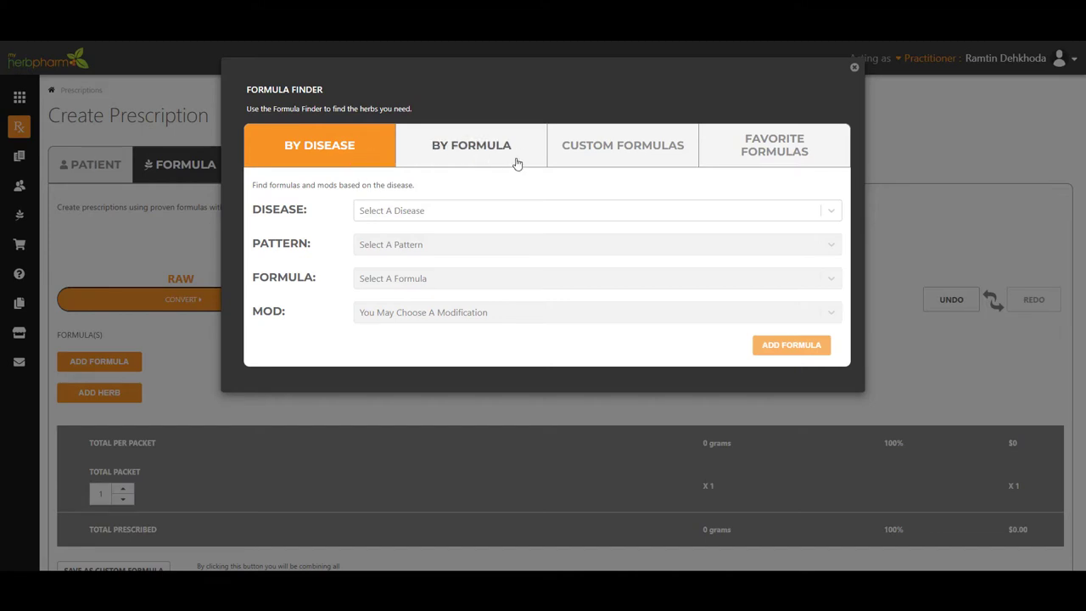
left_click(594, 210)
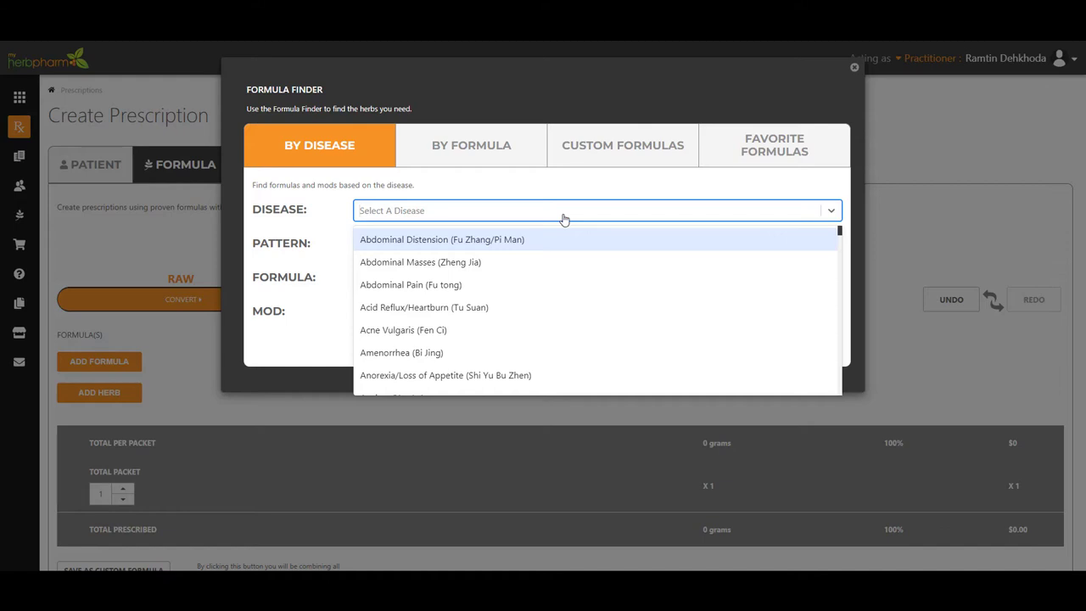
type("isnomnia")
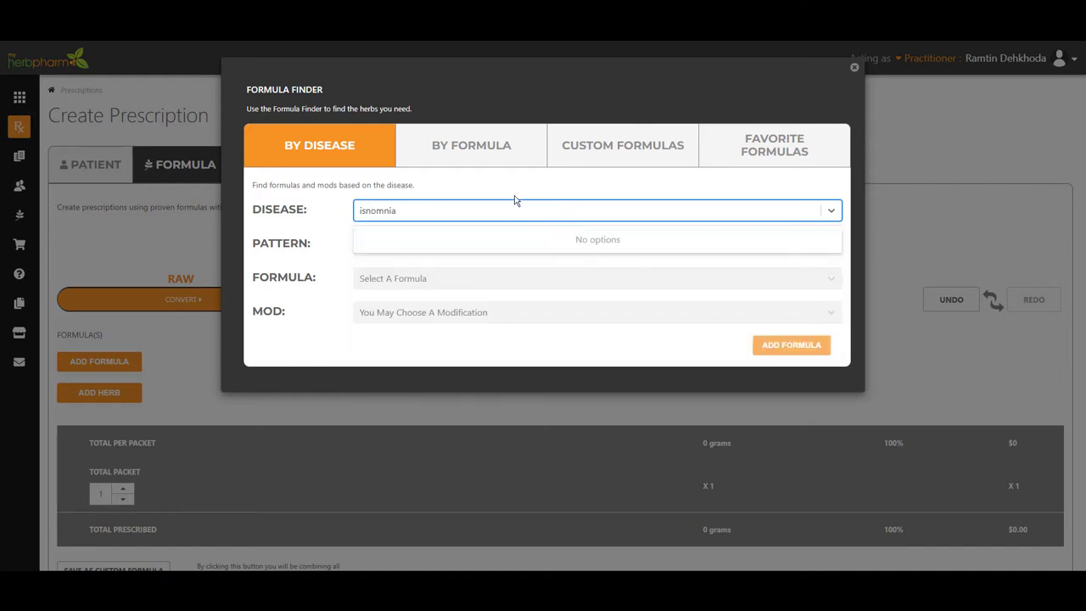
key("Backspace")
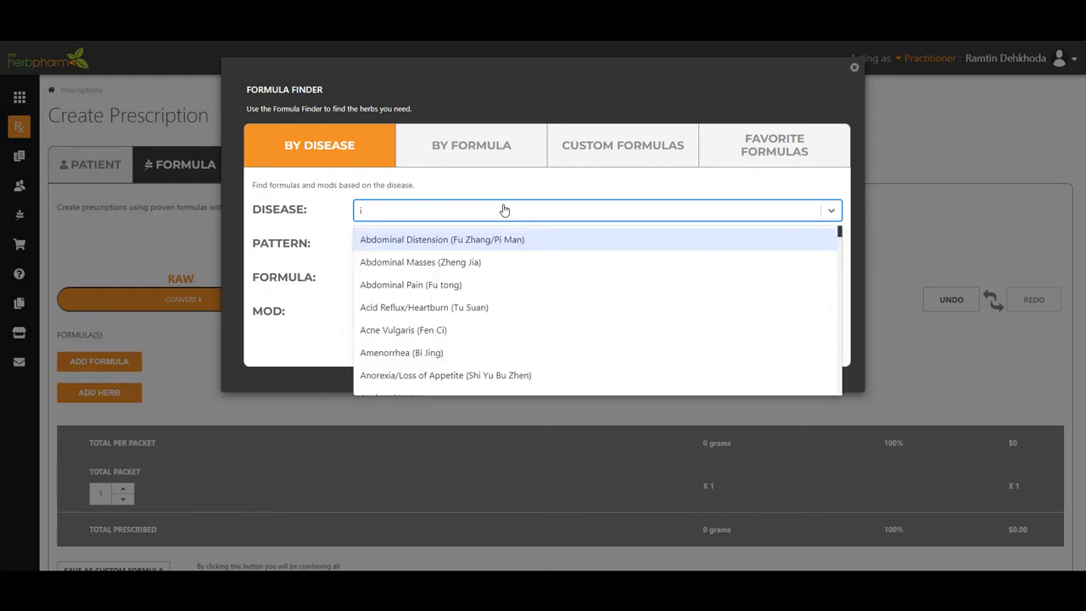
type("ns")
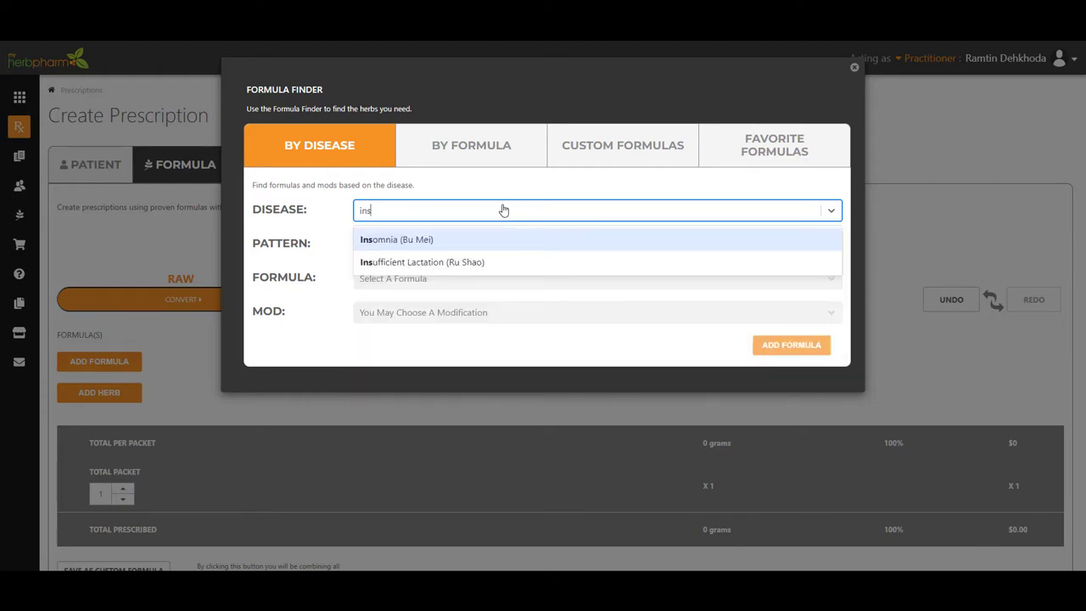
left_click(397, 239)
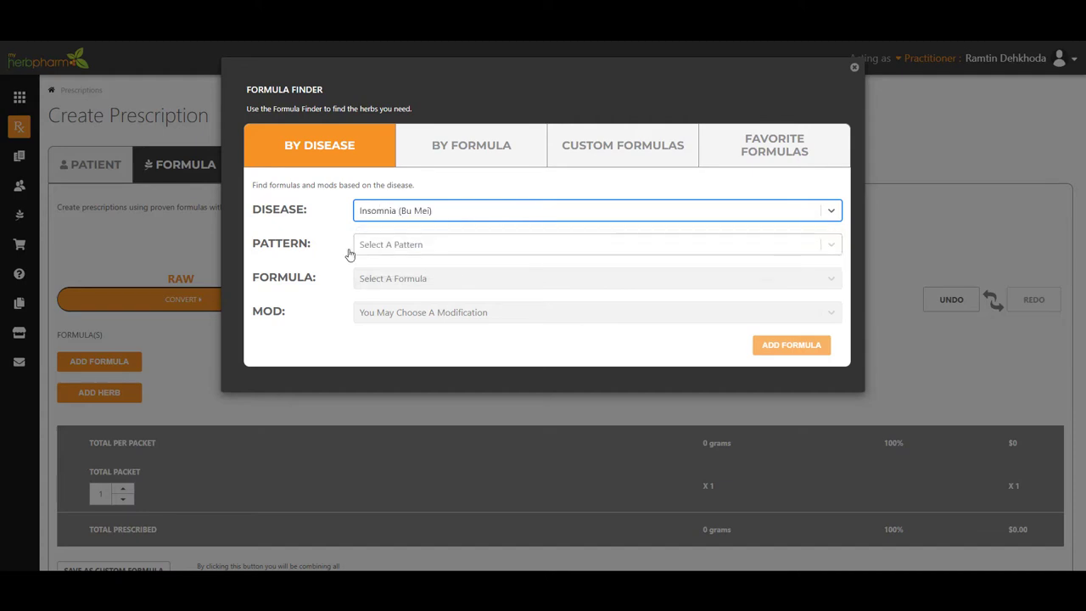
mouse_move(441, 250)
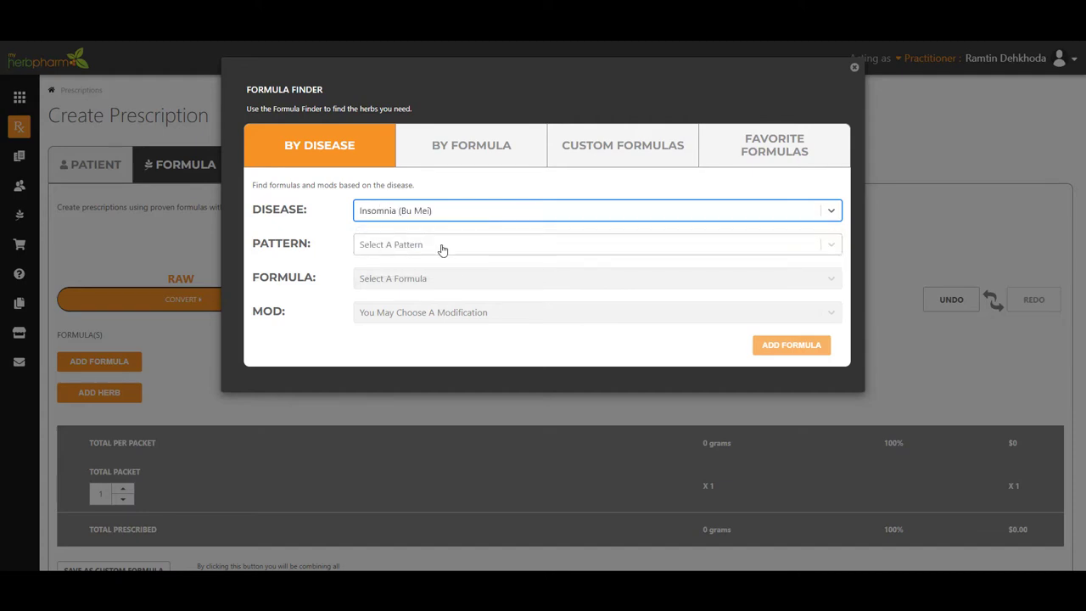
mouse_move(441, 252)
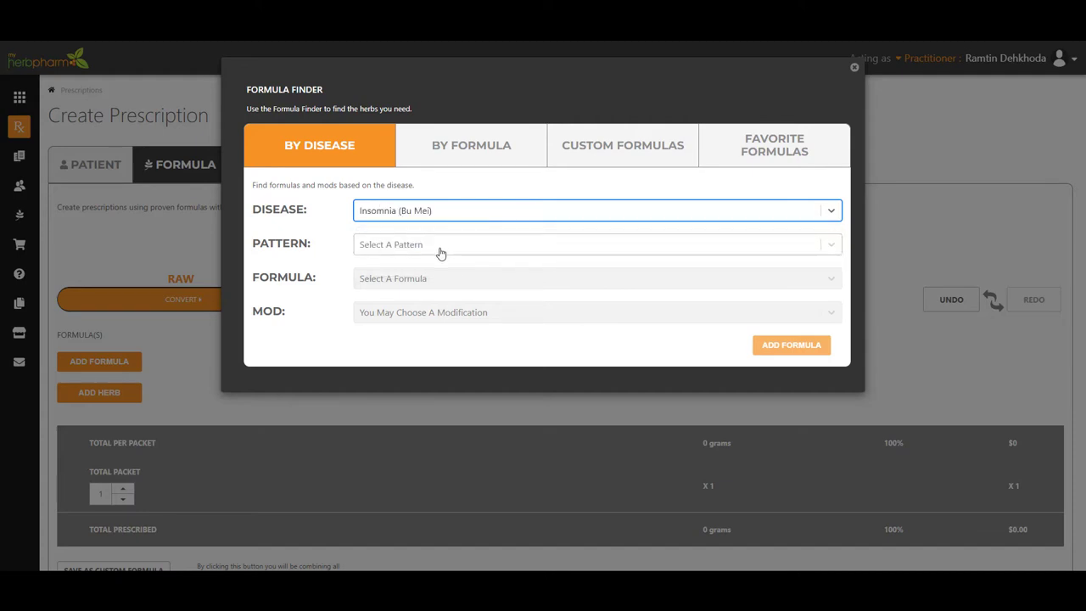
Step: Set the pattern to Liver Blood Deficiency and the formula to Suan Zao Ren Tang
left_click(594, 244)
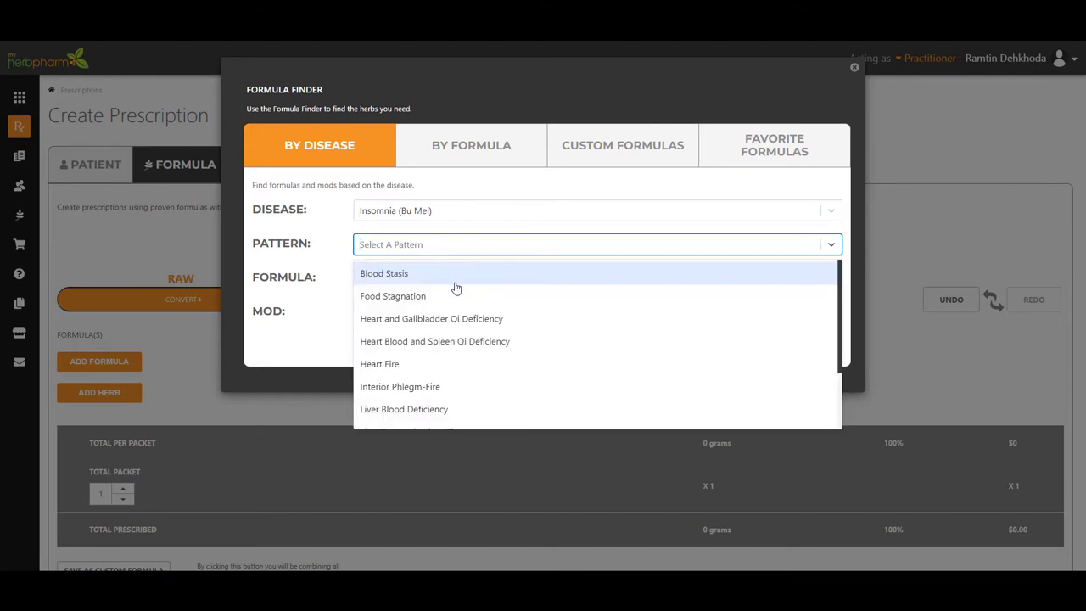
scroll("down", 3)
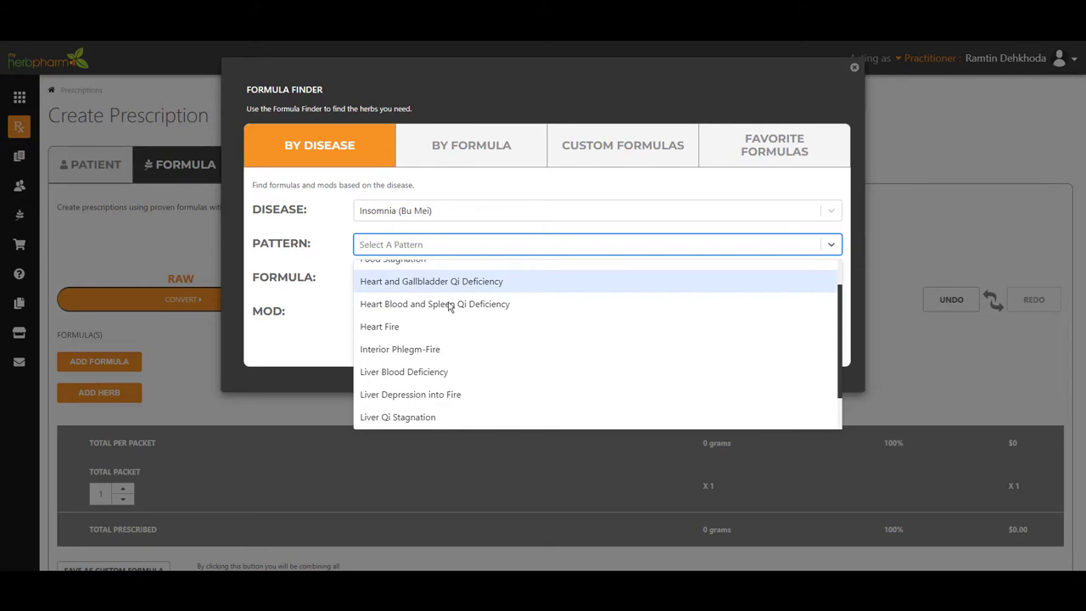
mouse_move(420, 375)
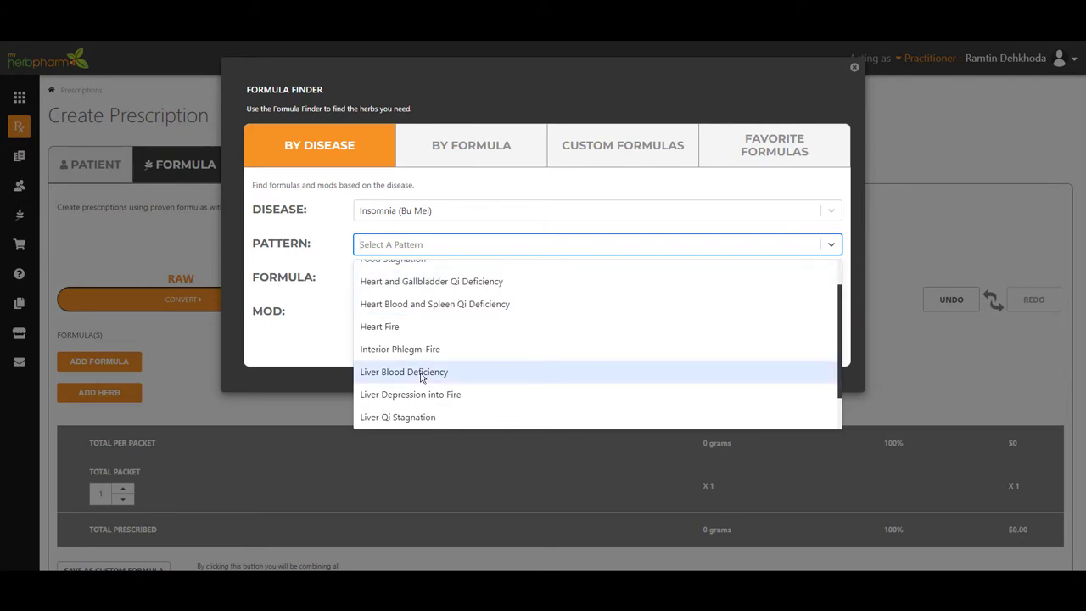
left_click(404, 372)
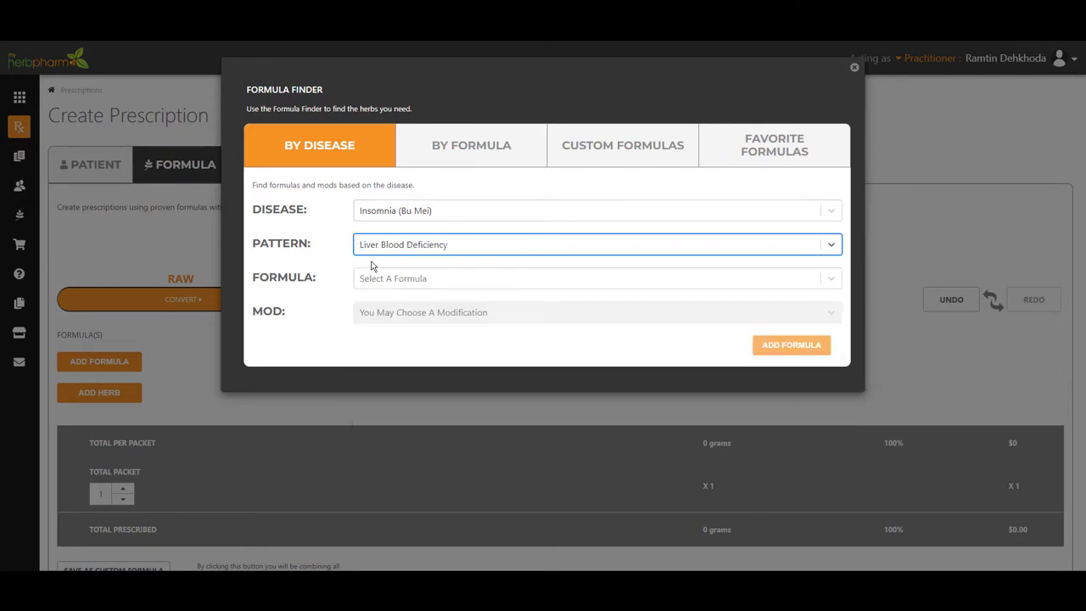
mouse_move(394, 295)
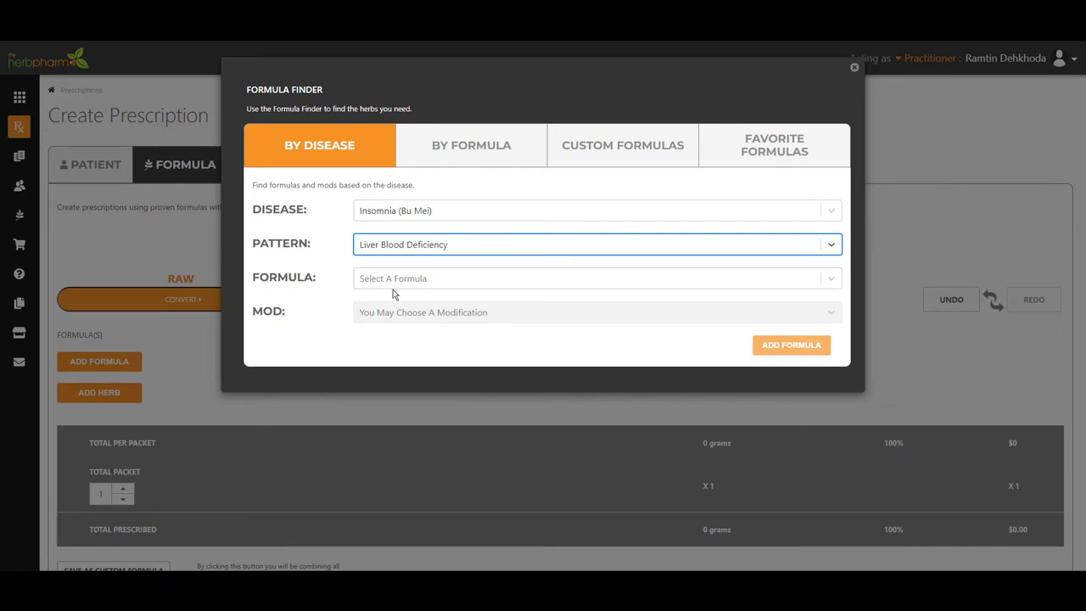
left_click(597, 278)
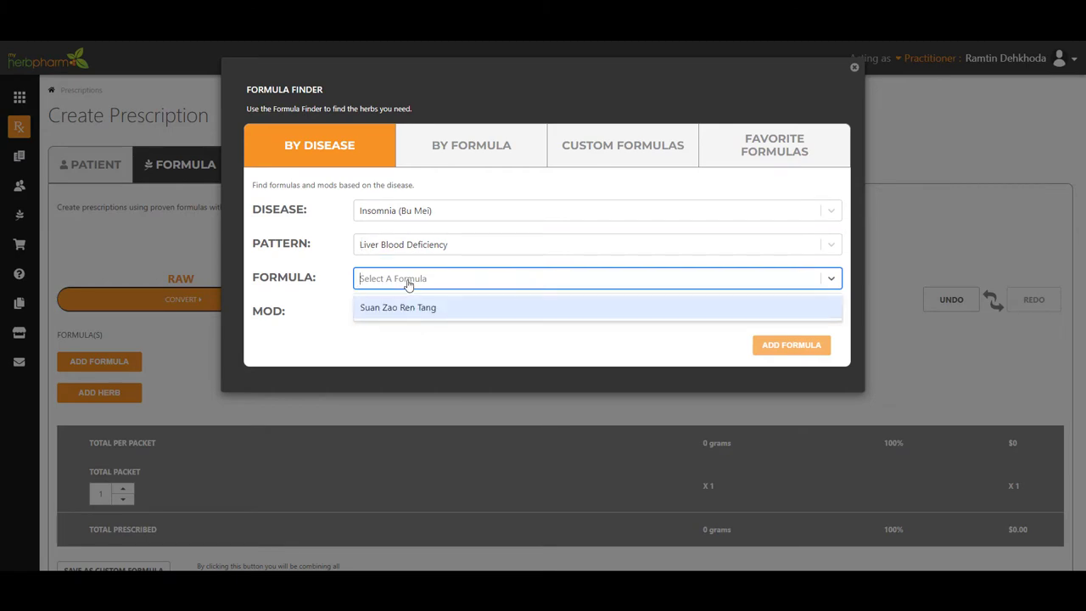
mouse_move(416, 288)
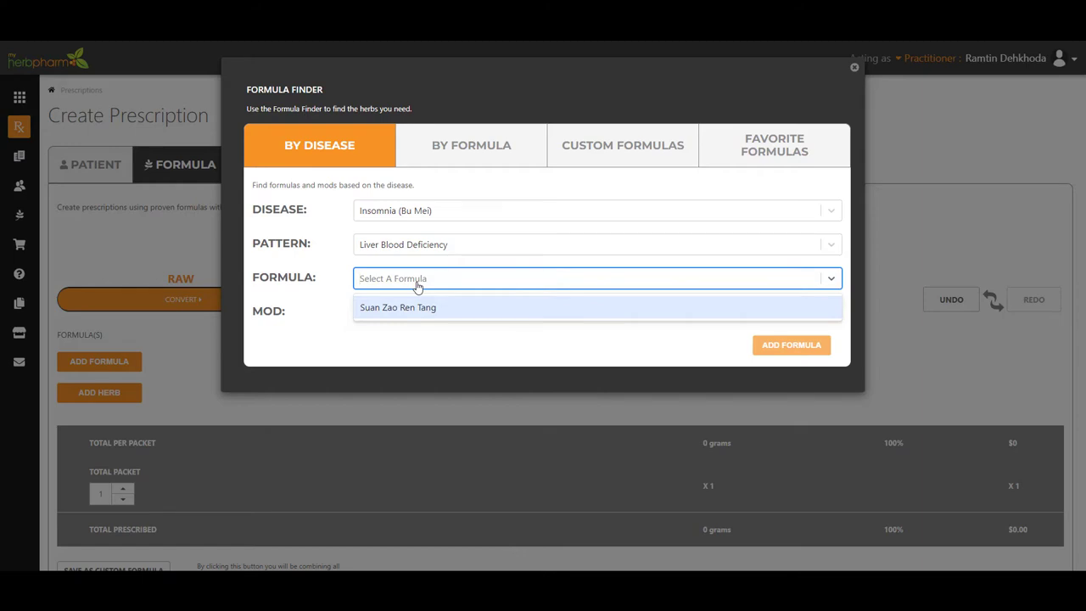
mouse_move(424, 288)
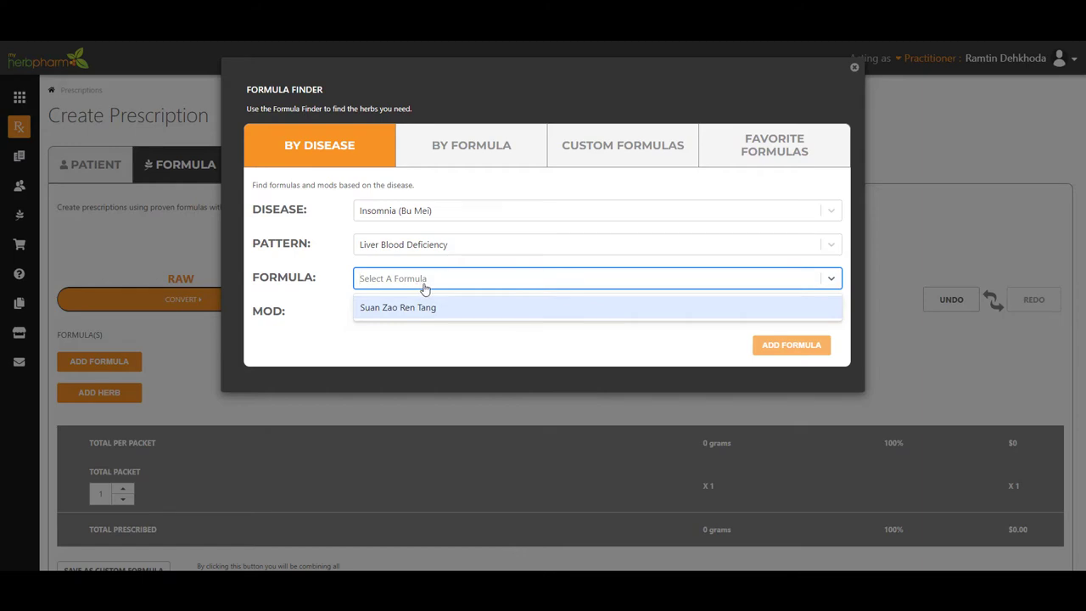
left_click(397, 307)
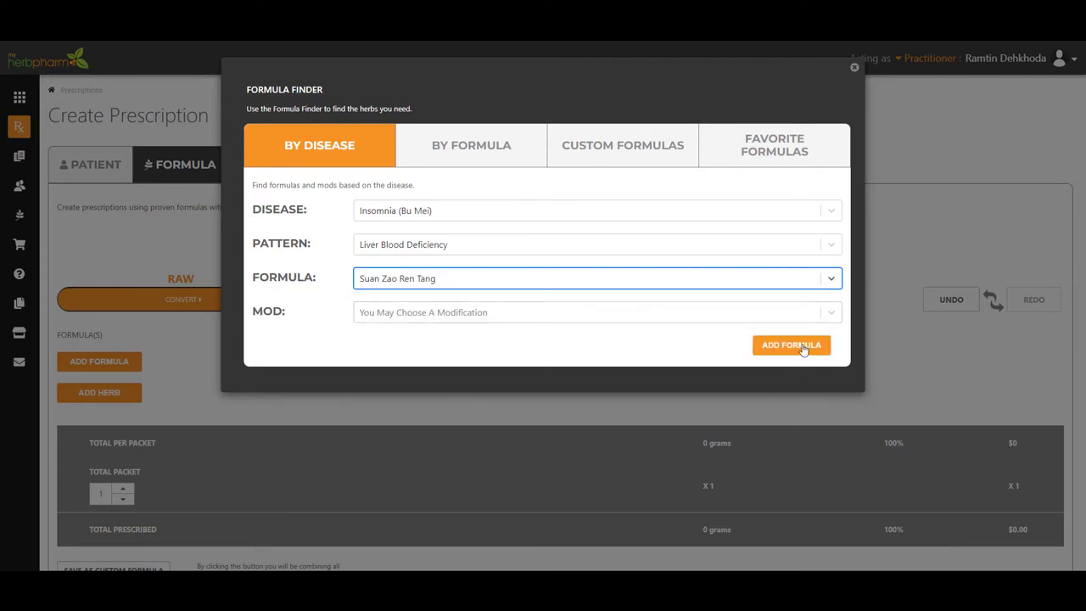
left_click(790, 344)
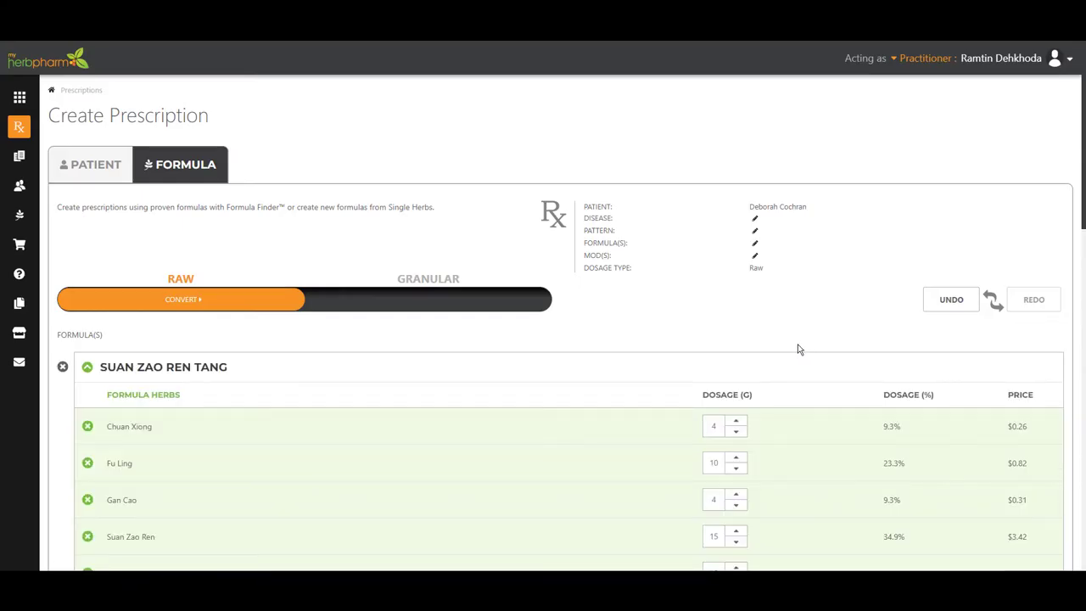
scroll("down", 3)
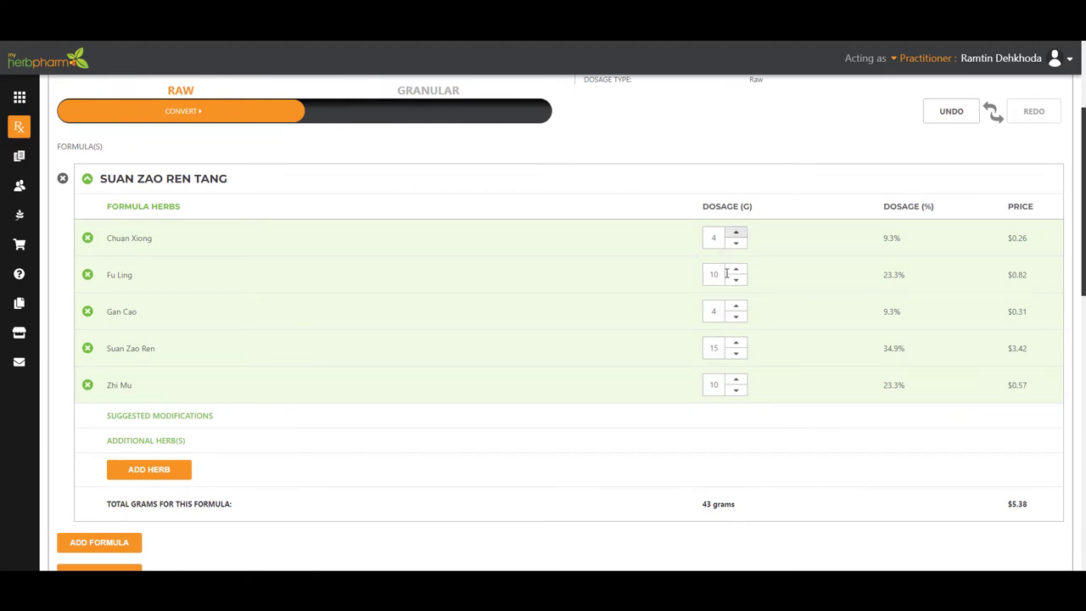
mouse_move(684, 382)
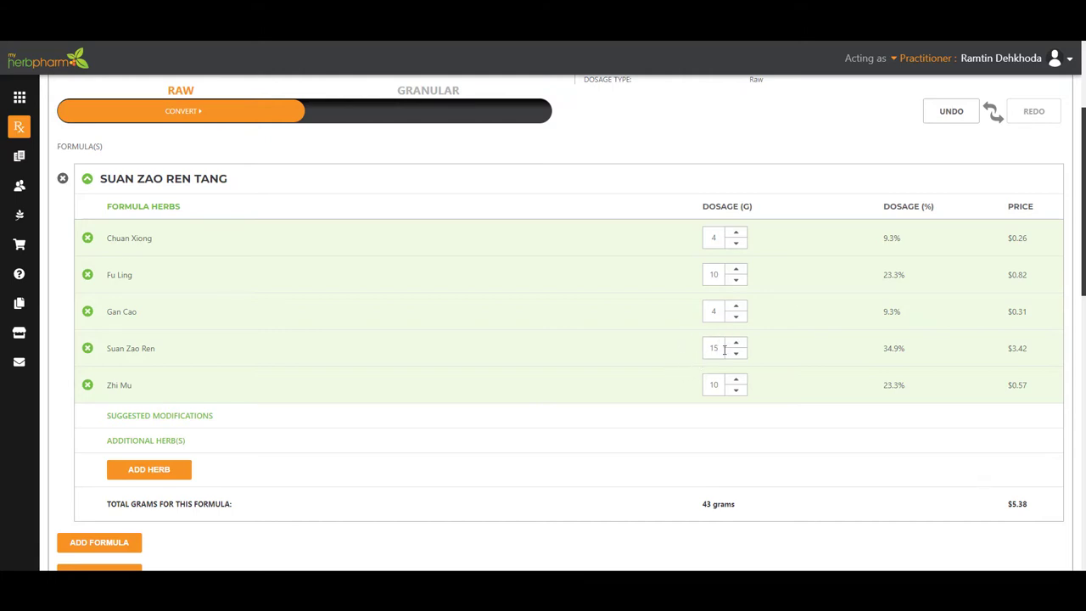
double_click(713, 348)
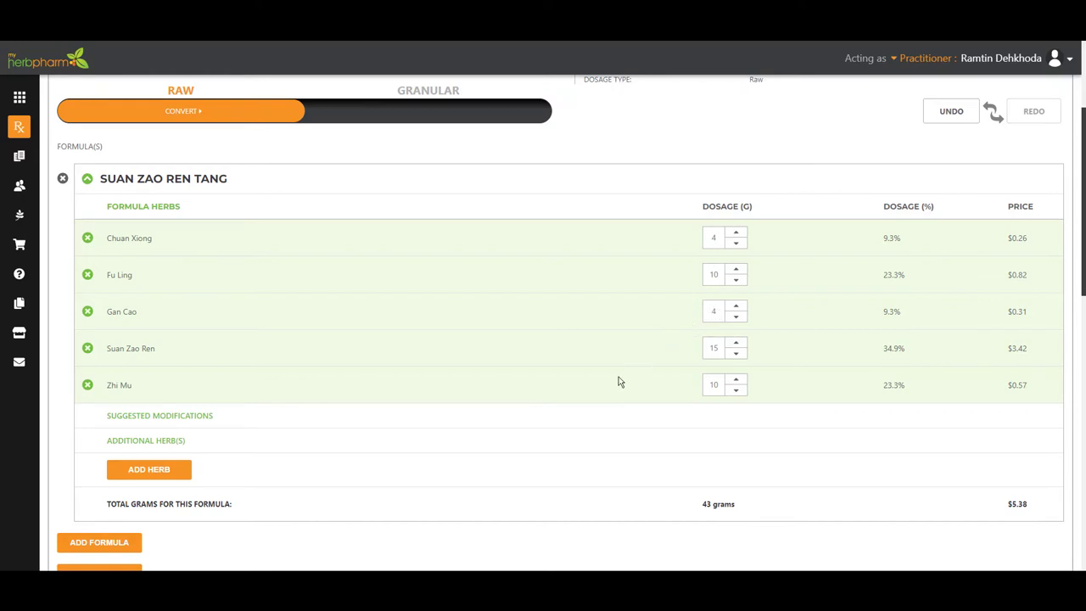
mouse_move(618, 392)
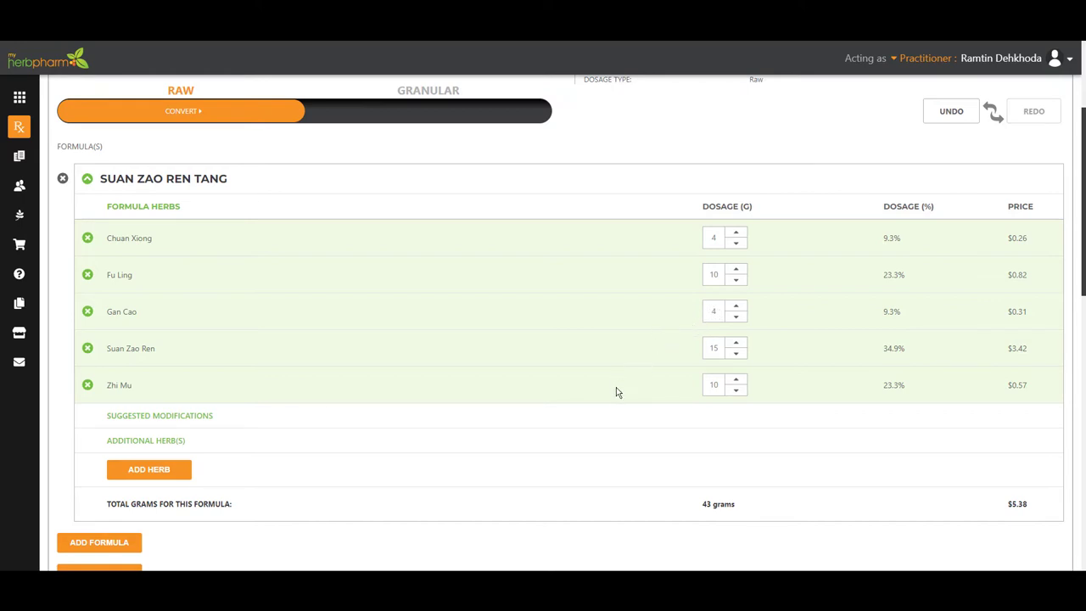
mouse_move(618, 392)
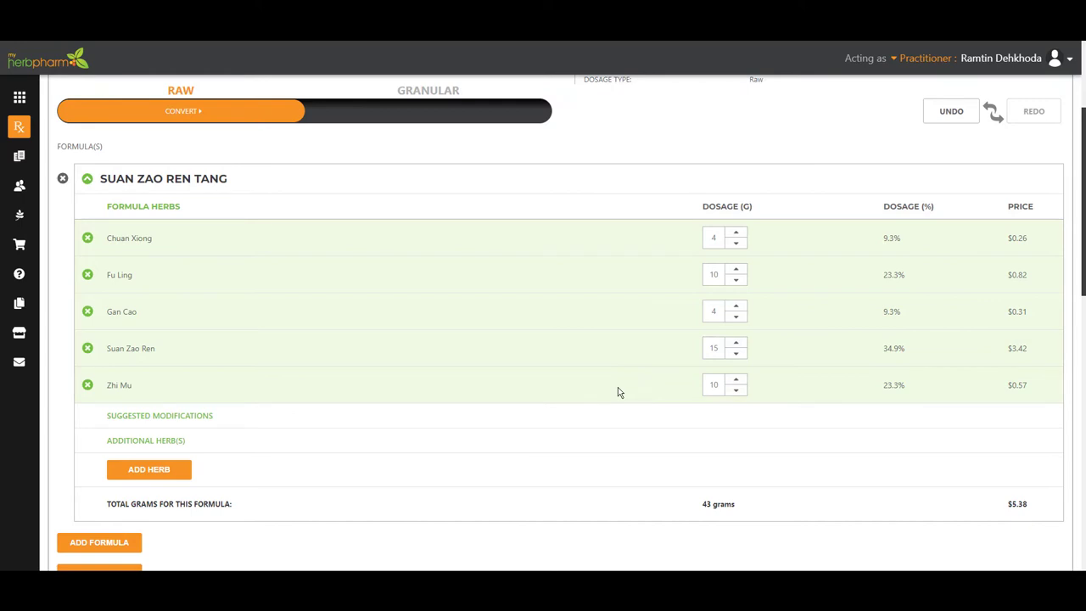
mouse_move(426, 481)
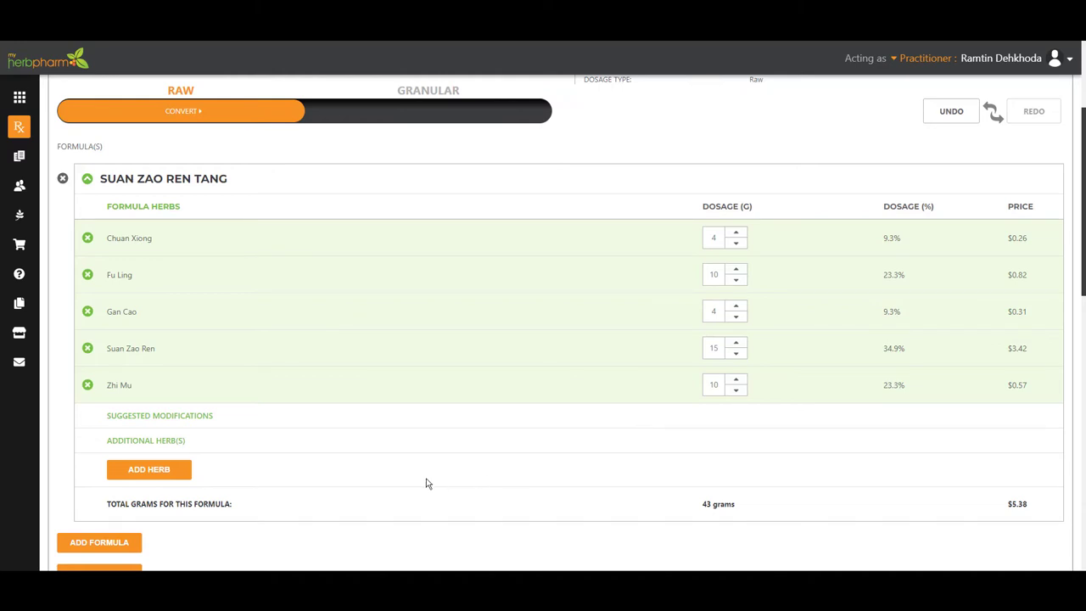
left_click(149, 468)
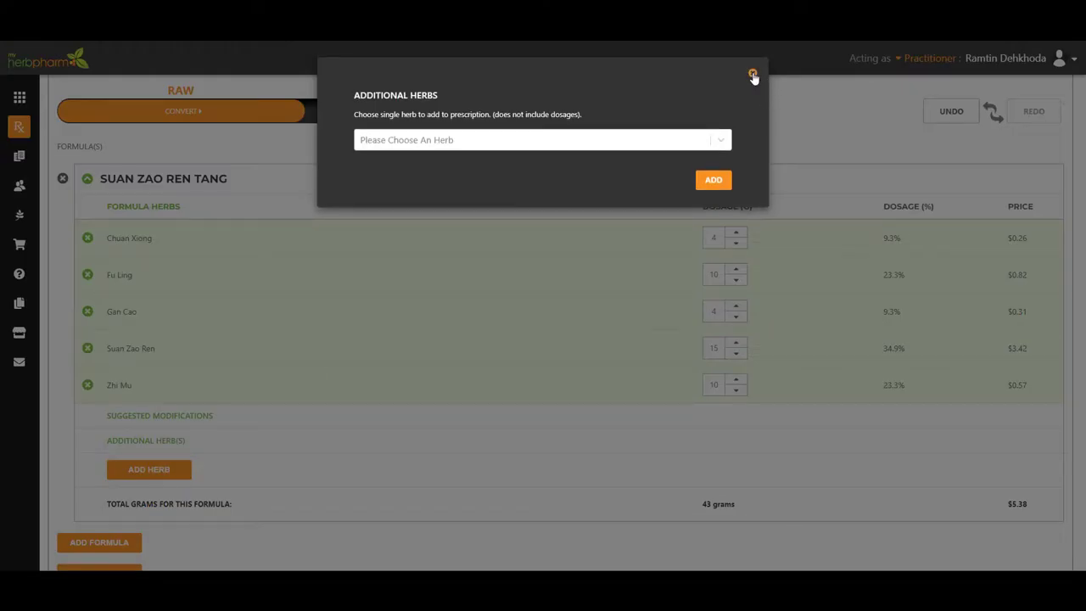
left_click(752, 75)
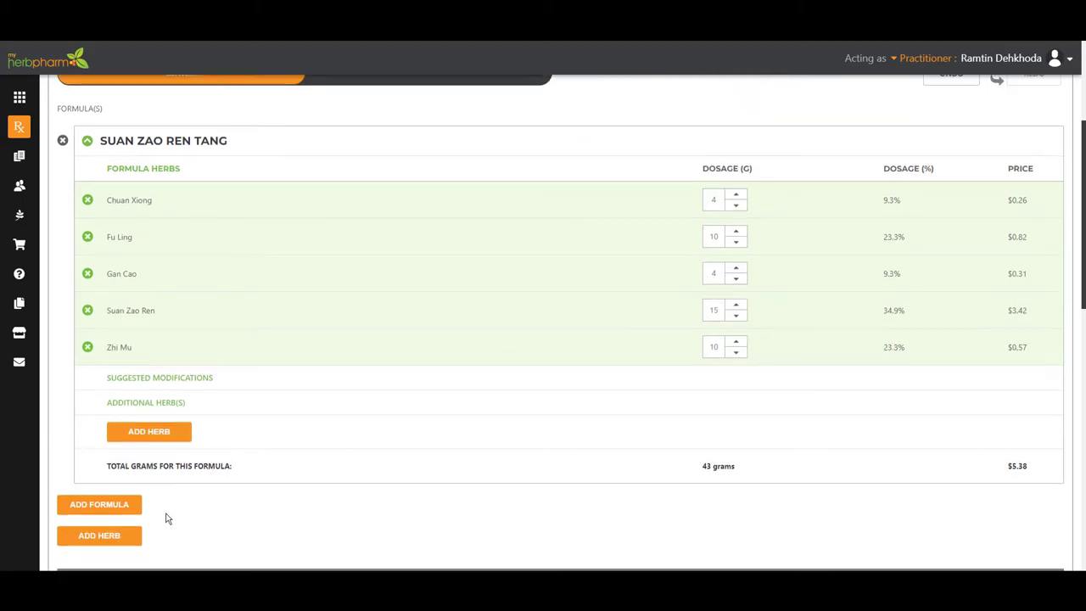
Step: Add Si Wu Tang as a second formula via the By Formula name search
left_click(98, 504)
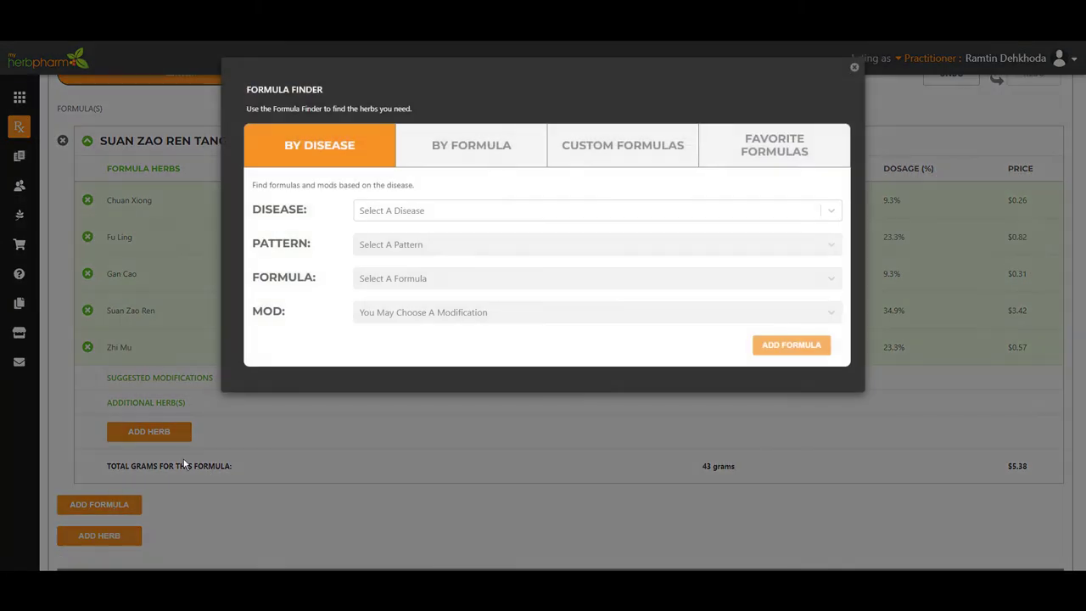
left_click(472, 146)
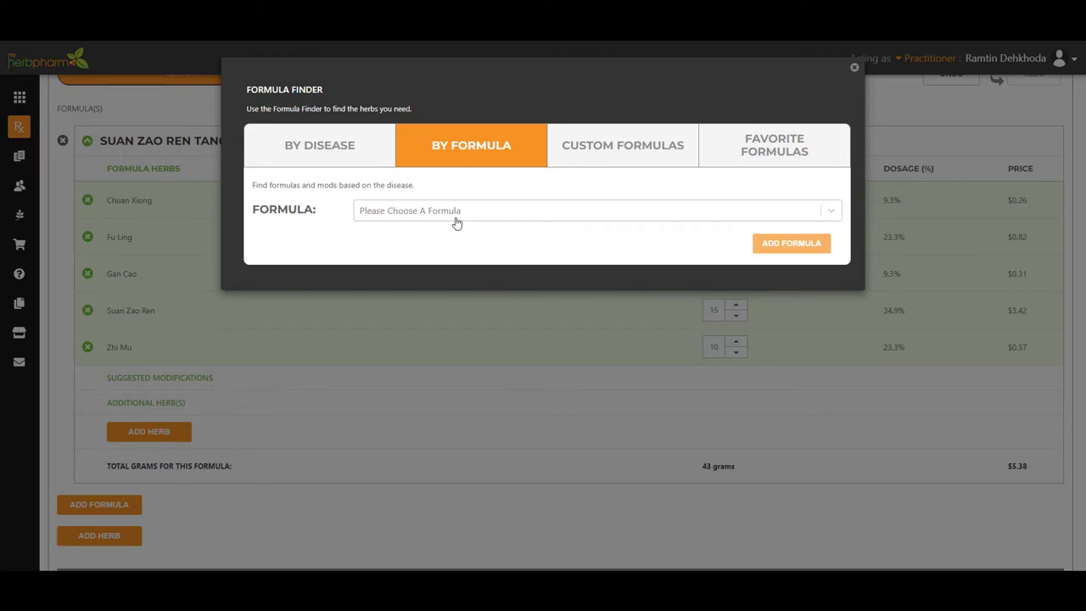
left_click(594, 211)
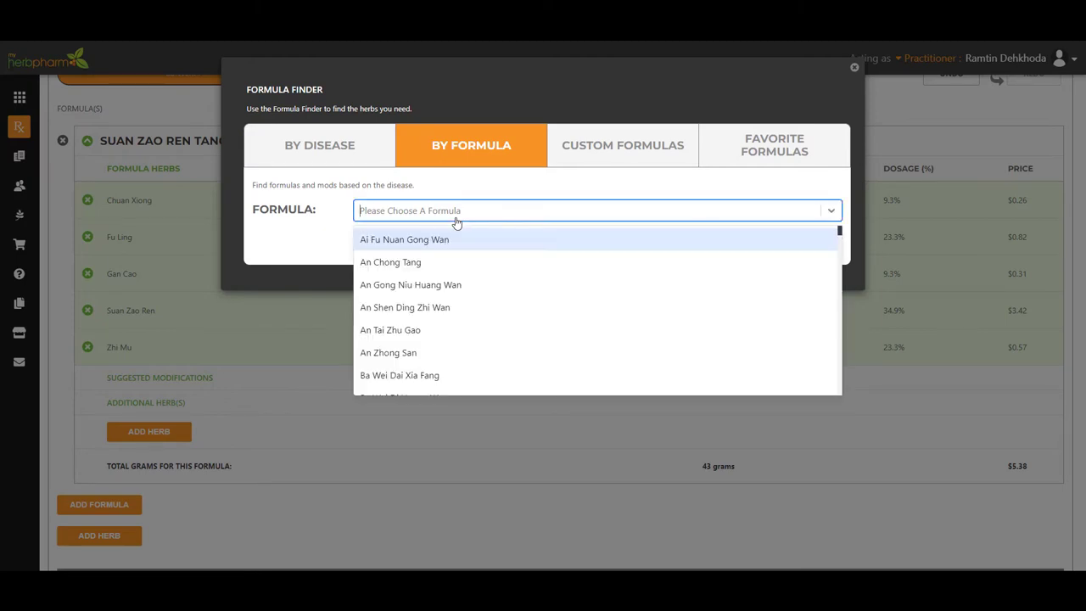
type("si wu")
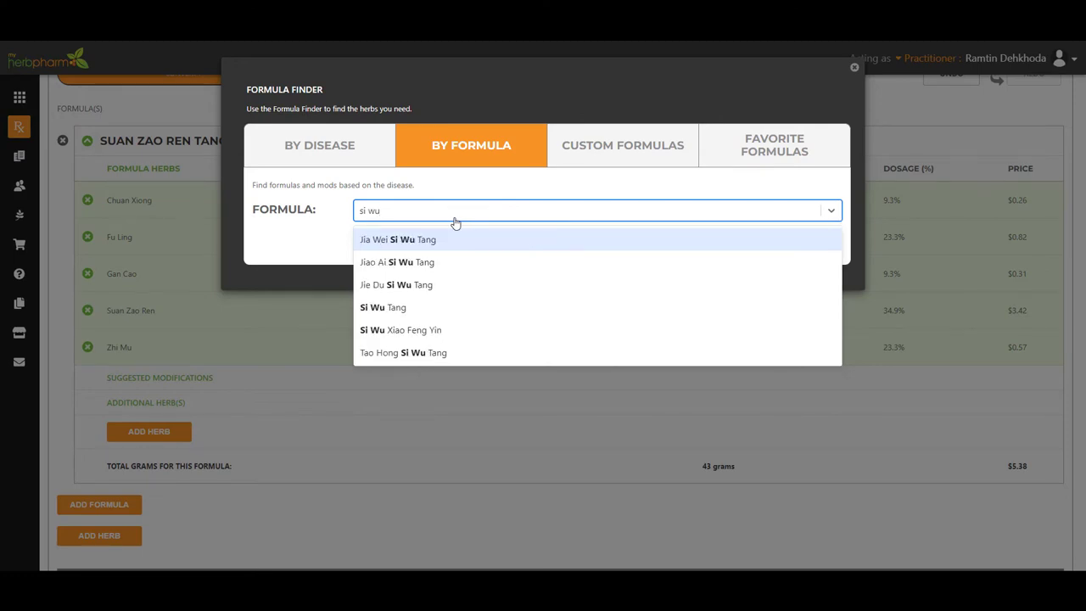
left_click(384, 307)
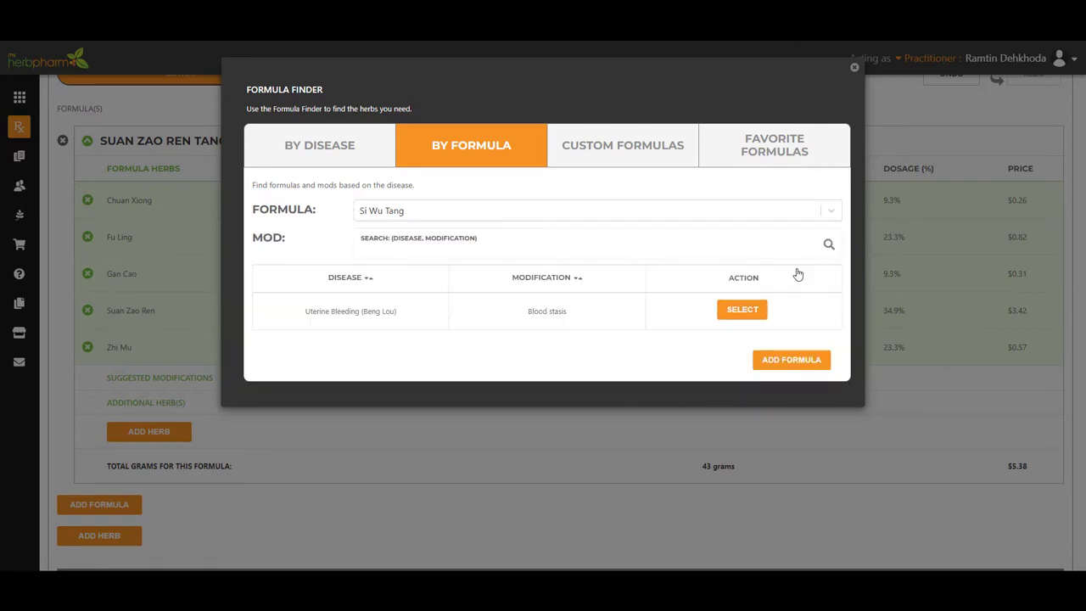
left_click(791, 359)
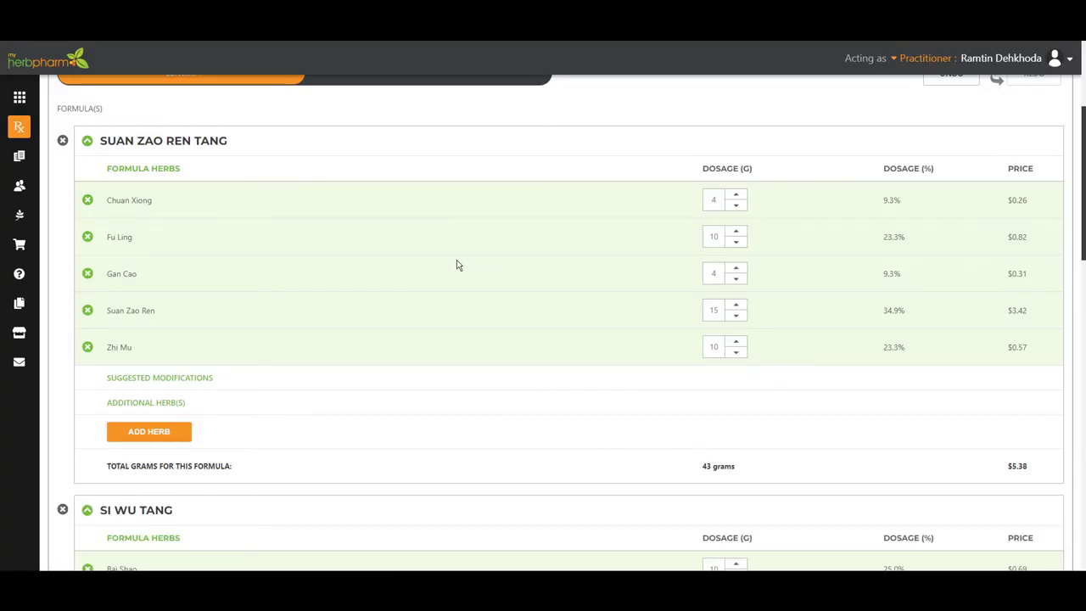
Step: Scroll through Suan Zao Ren Tang and Si Wu Tang to review the remaining herbs
scroll("down", 3)
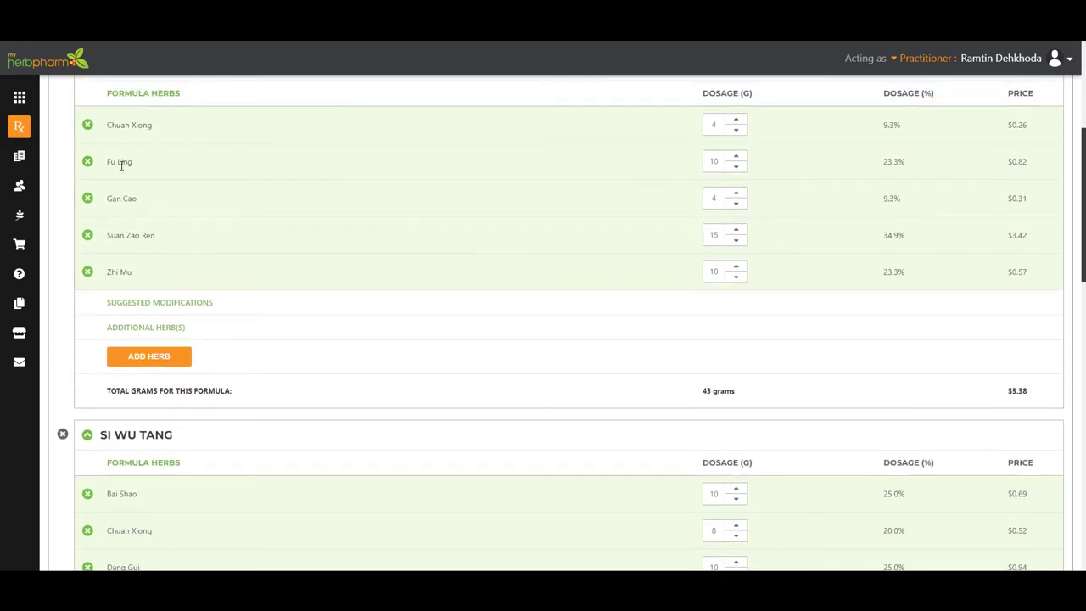
scroll("down", 3)
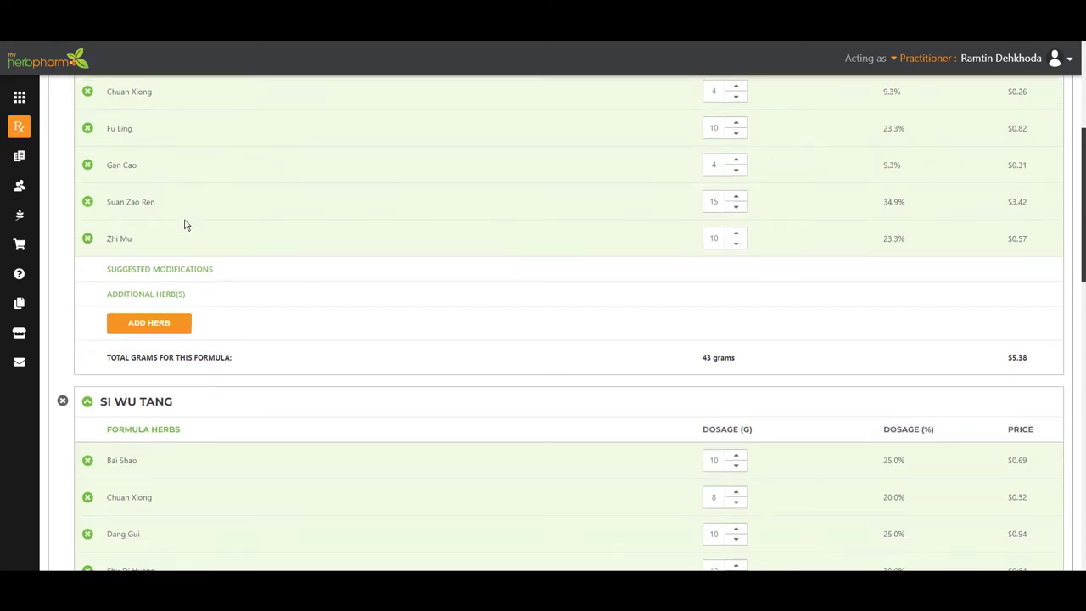
scroll("down", 3)
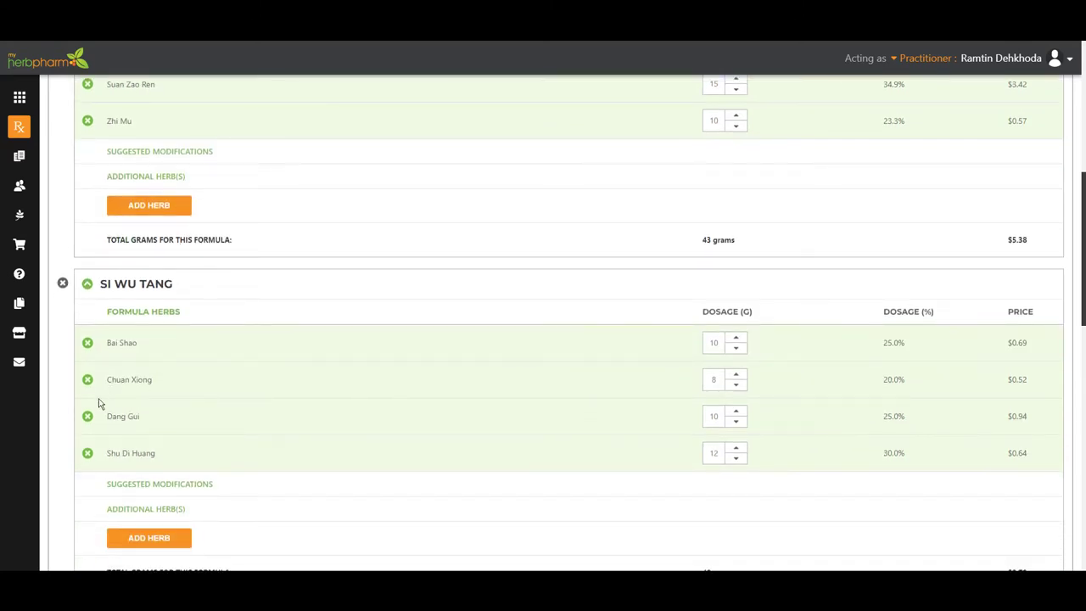
mouse_move(109, 370)
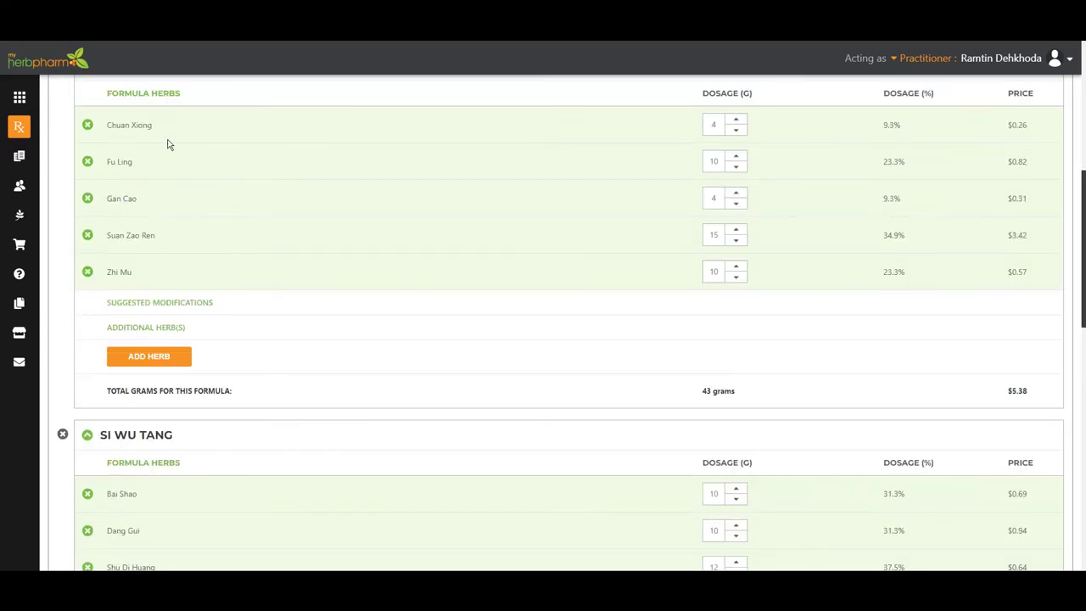
mouse_move(217, 285)
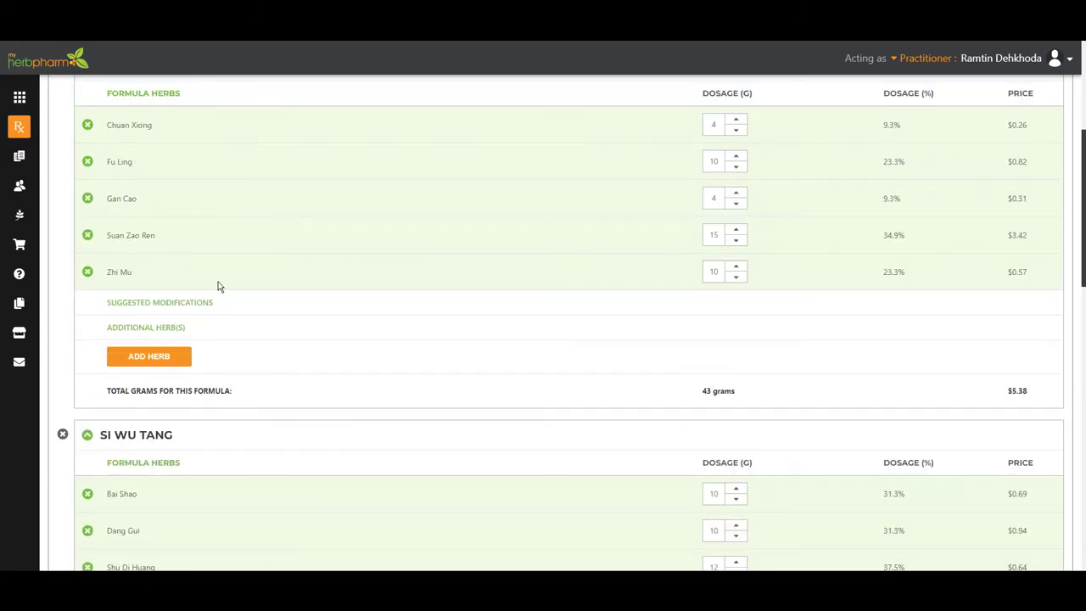
scroll("down", 3)
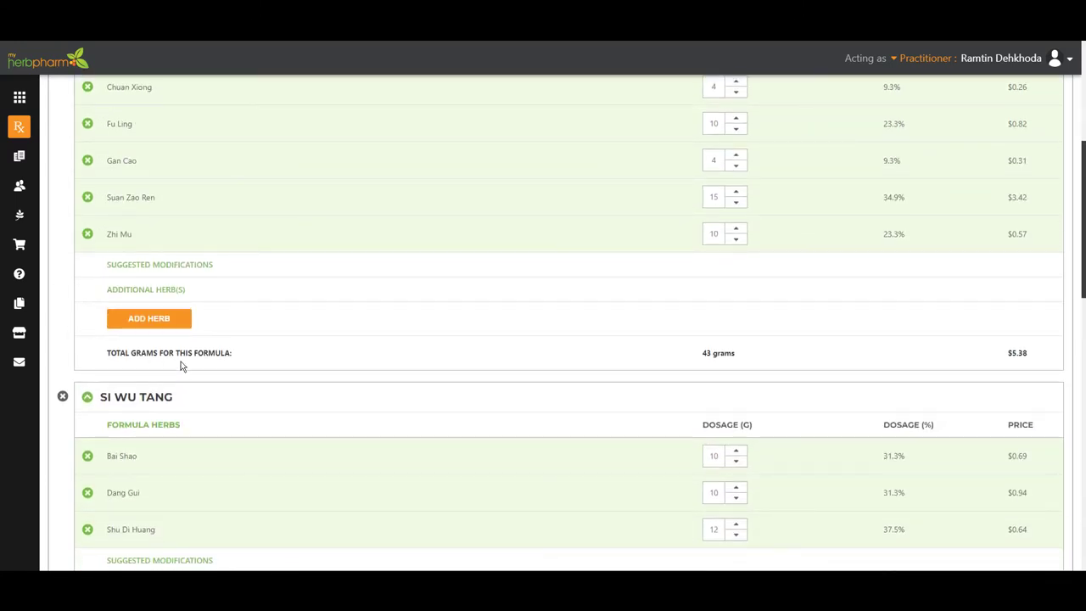
mouse_move(76, 515)
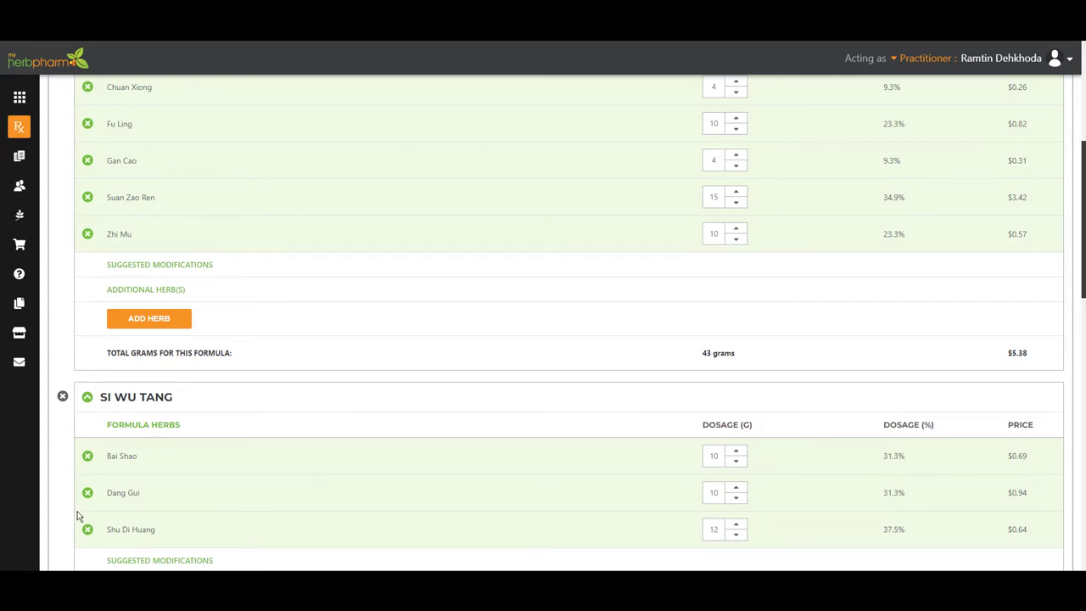
scroll("up", 3)
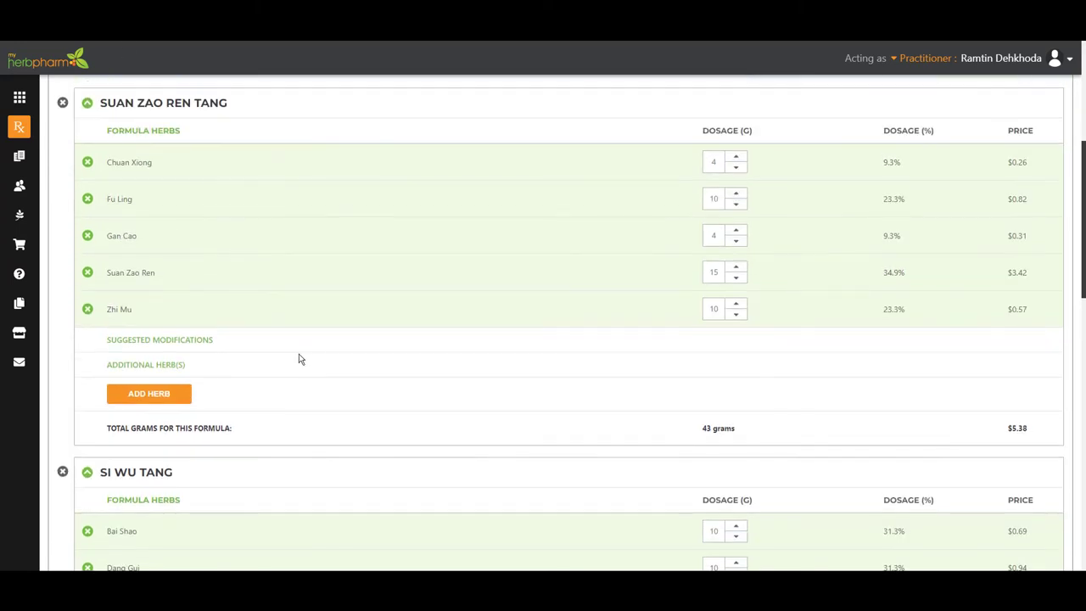
scroll("down", 3)
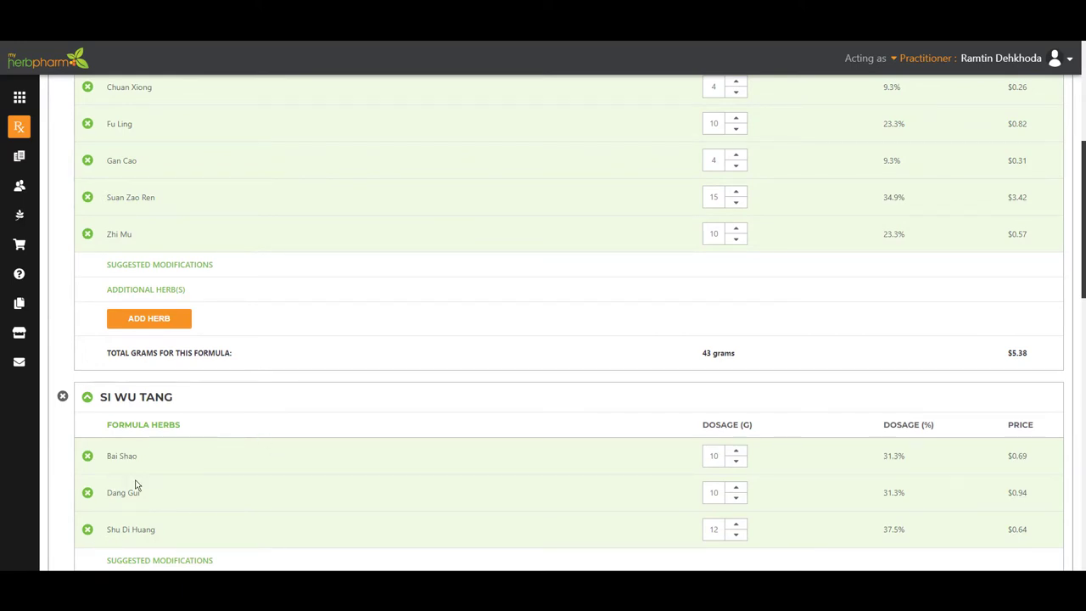
mouse_move(169, 482)
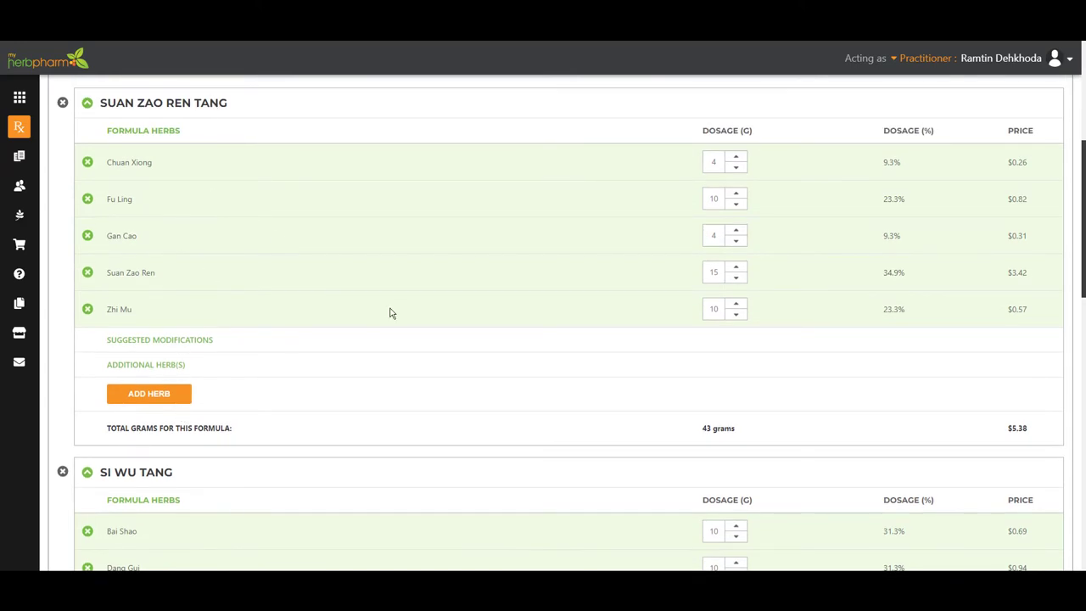
scroll("down", 3)
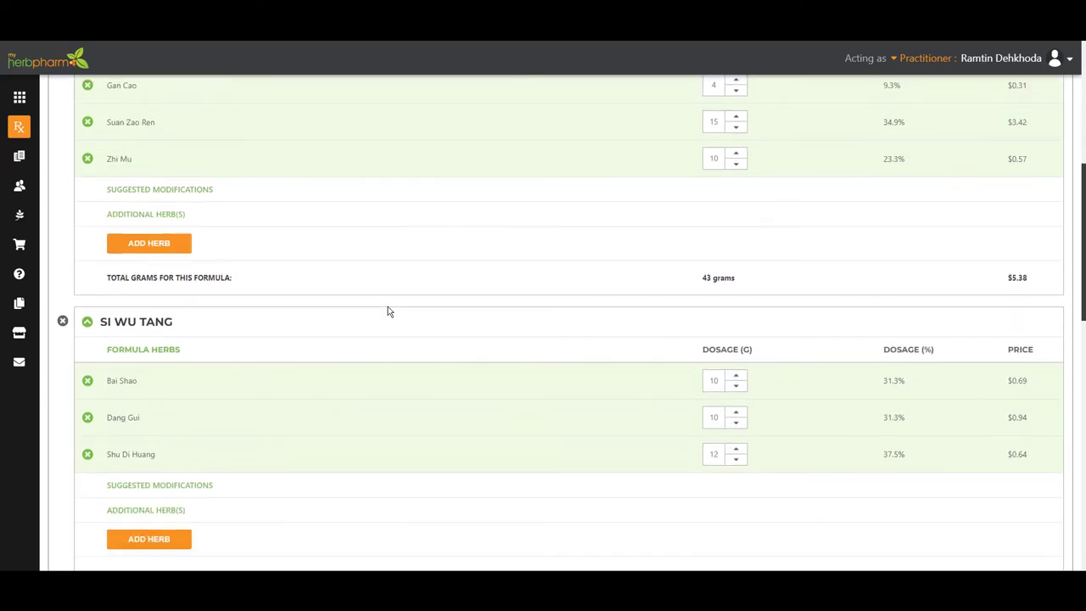
scroll("down", 3)
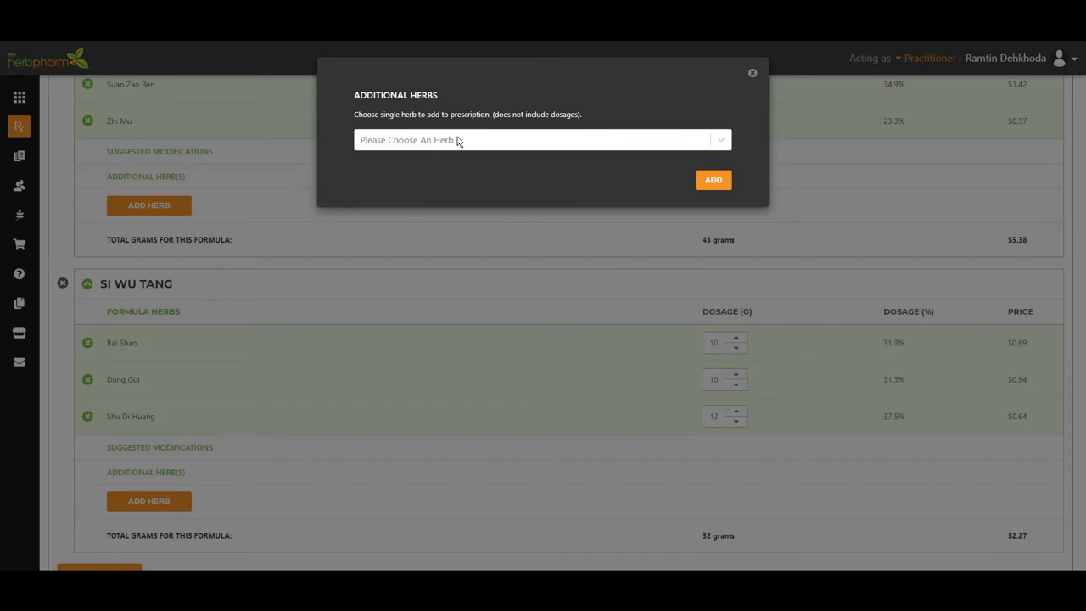
Step: Add Bai Wei as an additional herb under Si Wu Tang
left_click(542, 139)
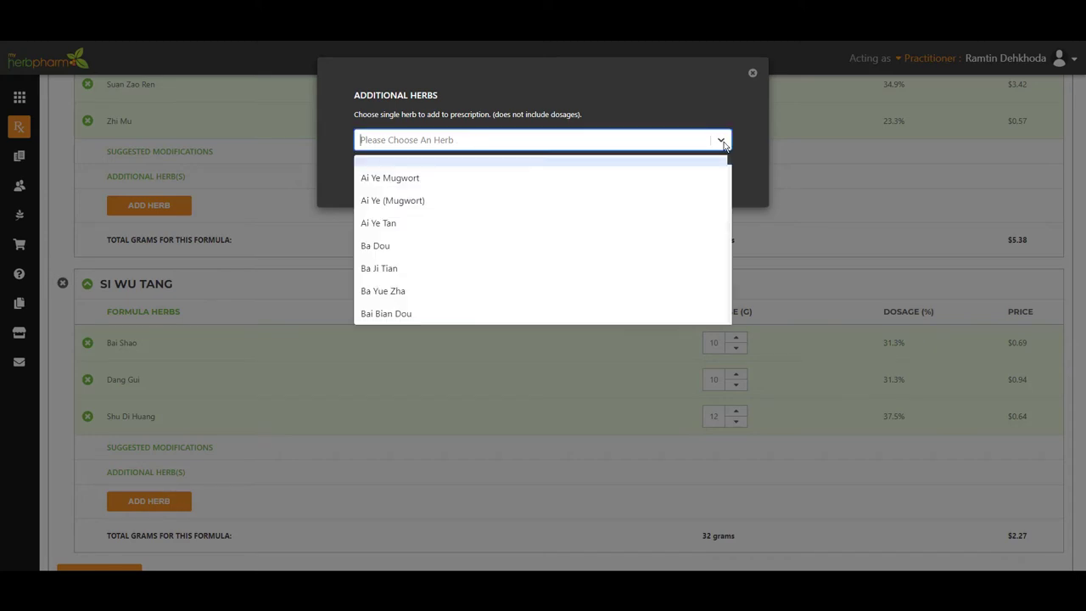
type("b")
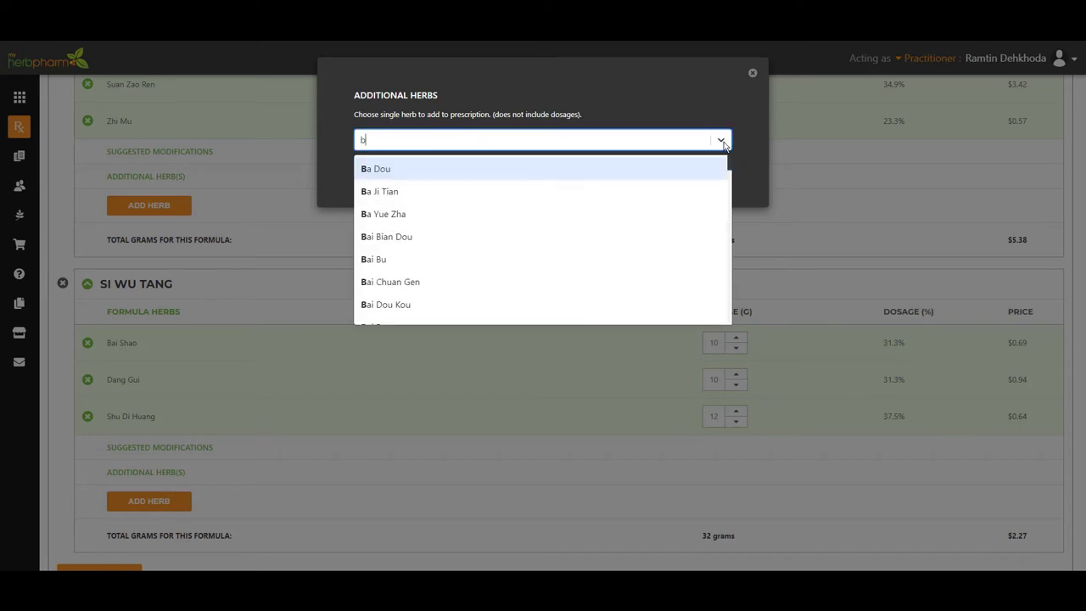
type("ai Wei")
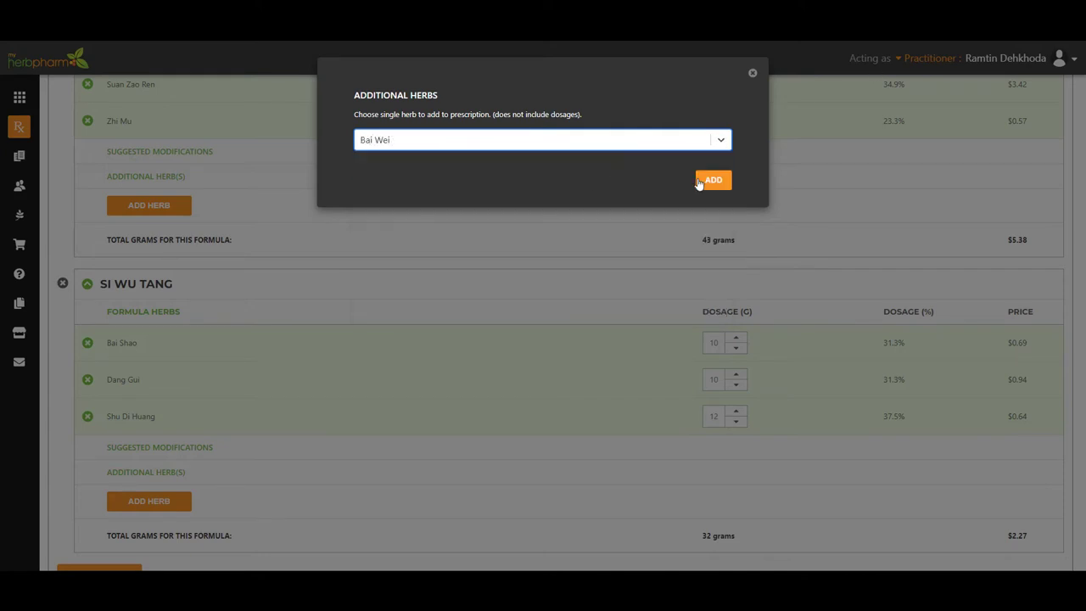
left_click(713, 180)
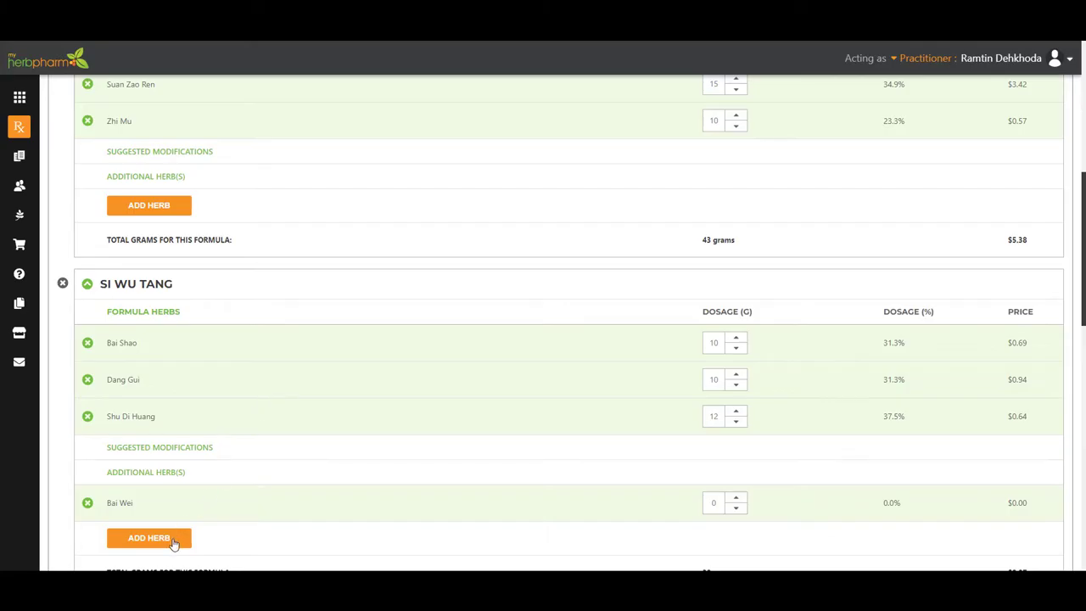
Step: Add Di Gu Pi as another additional herb under Si Wu Tang
left_click(149, 536)
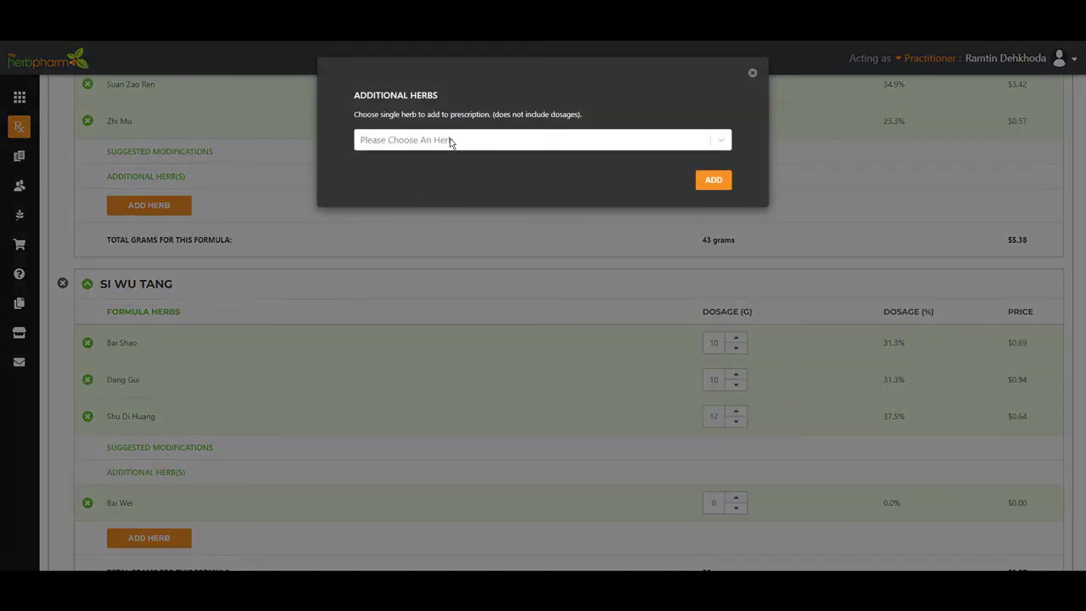
left_click(543, 139)
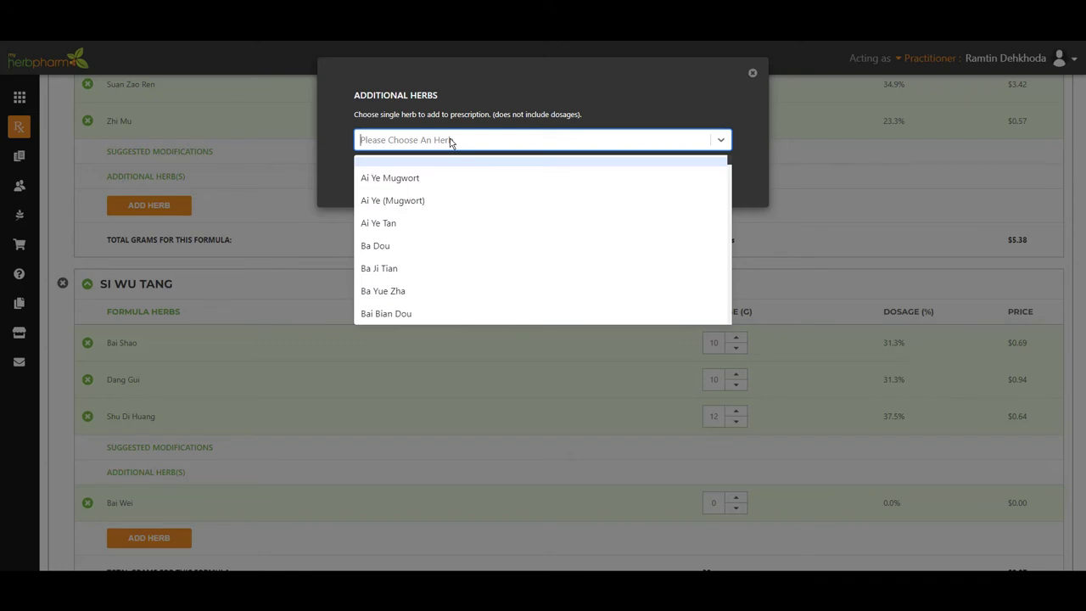
type("di")
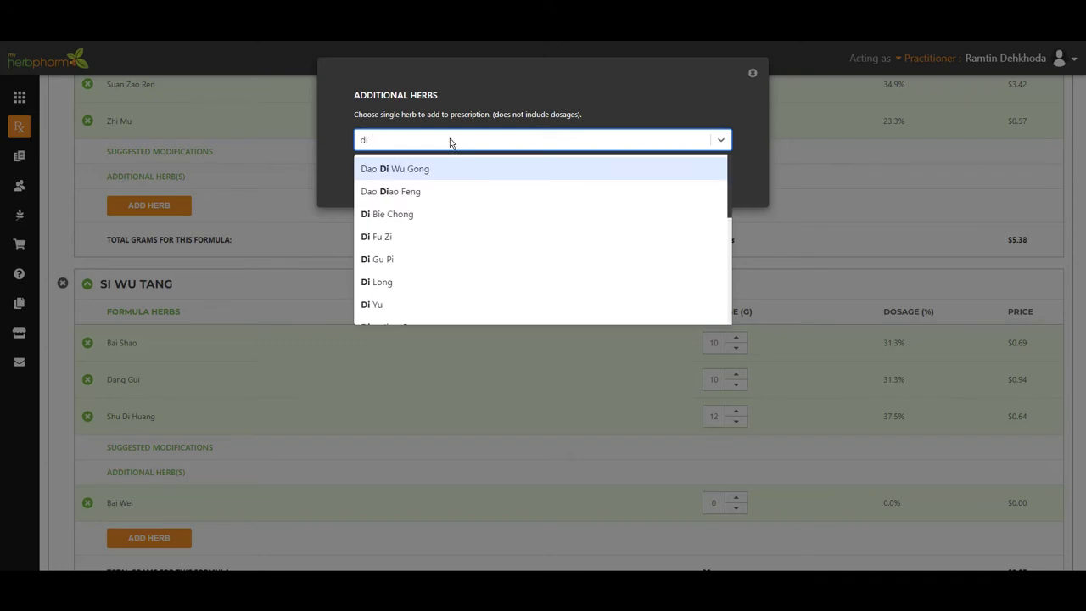
left_click(377, 258)
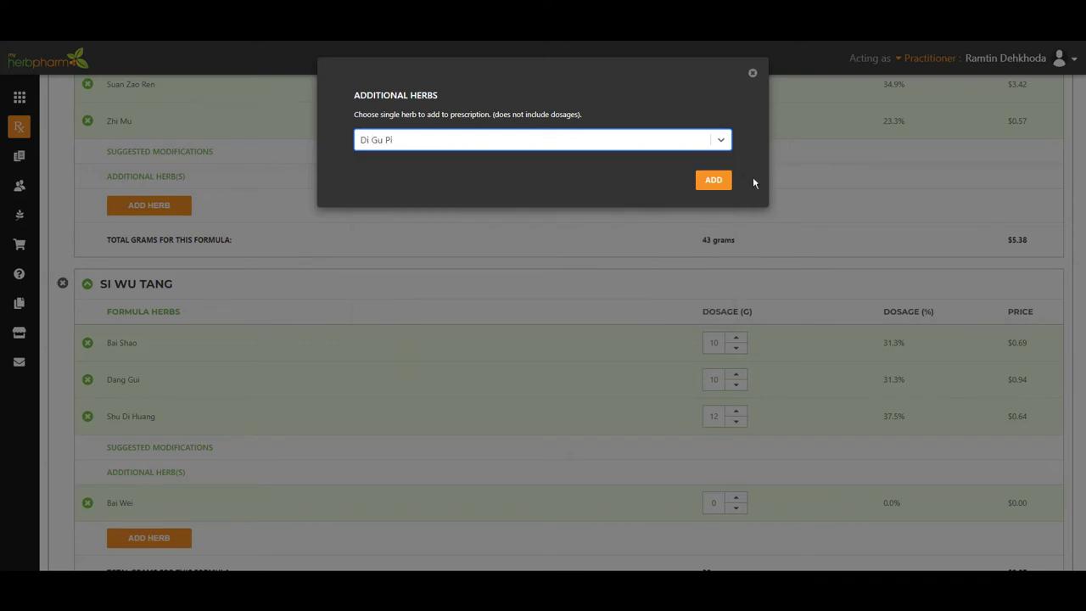
mouse_move(734, 190)
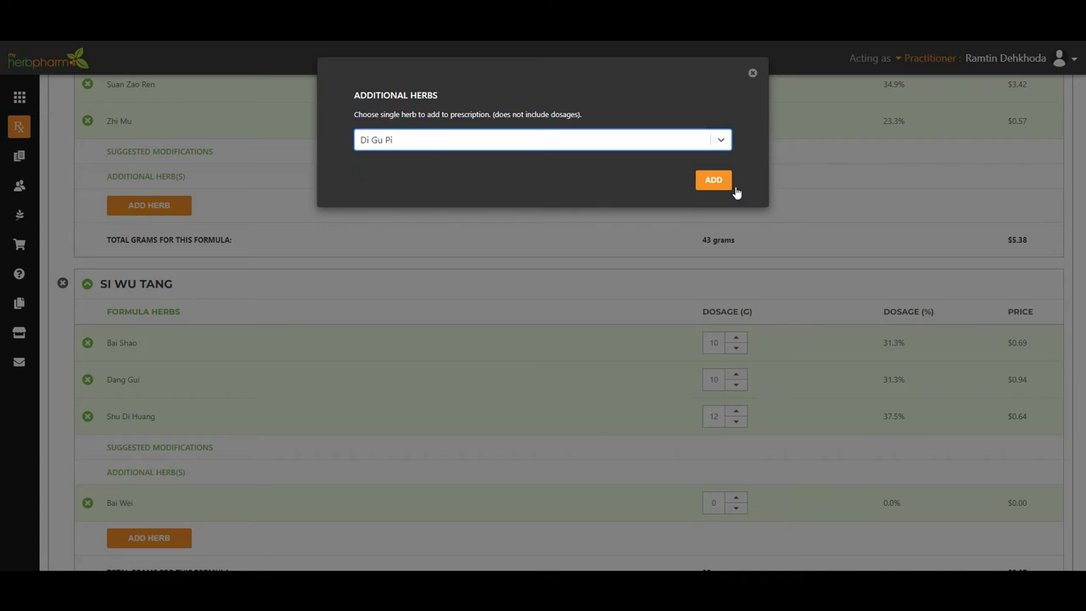
left_click(712, 180)
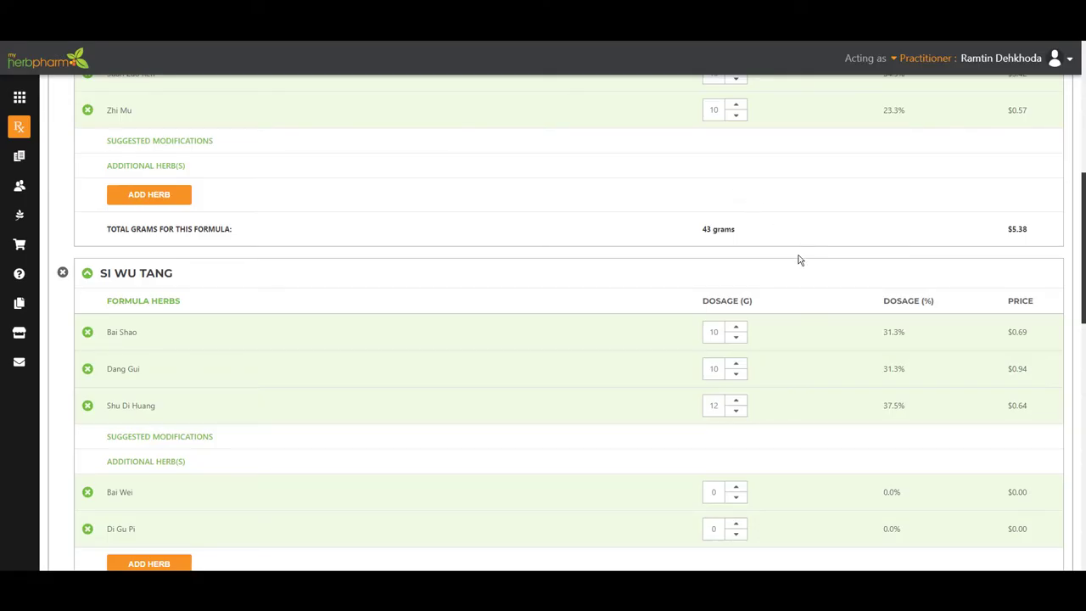
Step: Give Bai Wei and Di Gu Pi dosages of 8 grams each, bringing Si Wu Tang to 48 grams
scroll("down", 3)
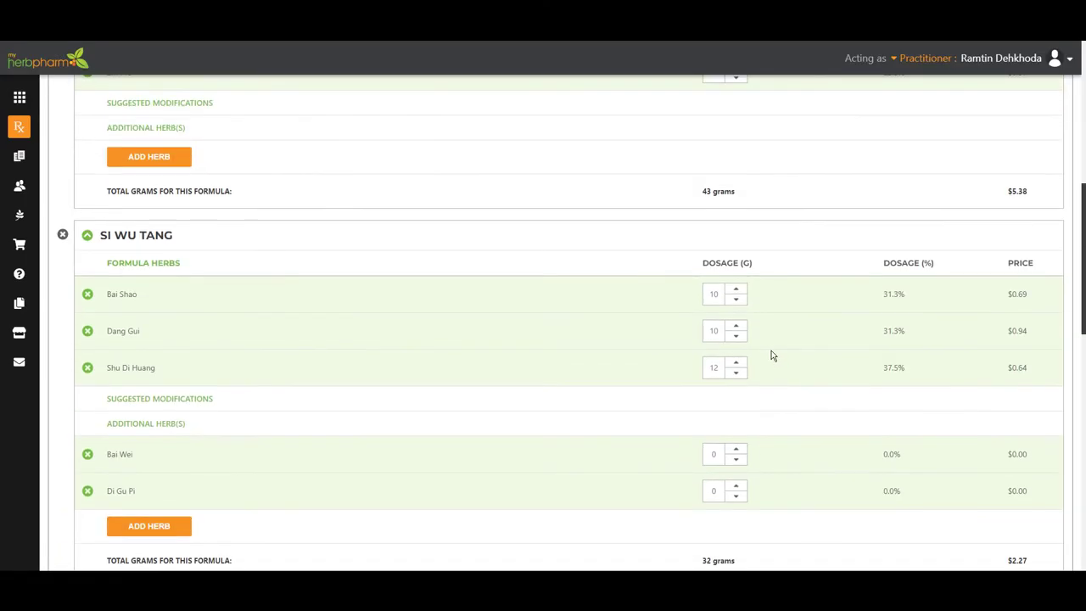
scroll("down", 3)
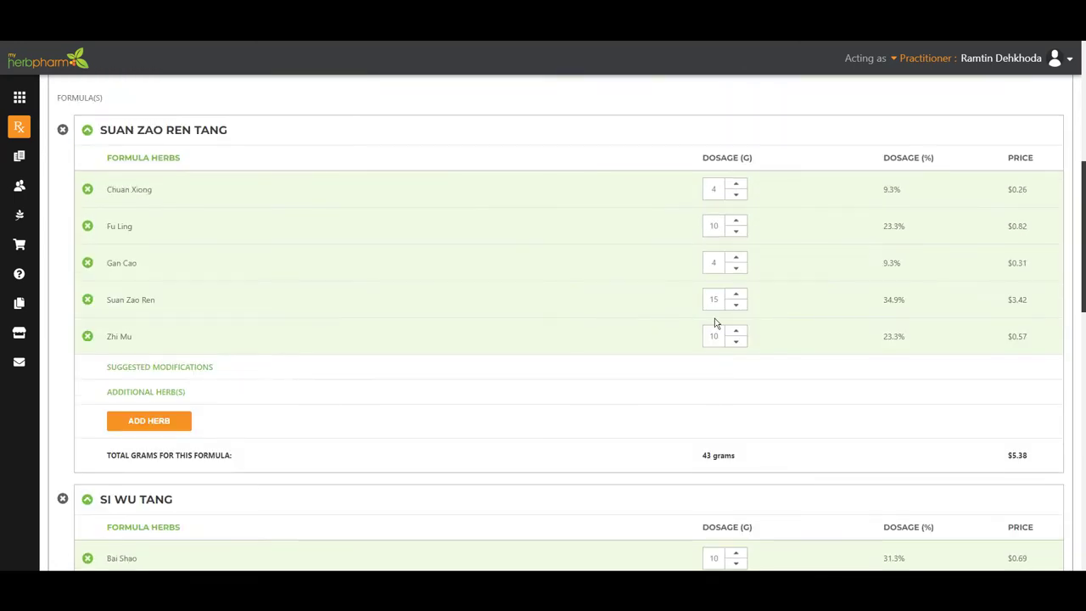
scroll("down", 3)
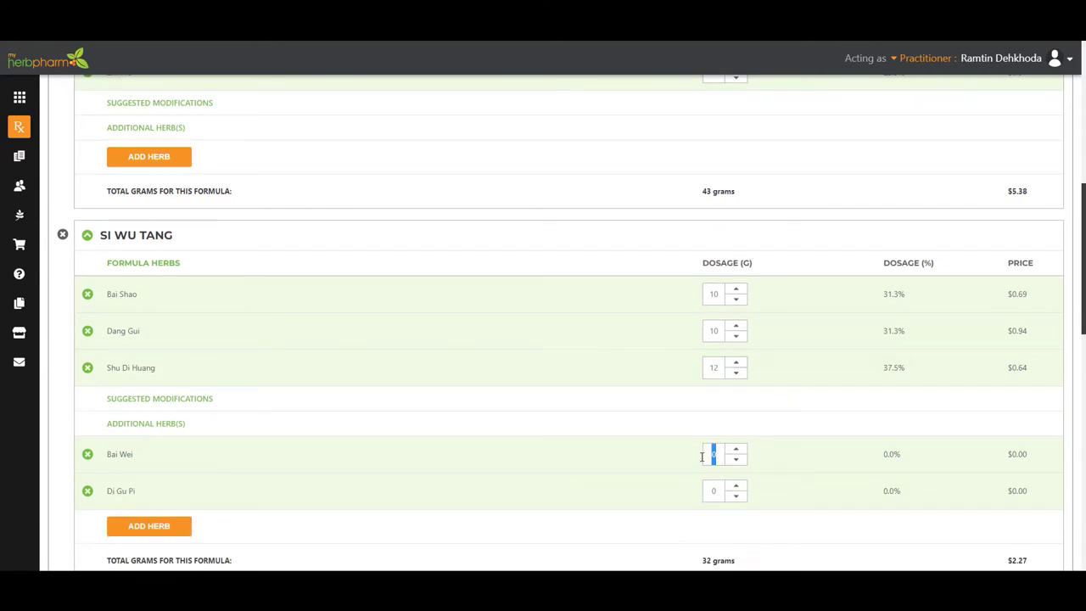
type("8")
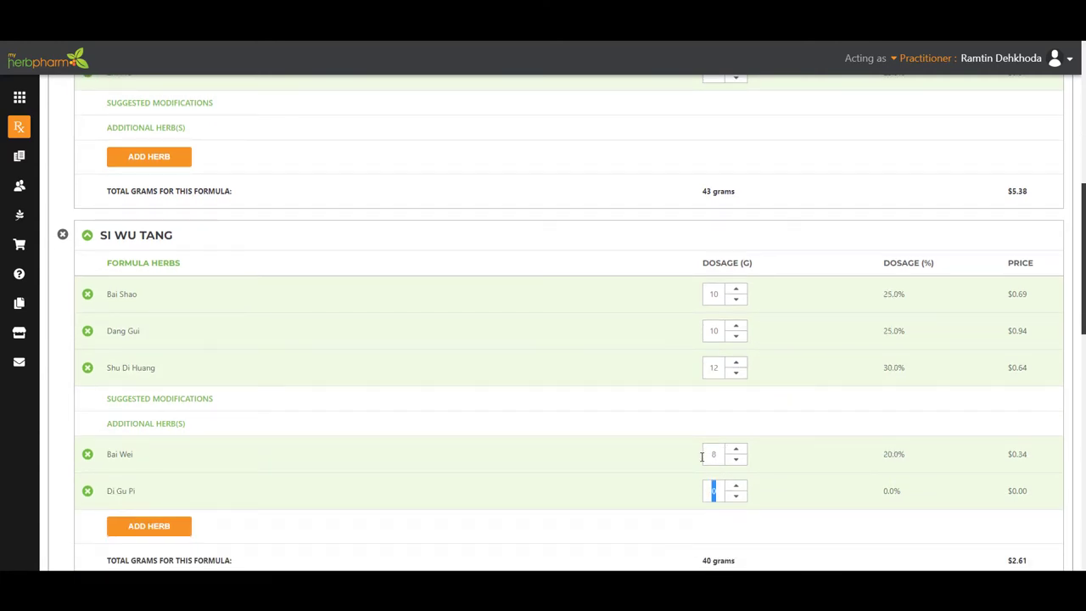
type("8")
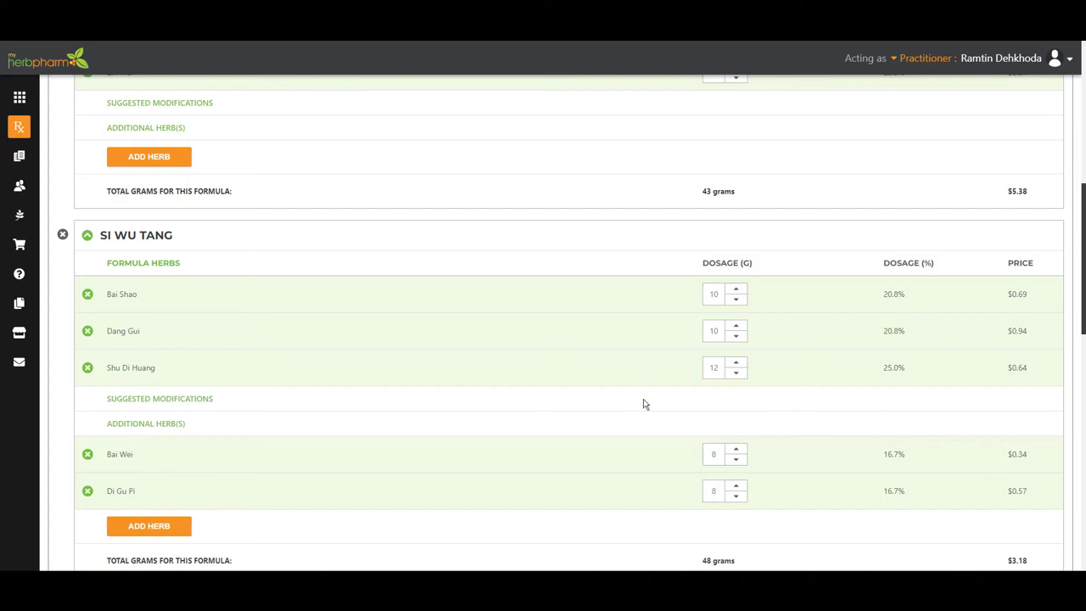
scroll("down", 3)
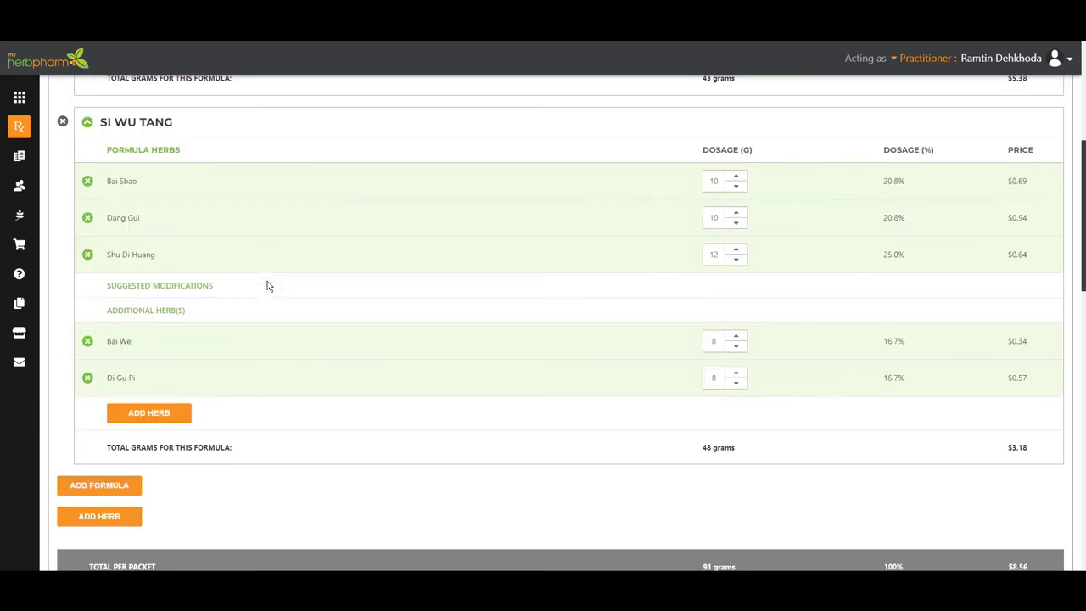
mouse_move(246, 317)
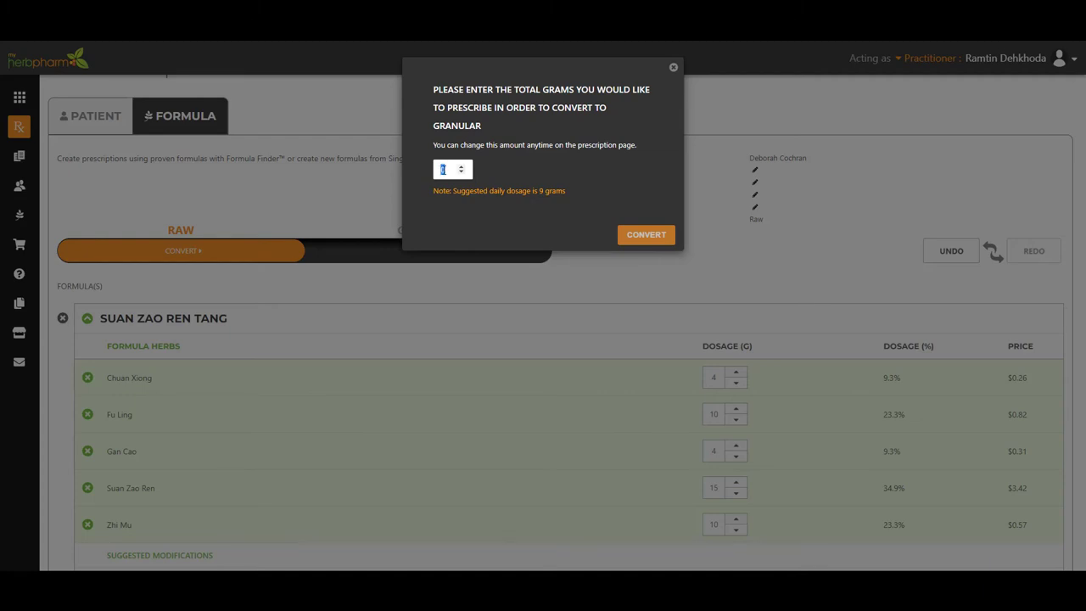
Step: Convert the prescription from raw to granular with 135 total grams
type("90")
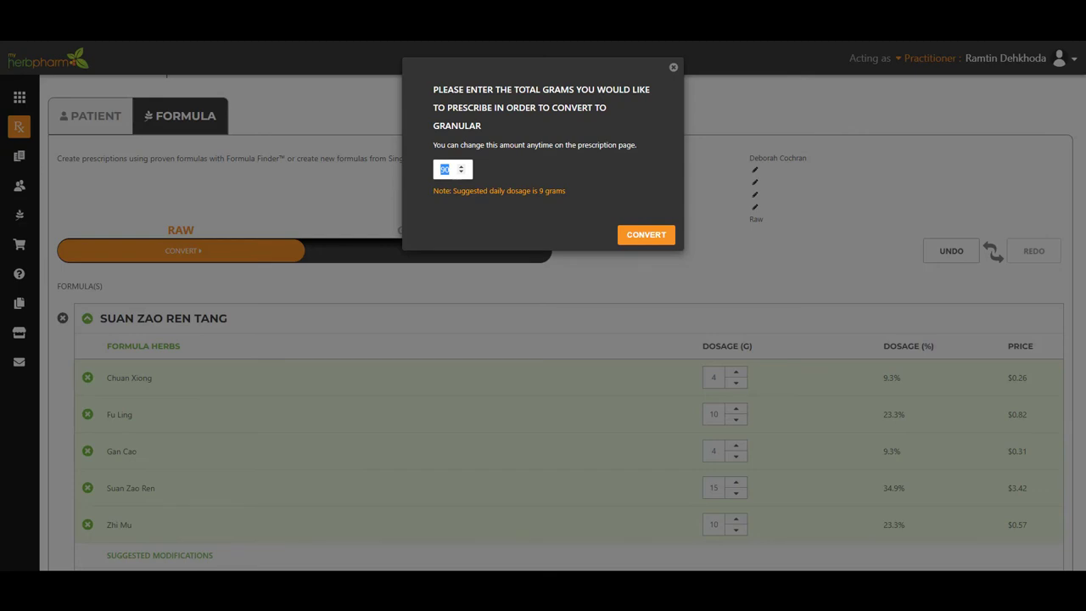
type("2")
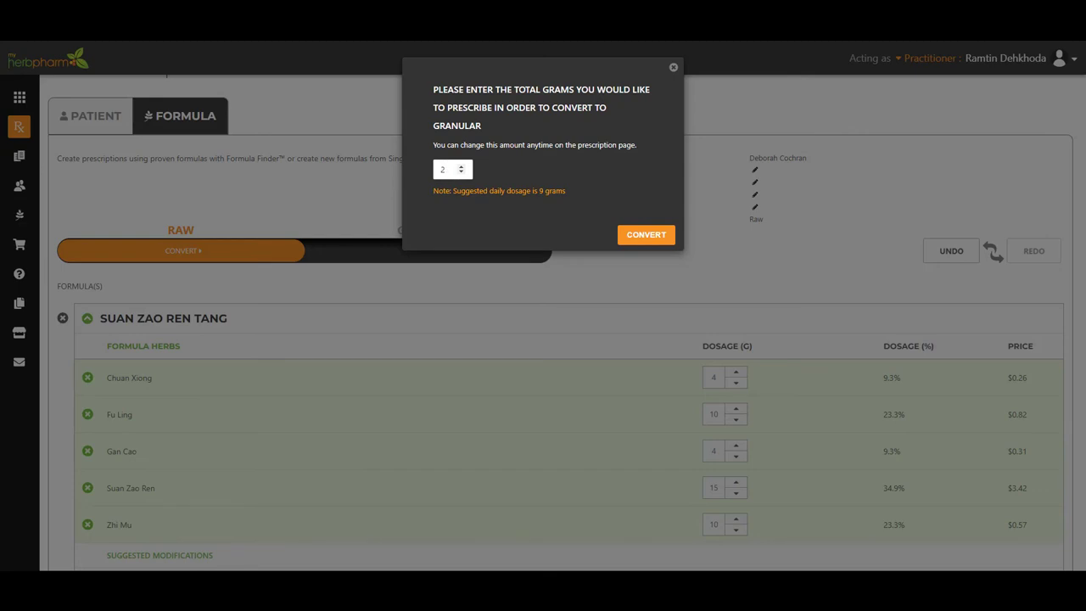
type("135")
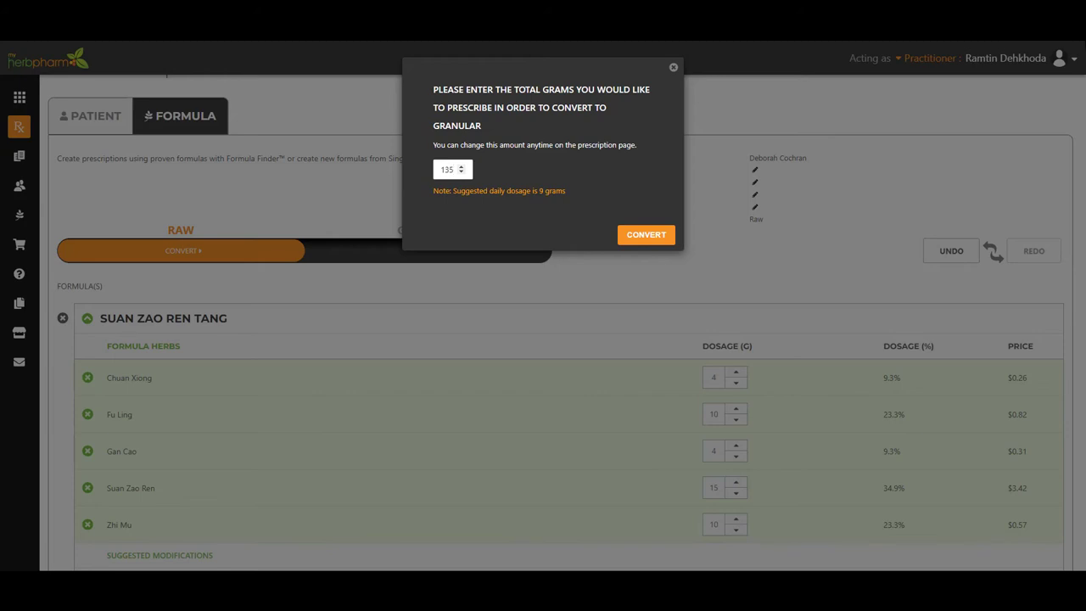
mouse_move(1045, 85)
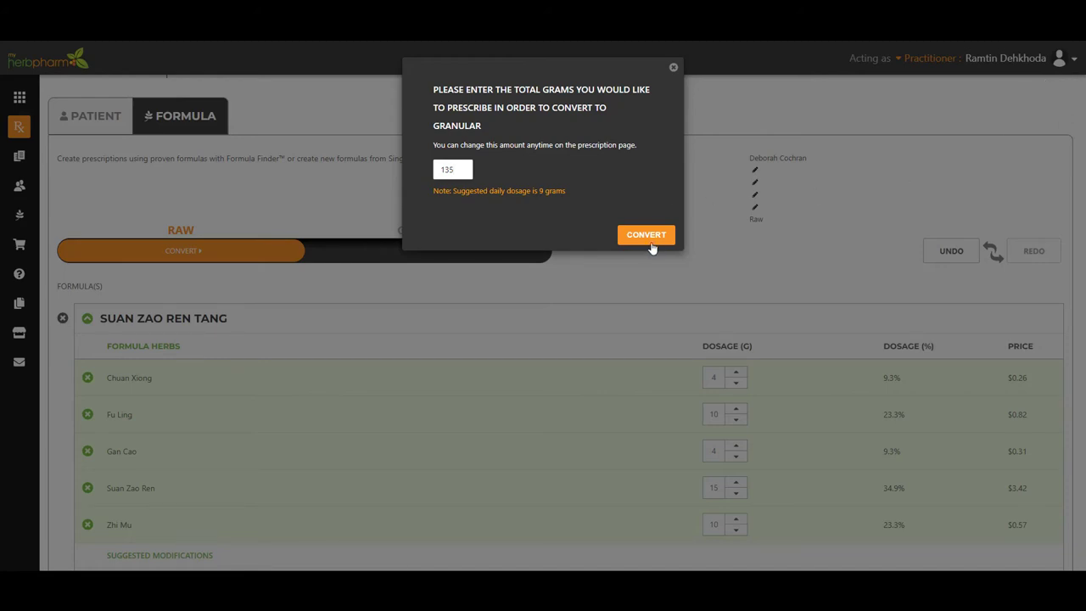
left_click(644, 234)
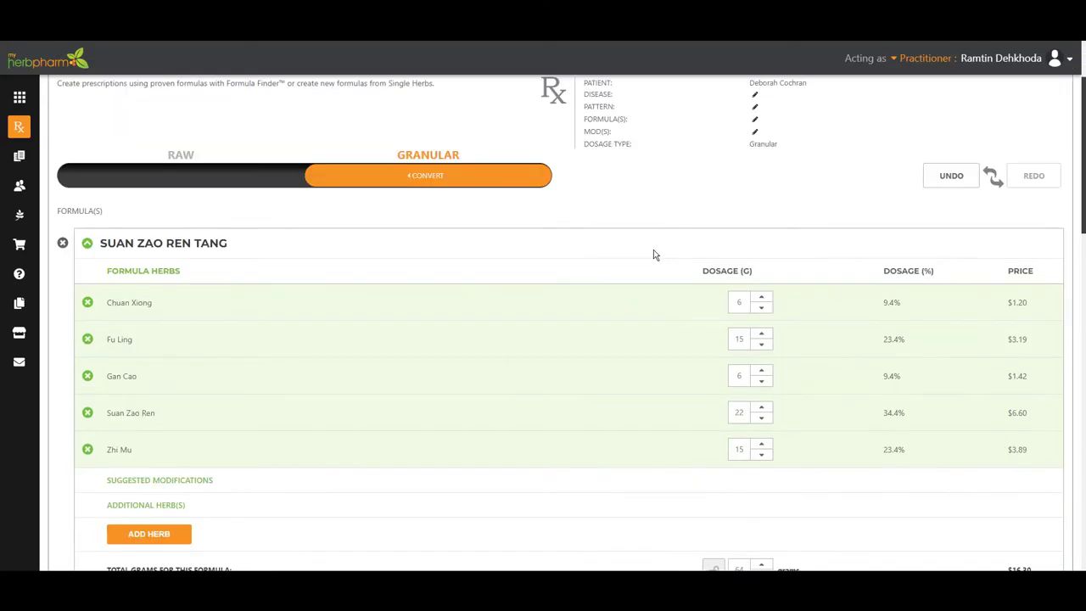
Step: Raise Chuan Xiong in Suan Zao Ren Tang from 6 to 7 grams
scroll("down", 3)
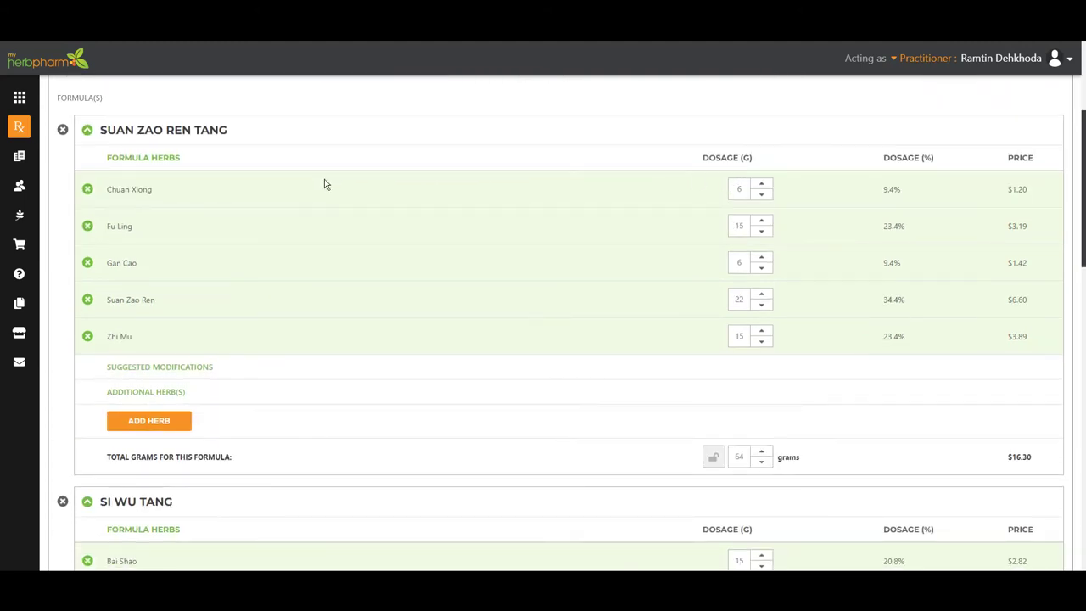
scroll("down", 3)
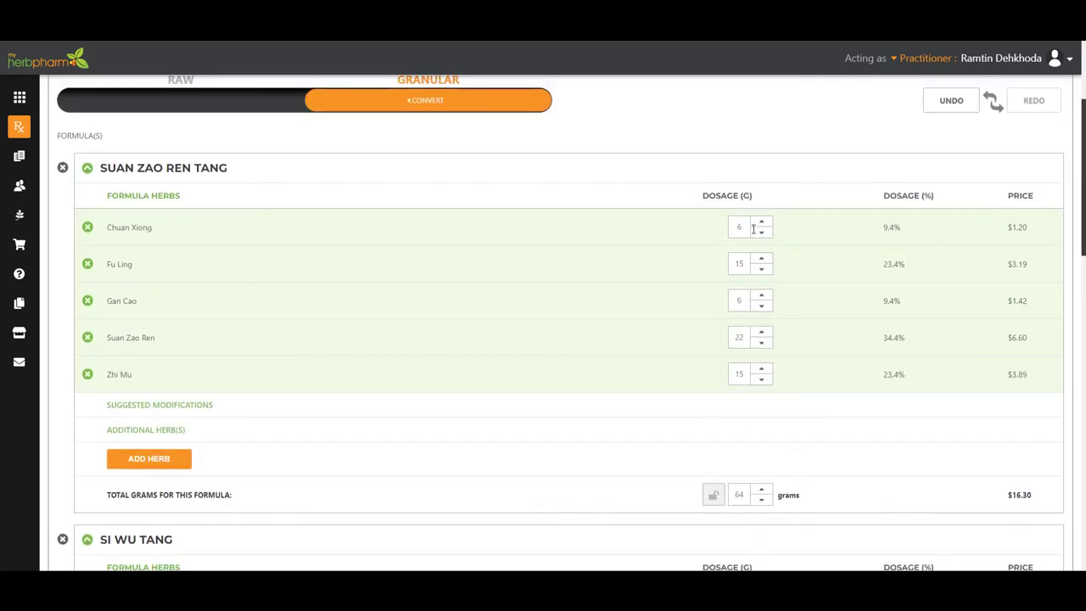
mouse_move(760, 222)
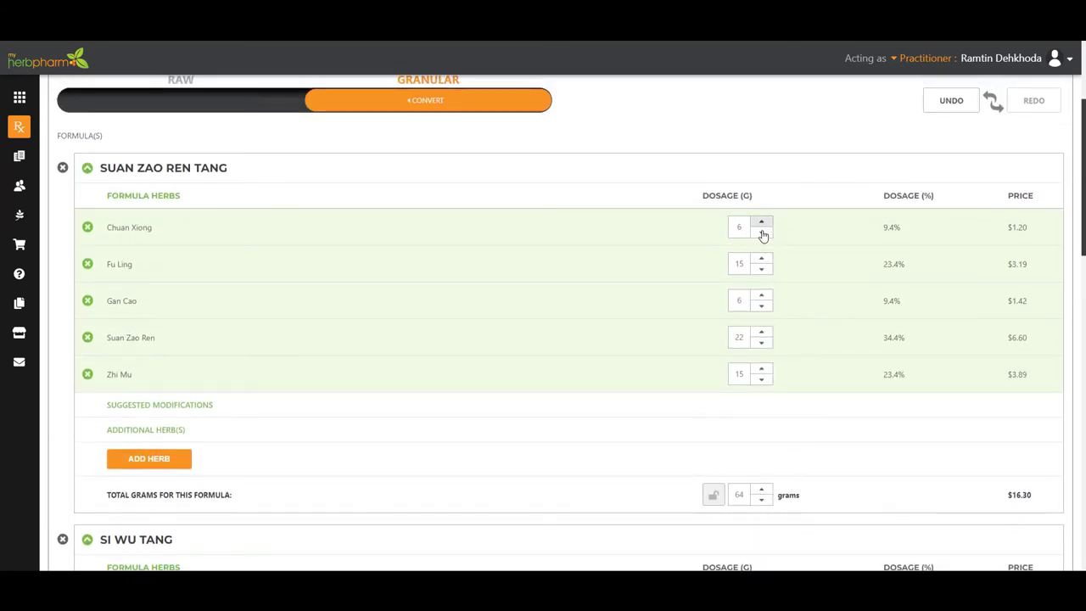
left_click(760, 221)
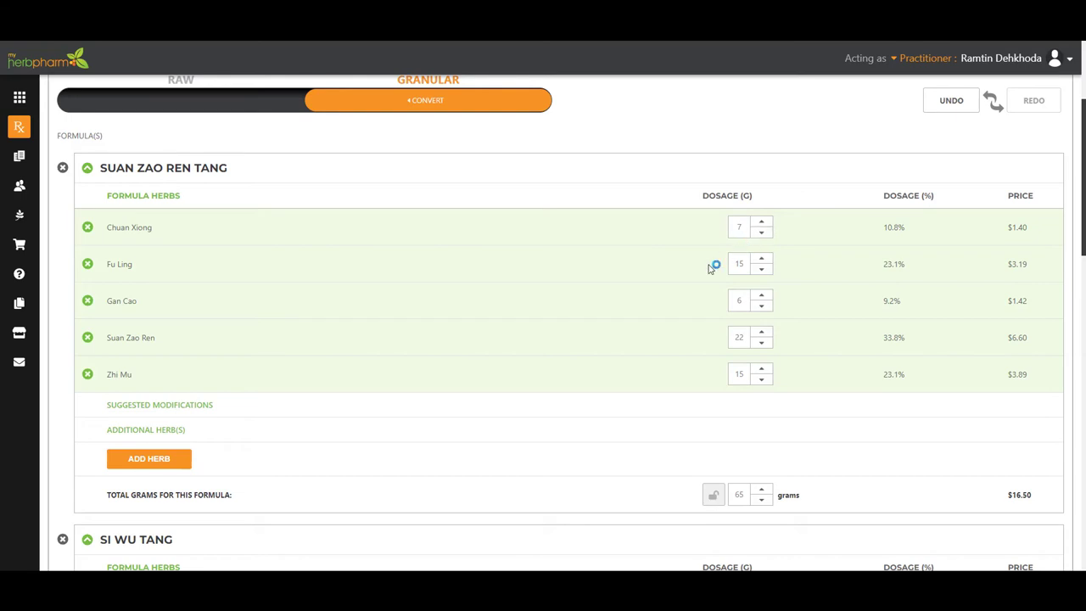
scroll("down", 3)
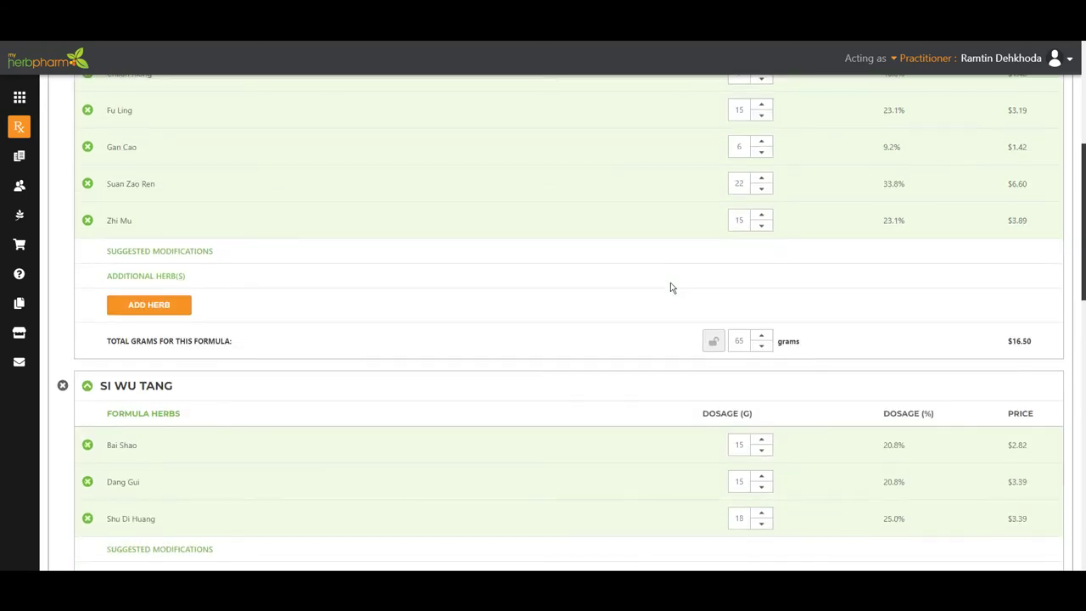
Step: Enter a 20% commission and choose Bottled ($0.00) as the preparation method
scroll("down", 3)
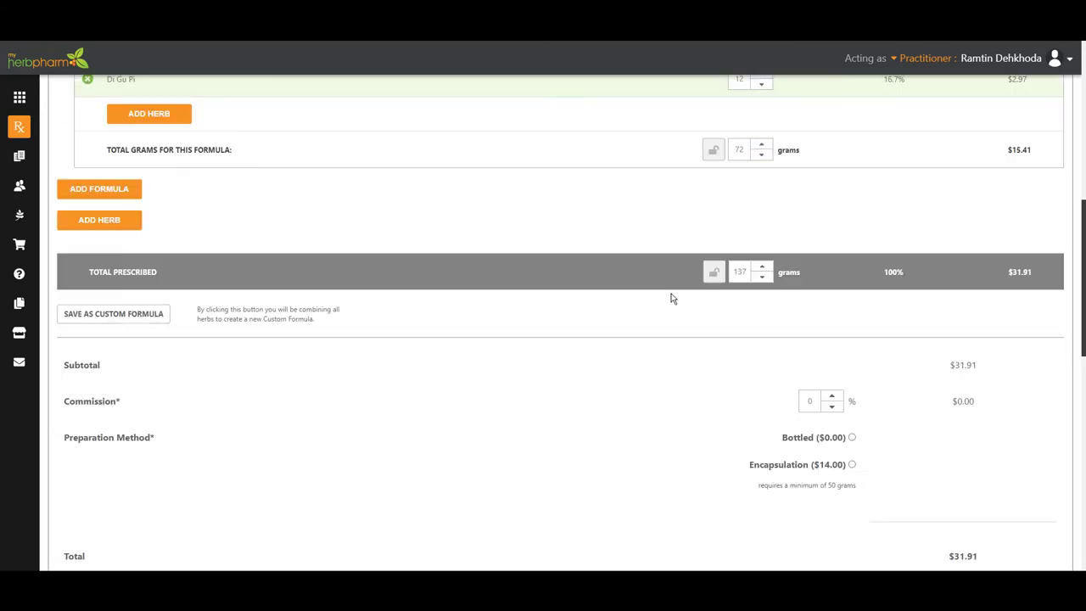
mouse_move(743, 282)
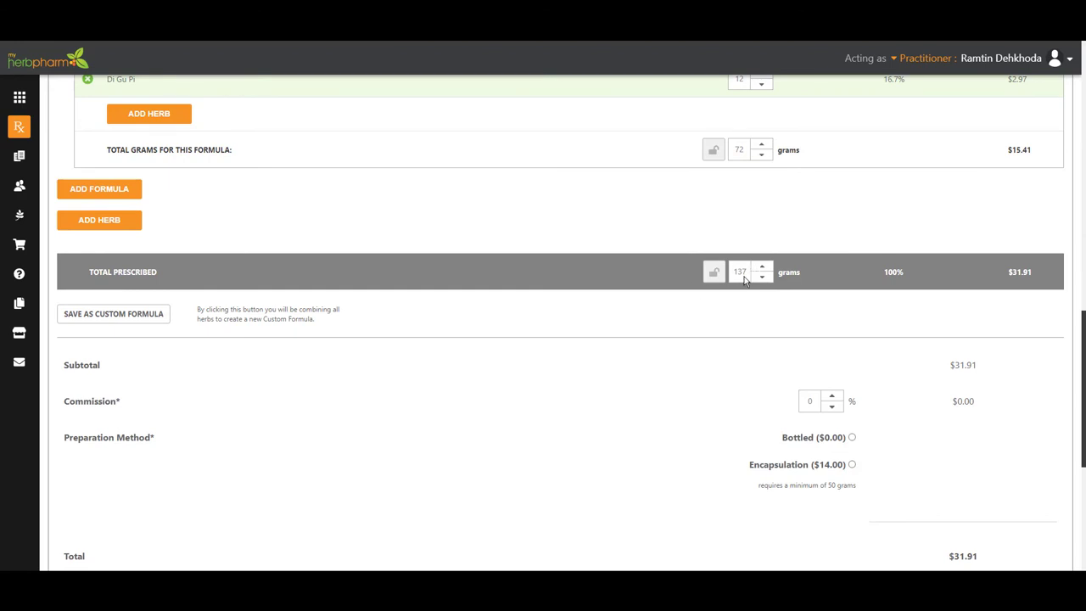
scroll("down", 3)
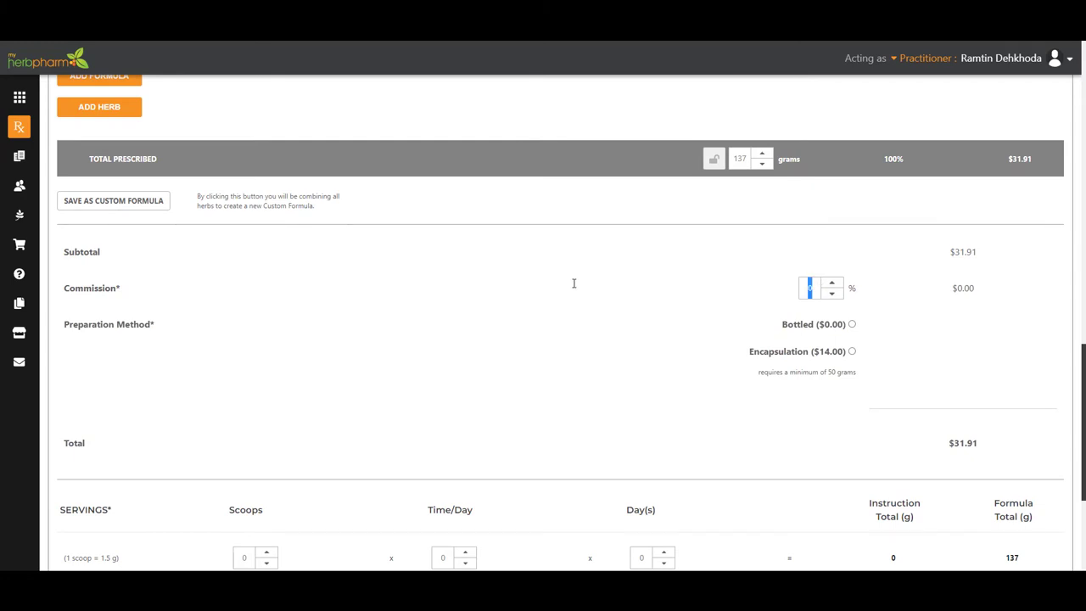
type("20")
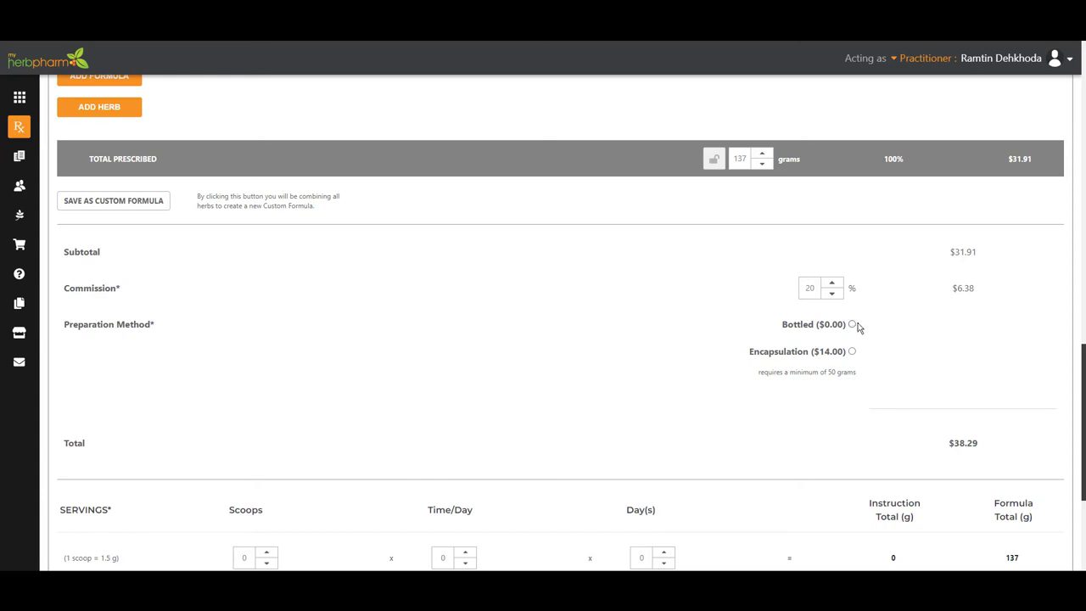
left_click(852, 324)
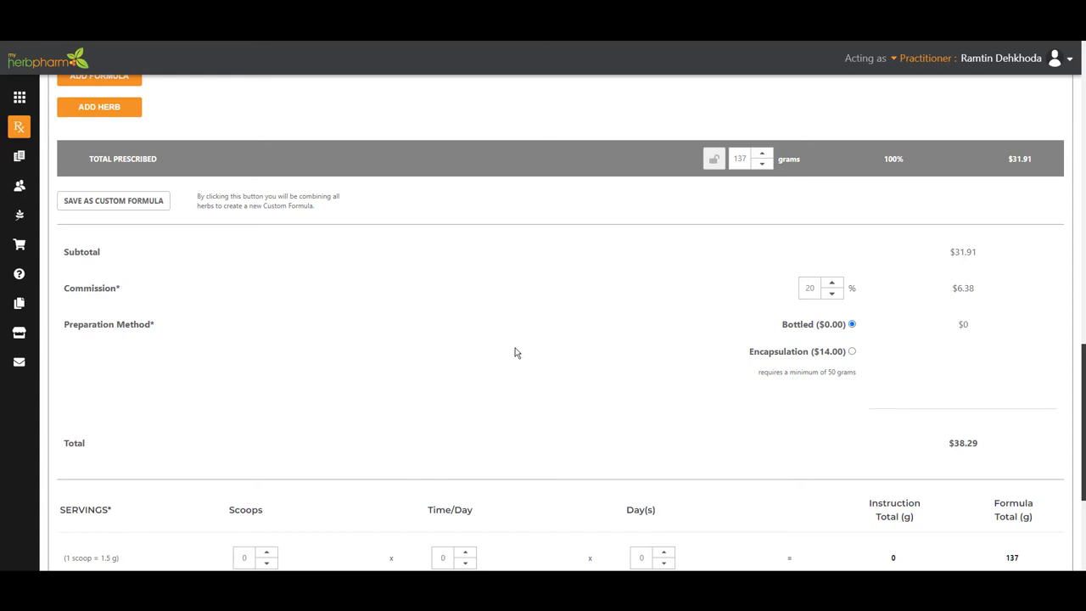
scroll("down", 3)
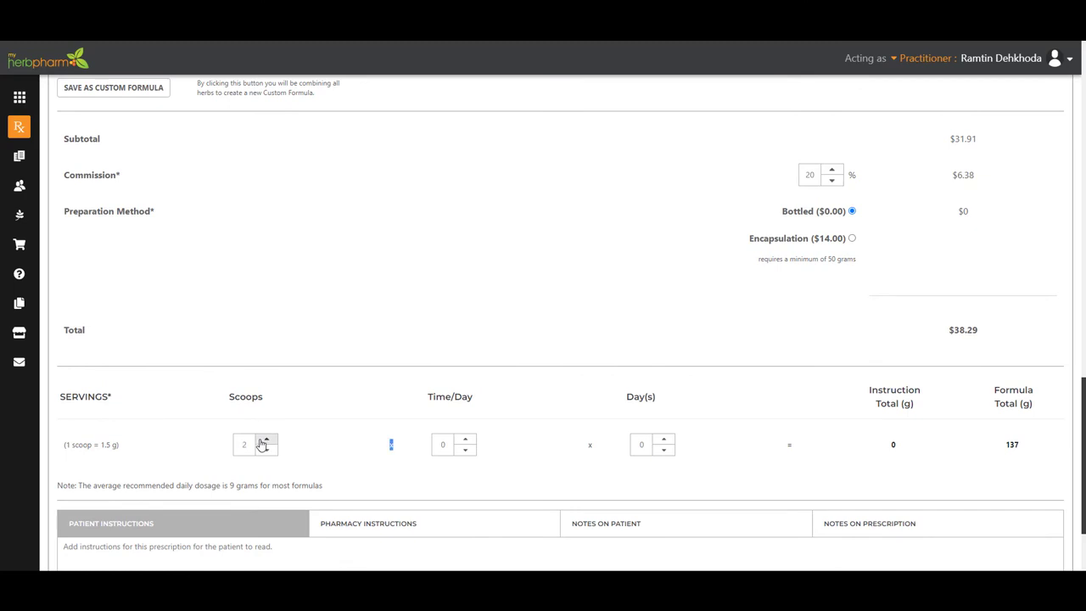
Step: Set servings to 3 scoops twice daily for 15 days
left_click(266, 441)
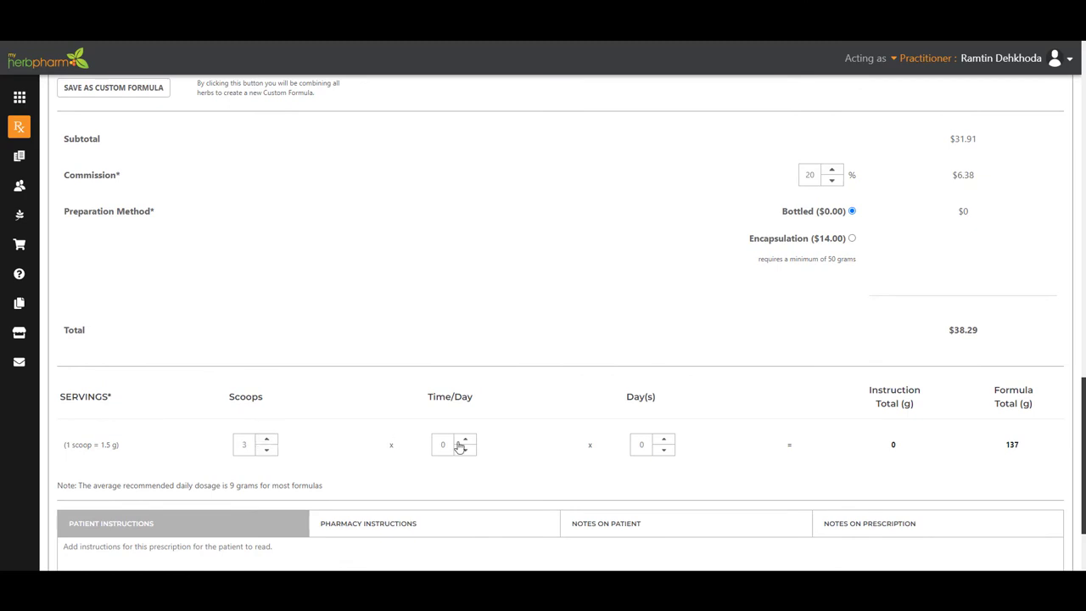
left_click(464, 441)
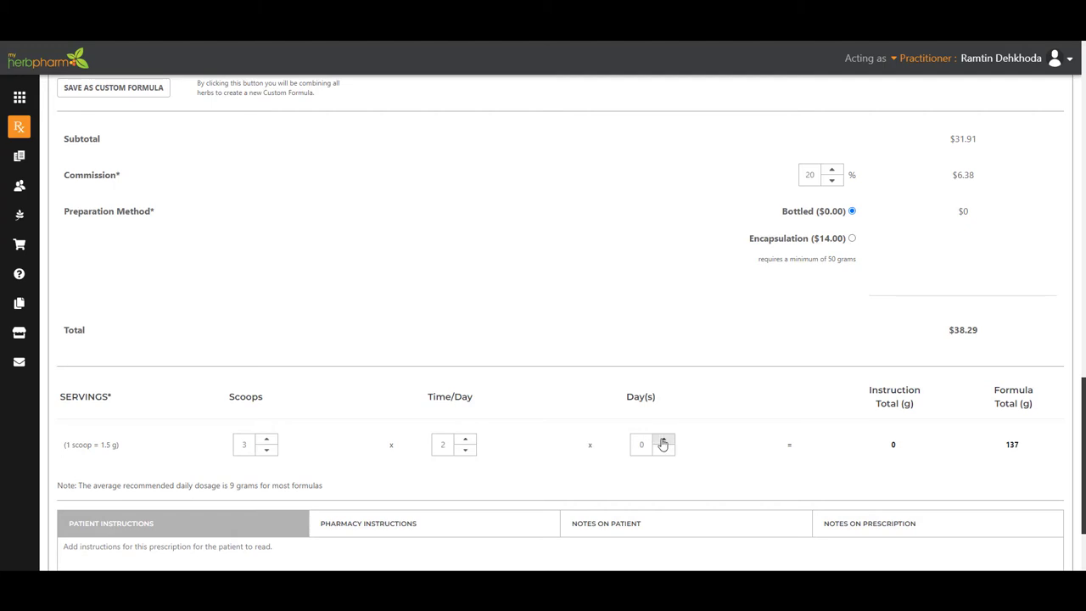
left_click(663, 441)
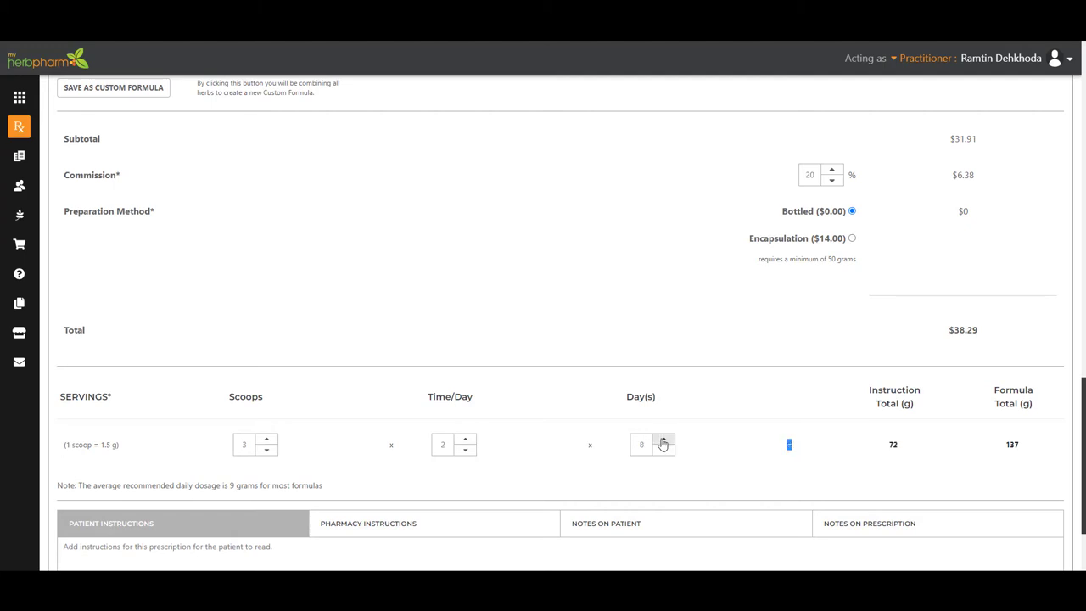
left_click(664, 441)
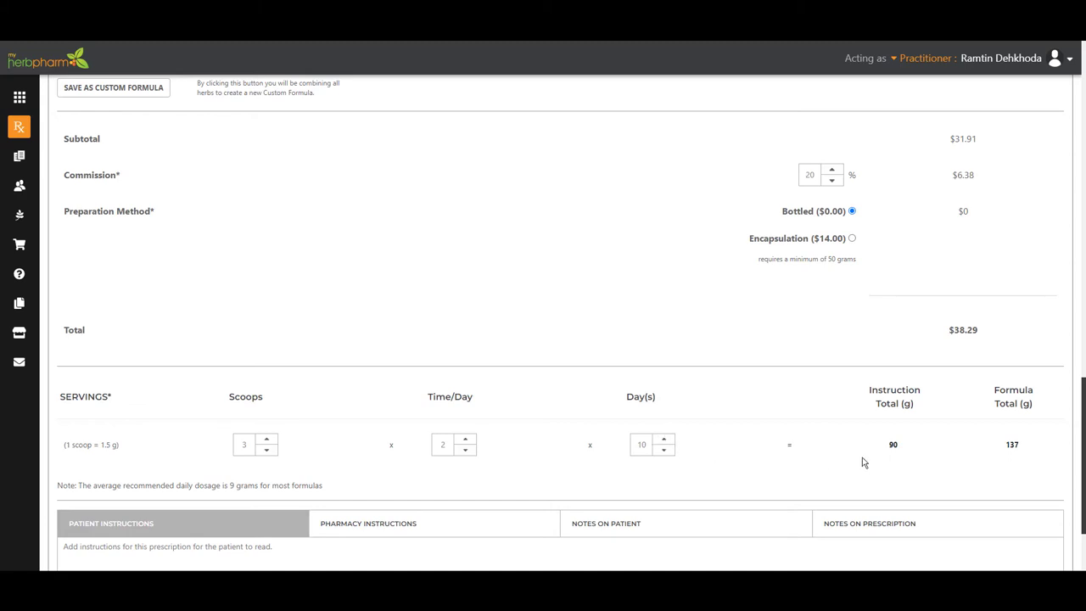
mouse_move(665, 441)
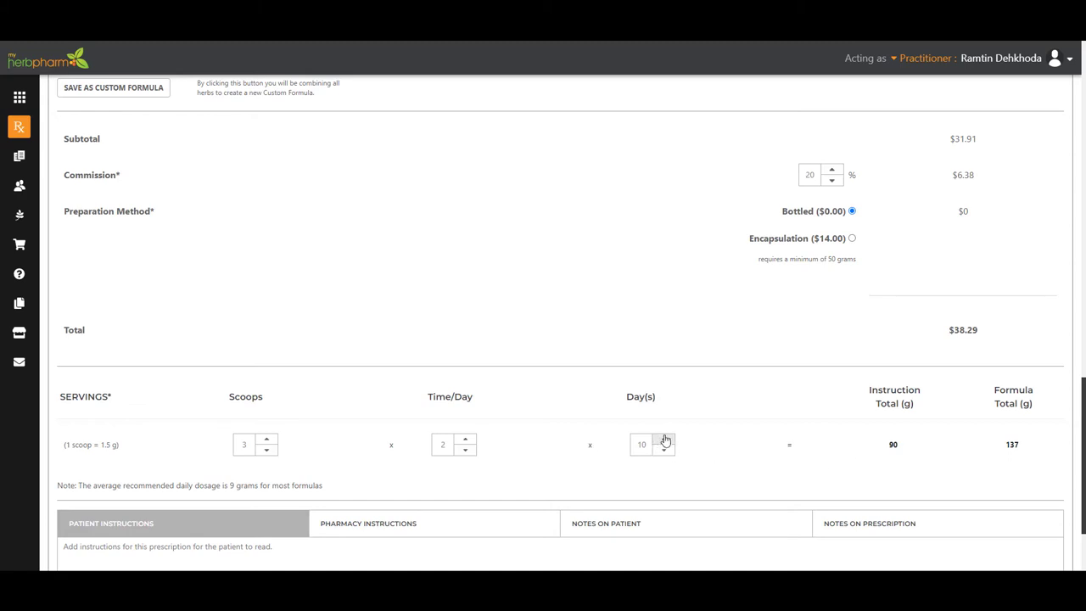
left_click(664, 441)
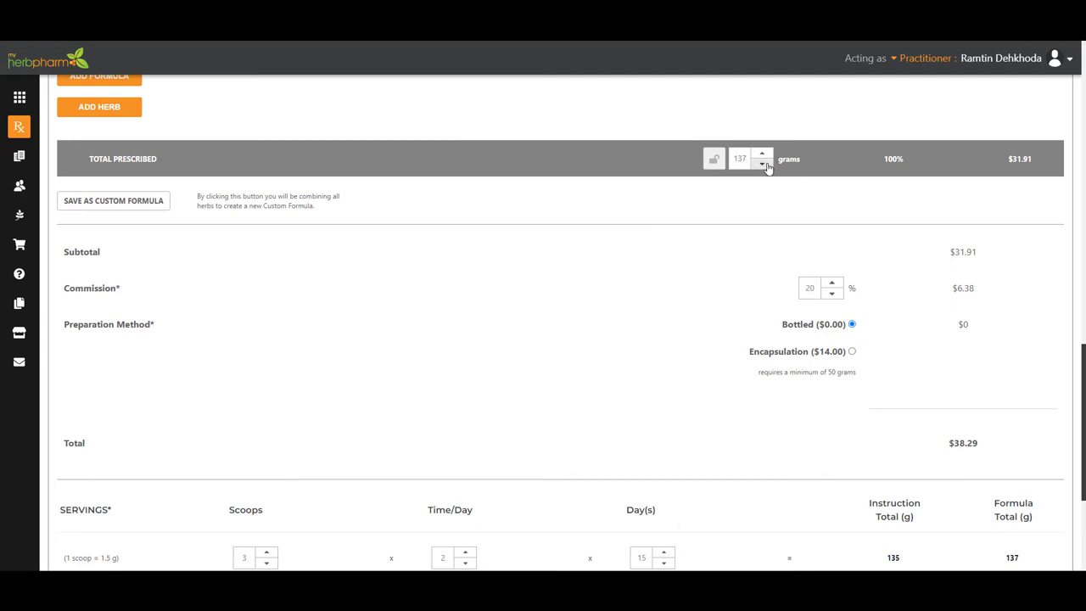
Step: Lower the total prescribed amount from 137 to 134.5 grams, giving a $37.64 total
left_click(762, 163)
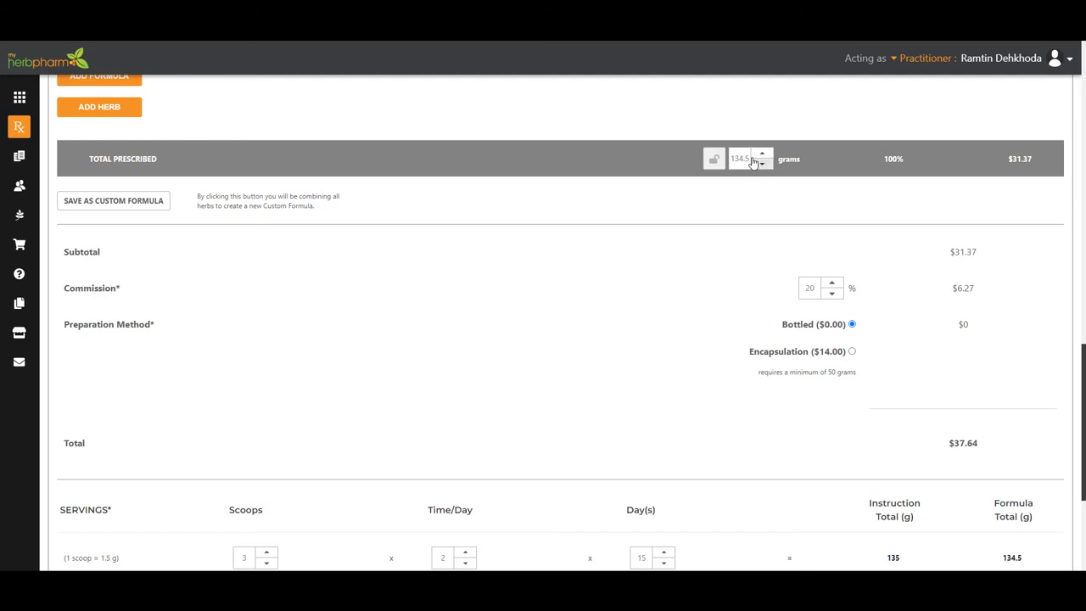
scroll("down", 3)
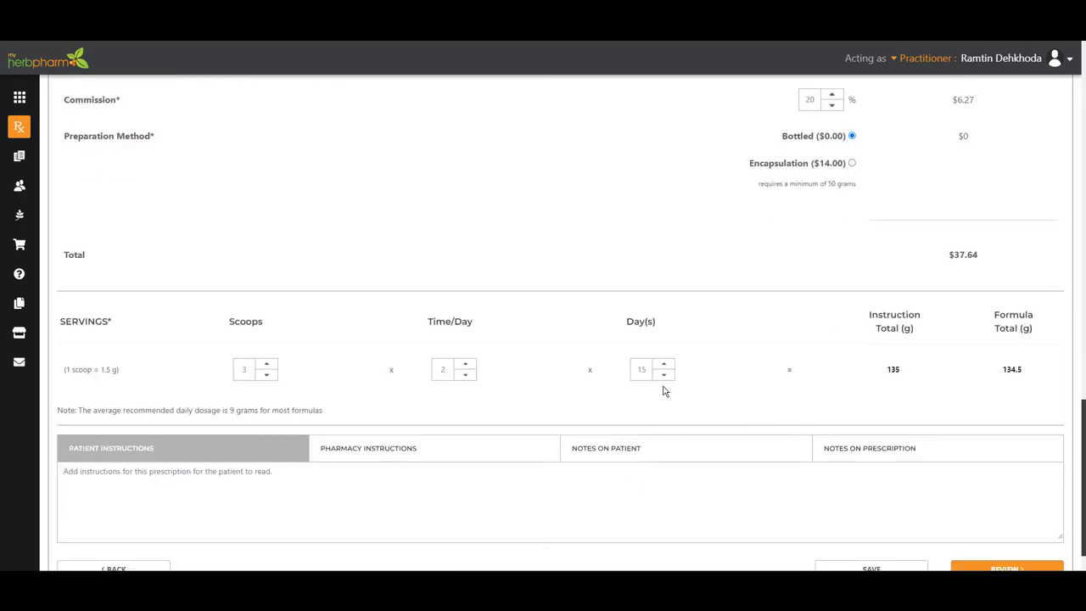
mouse_move(441, 336)
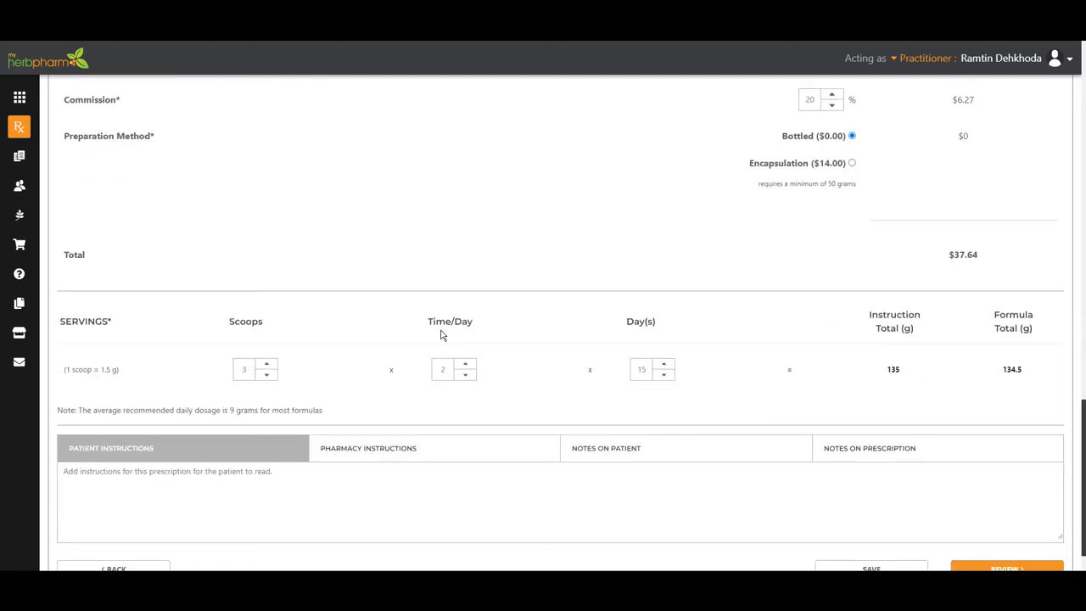
scroll("down", 3)
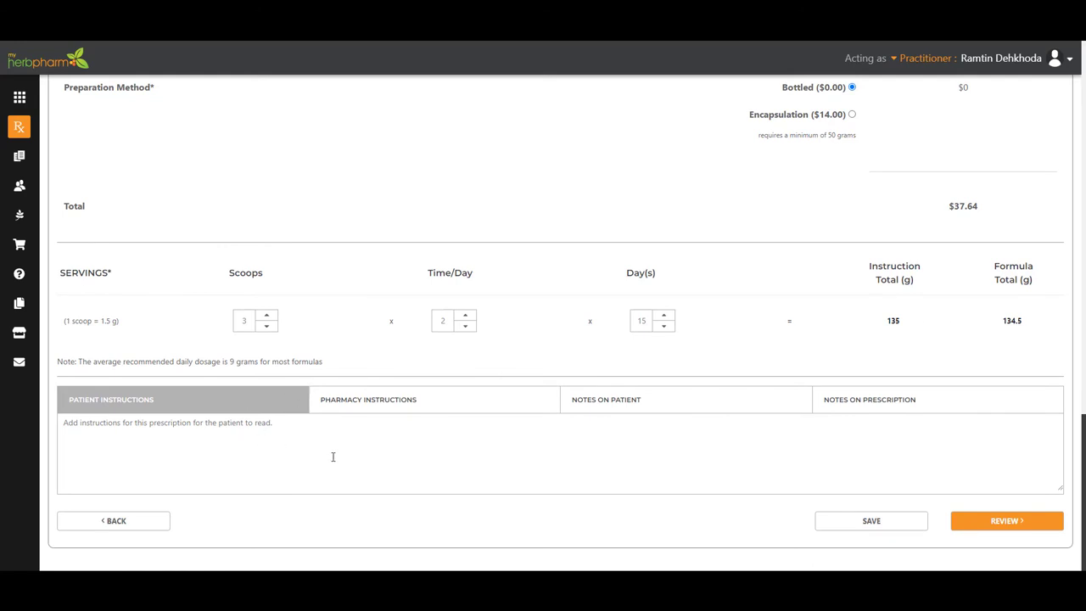
mouse_move(604, 404)
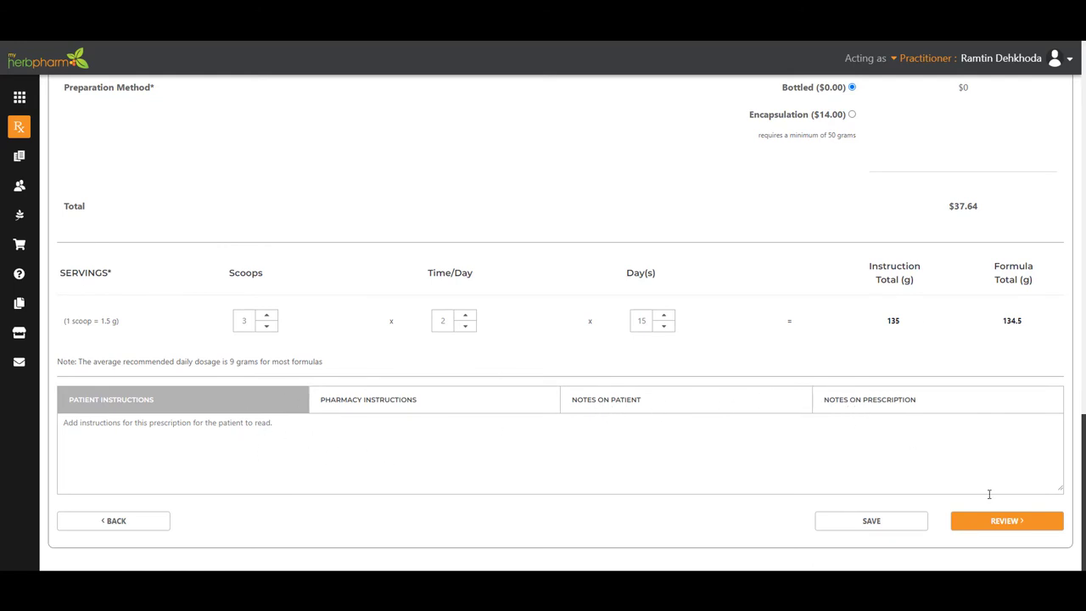
mouse_move(360, 438)
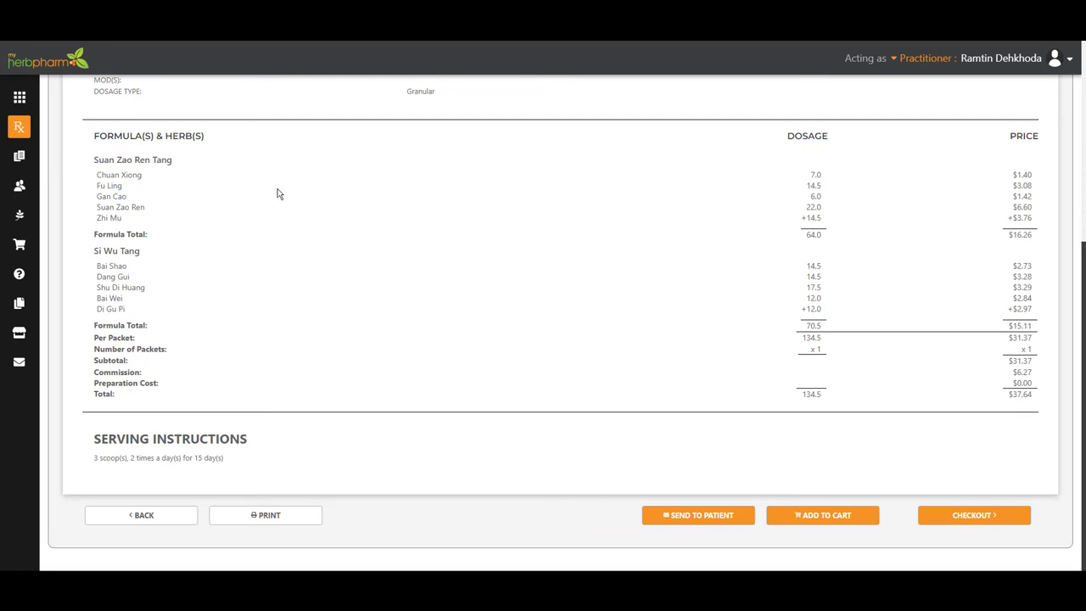
mouse_move(692, 521)
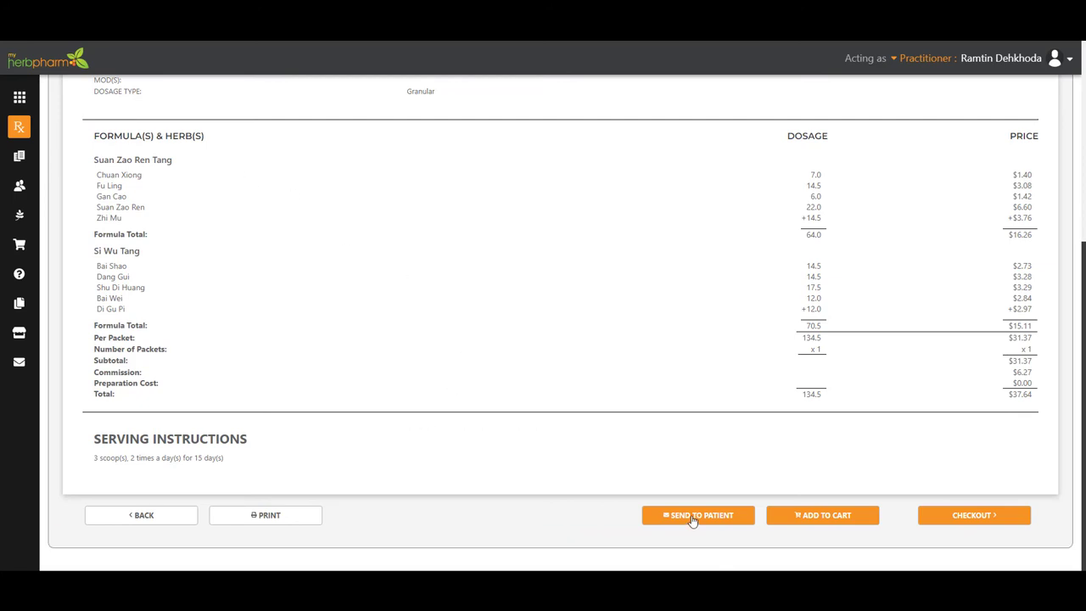
mouse_move(712, 500)
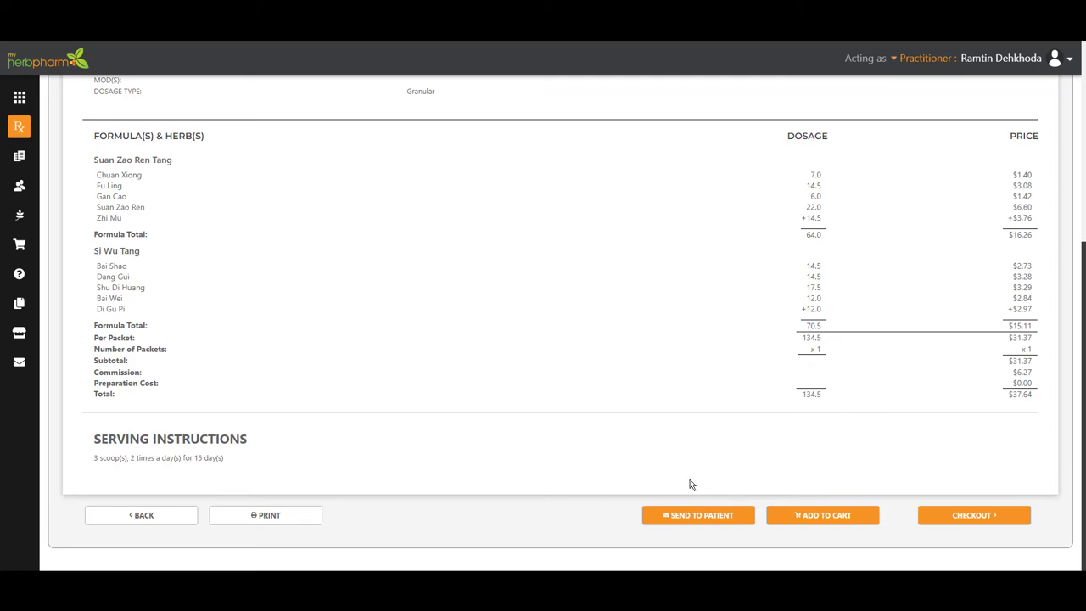
mouse_move(695, 482)
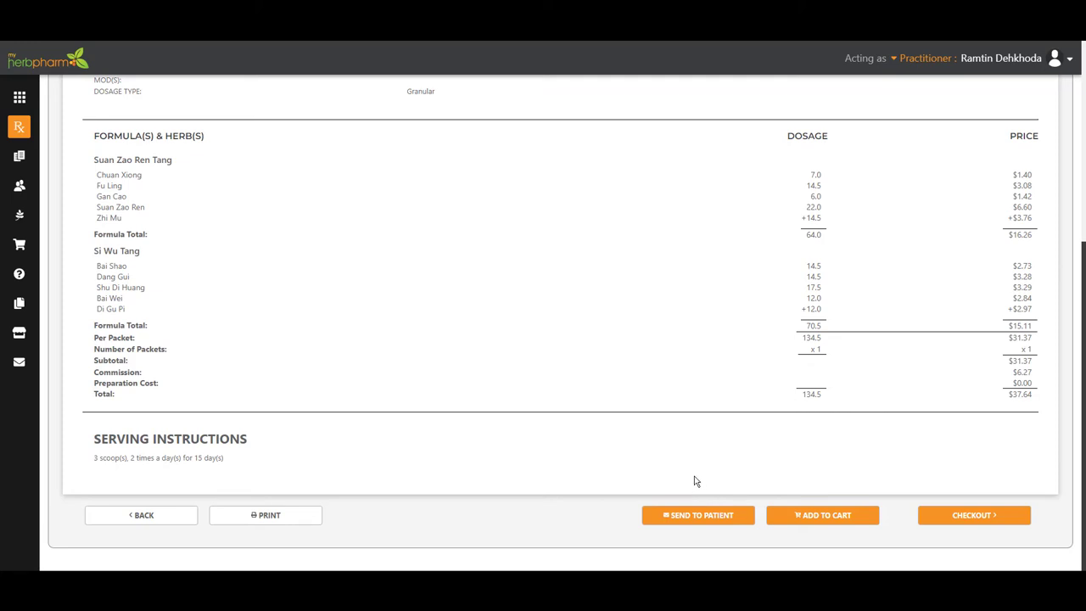
mouse_move(692, 482)
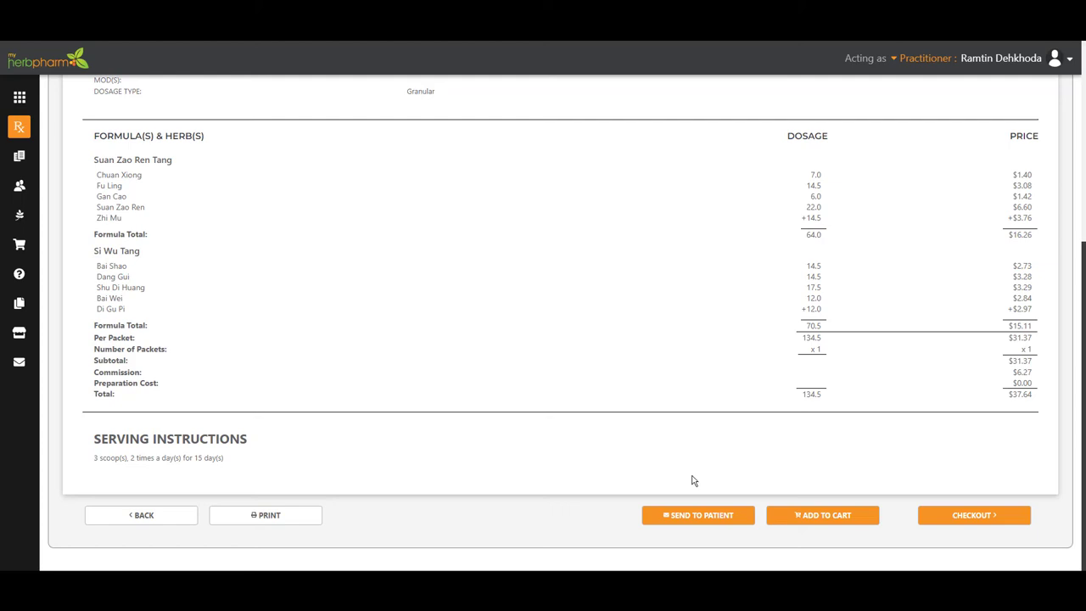
mouse_move(678, 481)
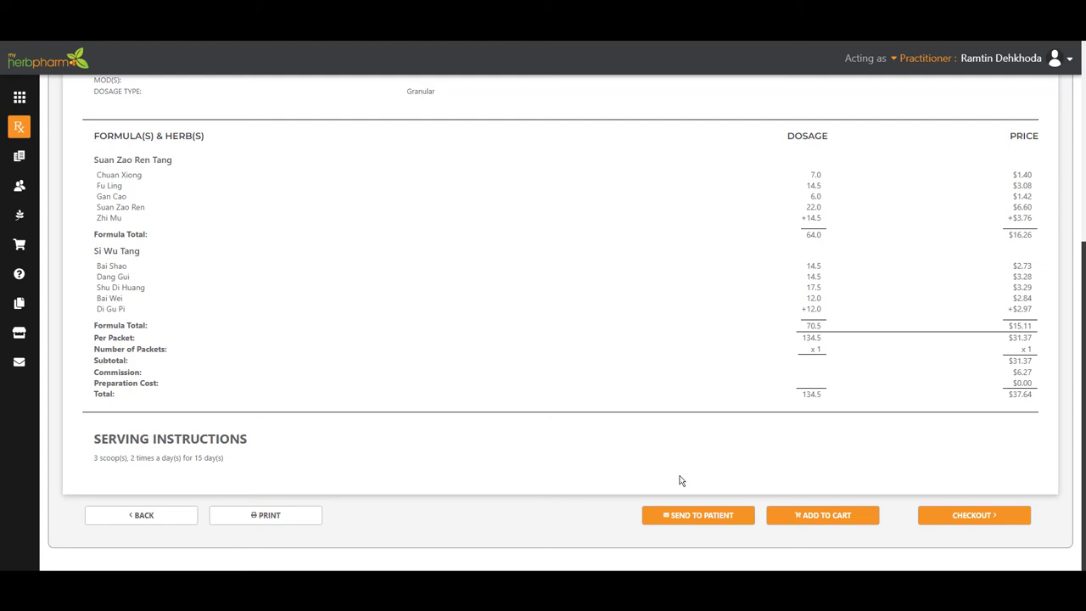
mouse_move(665, 485)
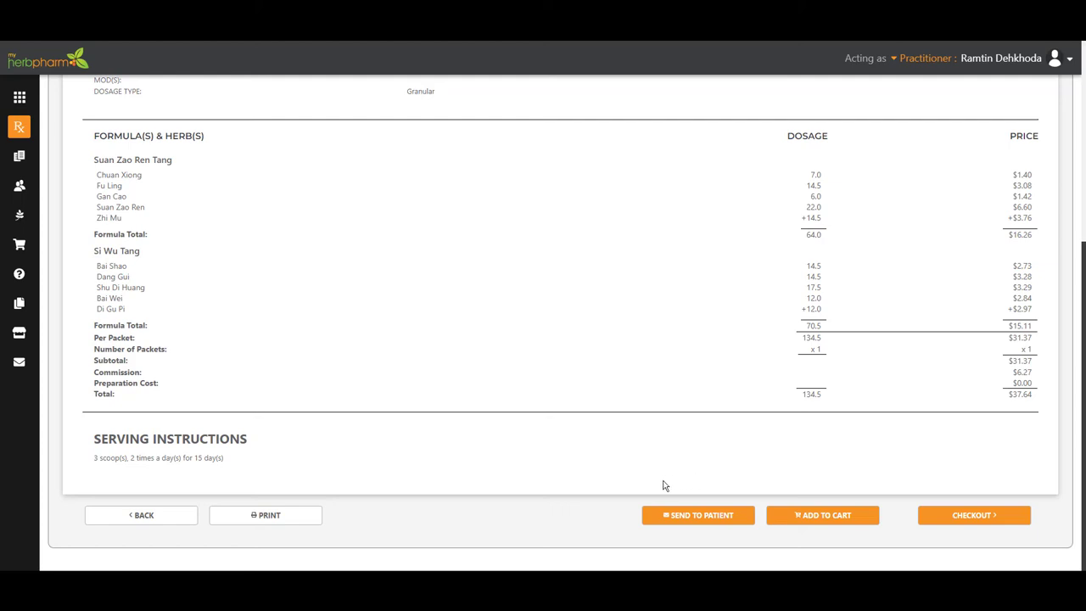
mouse_move(478, 543)
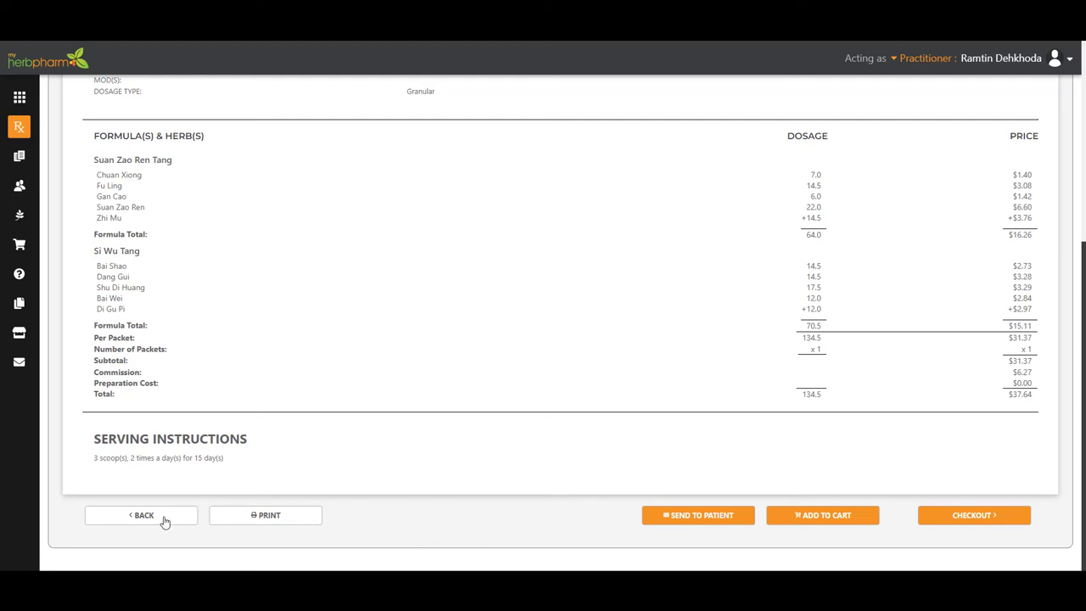
Step: Return to editing the prescription, start Save As Custom Formula and dismiss it unsaved
left_click(141, 516)
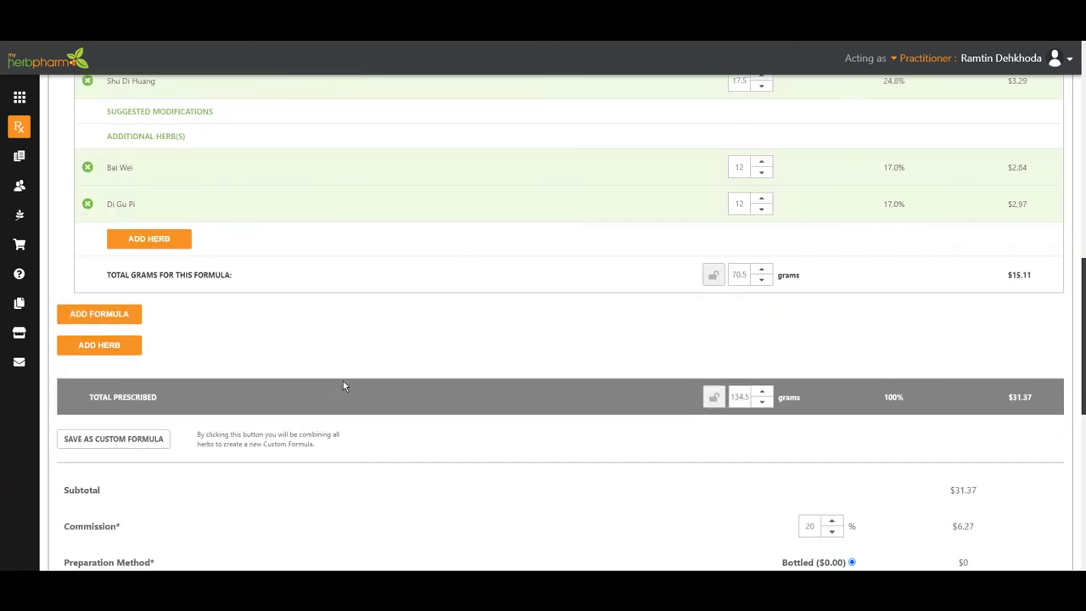
scroll("down", 3)
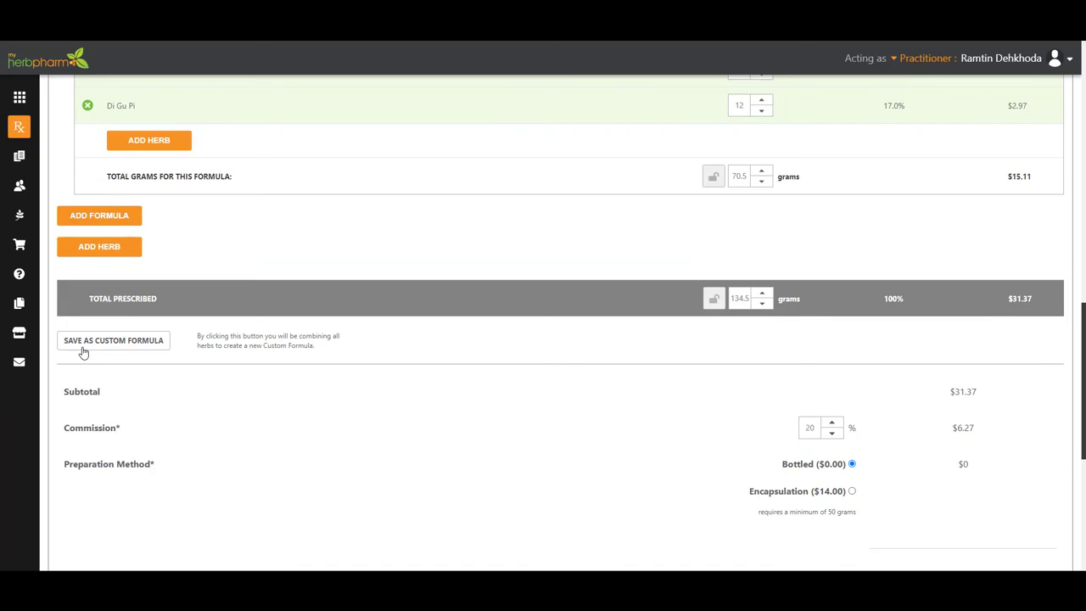
left_click(112, 340)
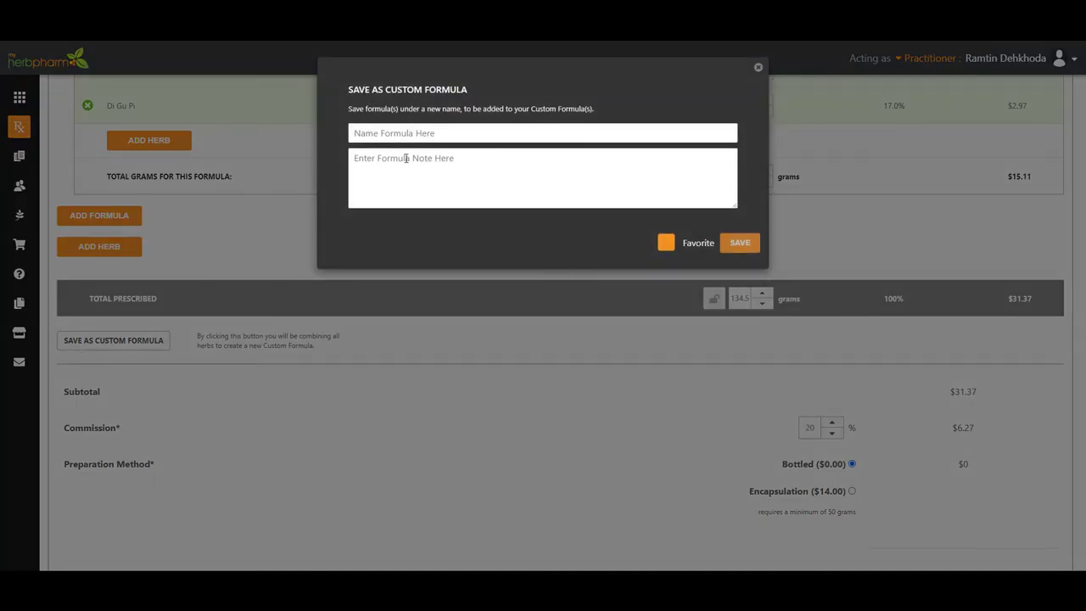
mouse_move(638, 112)
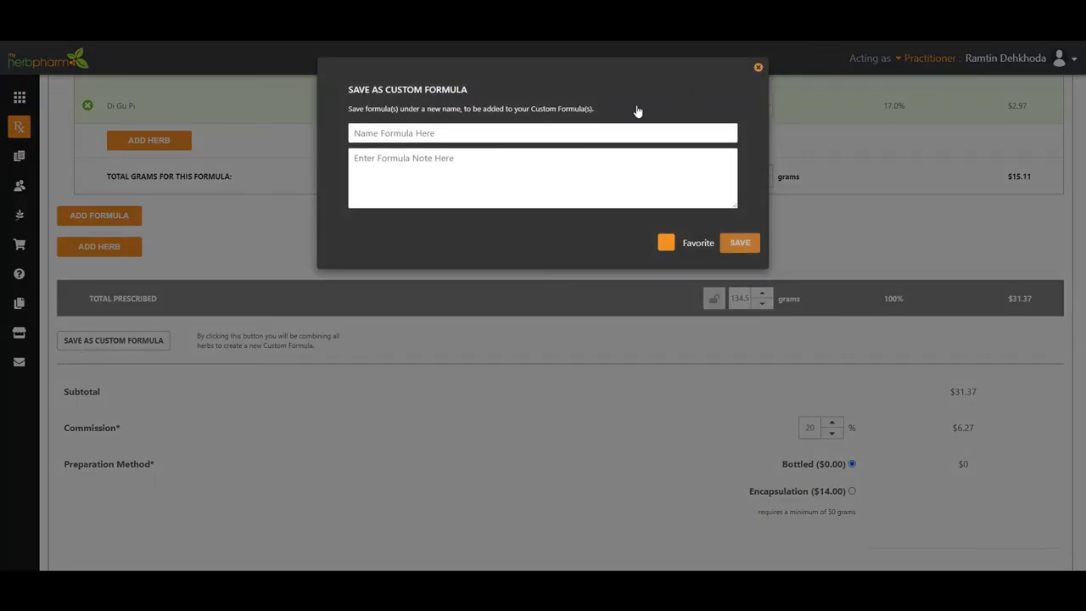
left_click(757, 68)
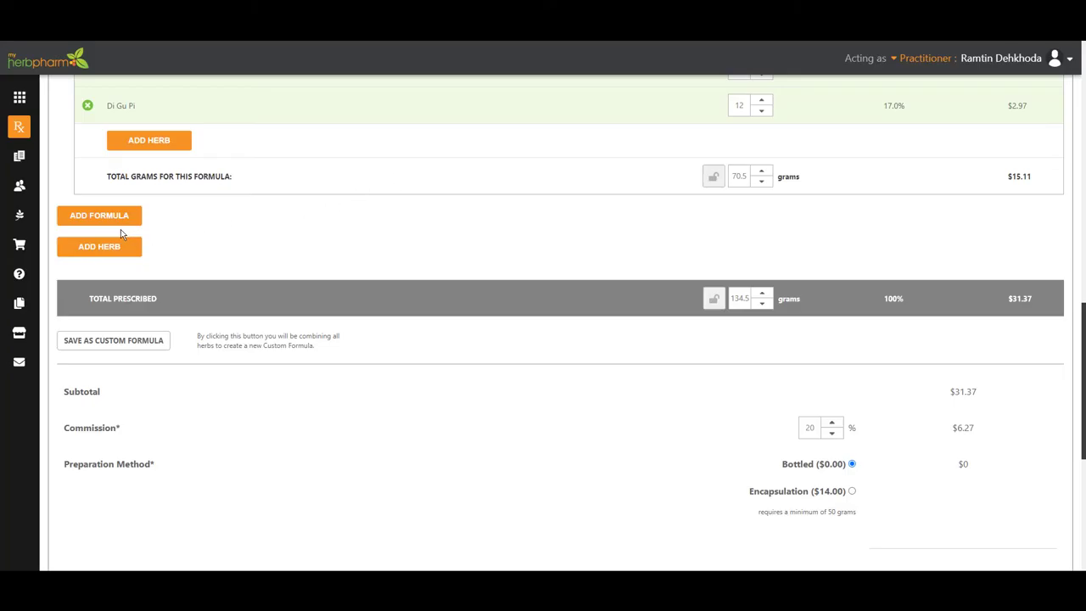
mouse_move(115, 227)
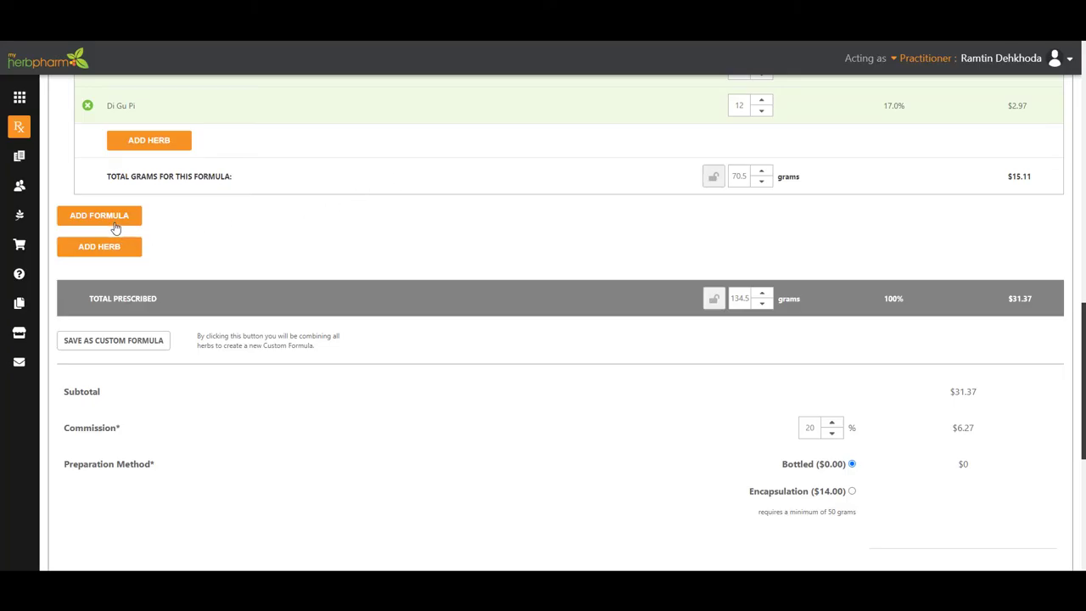
left_click(98, 214)
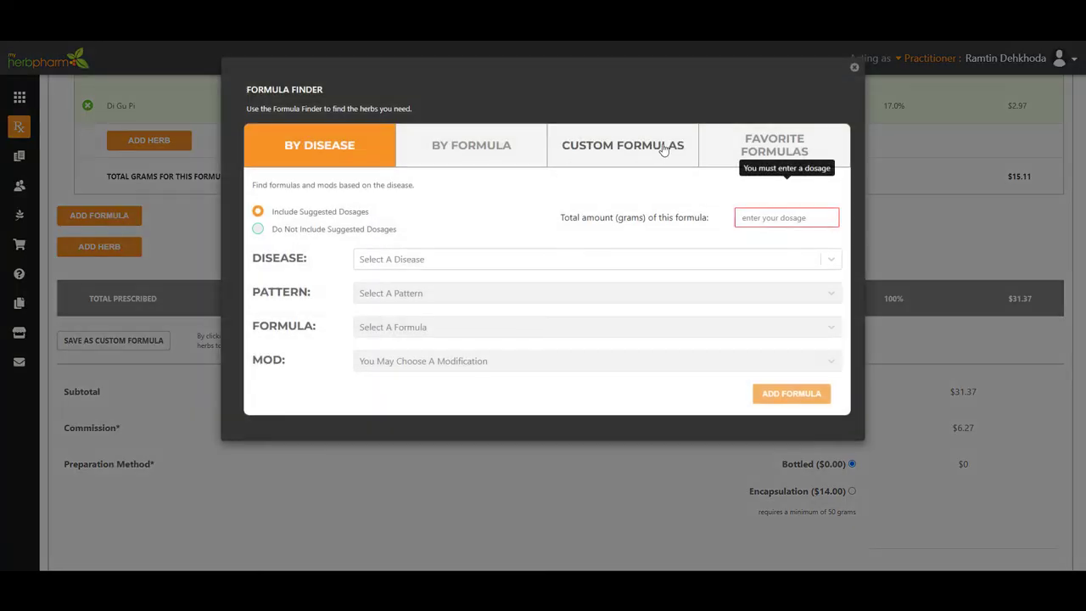
left_click(621, 146)
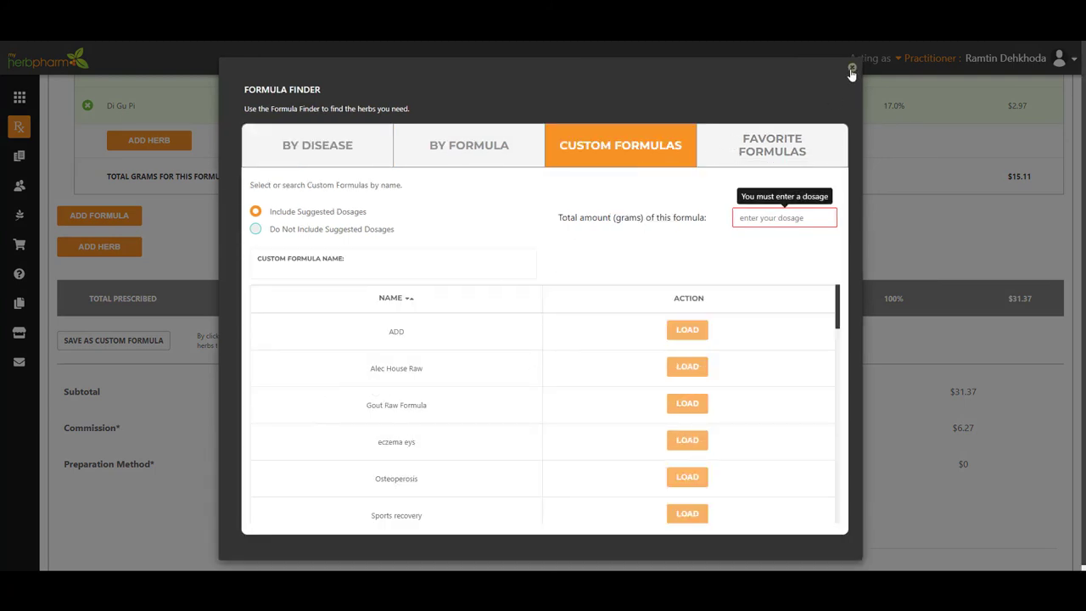
left_click(852, 70)
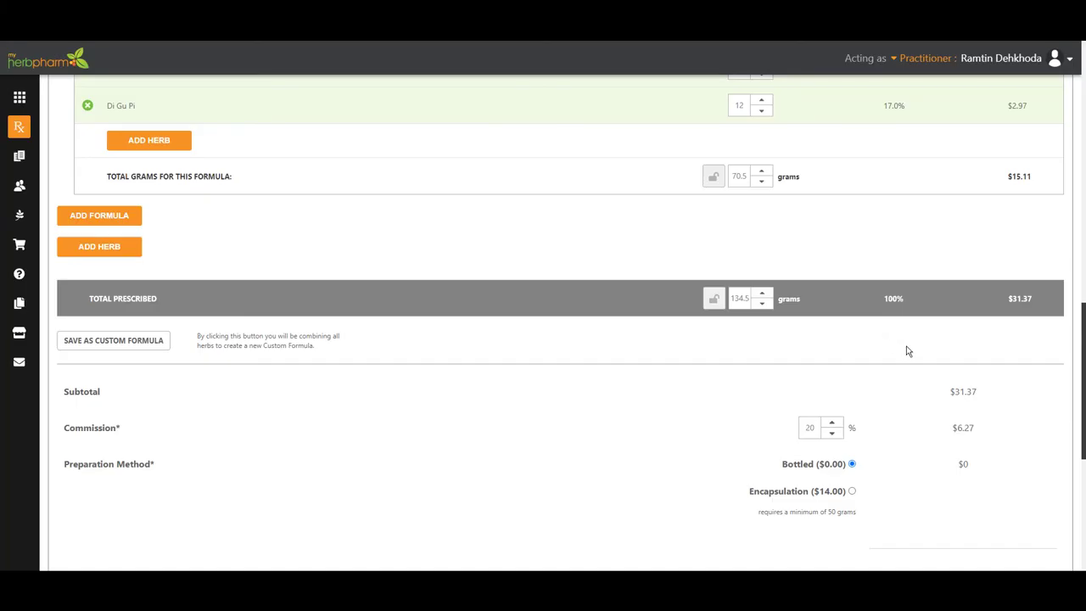
Step: Review the updated prescription, saving it at 134.5 grams with a $37.64 total
scroll("down", 3)
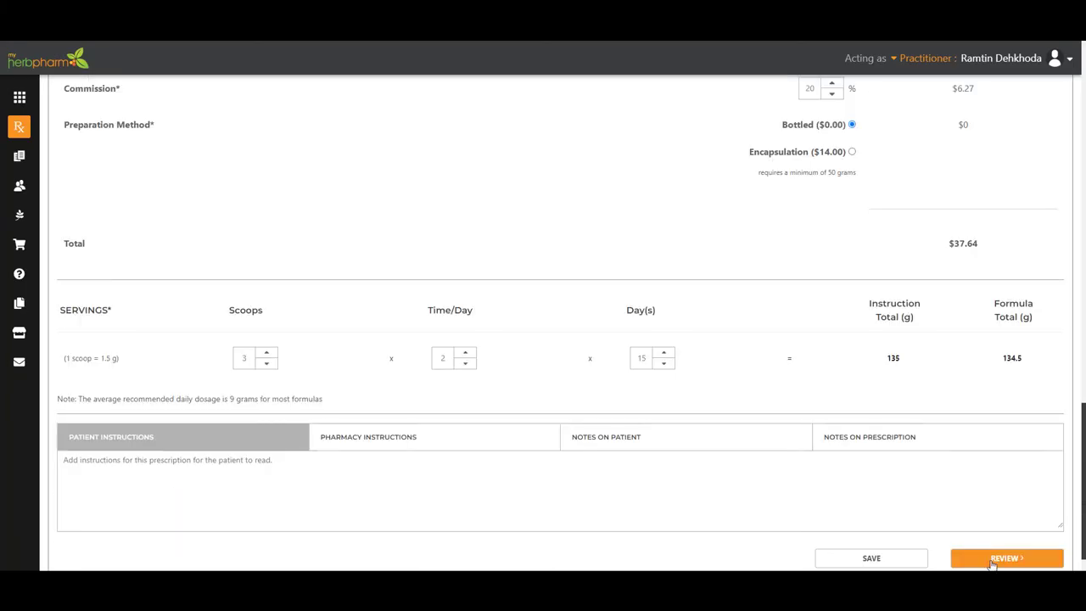
left_click(1006, 557)
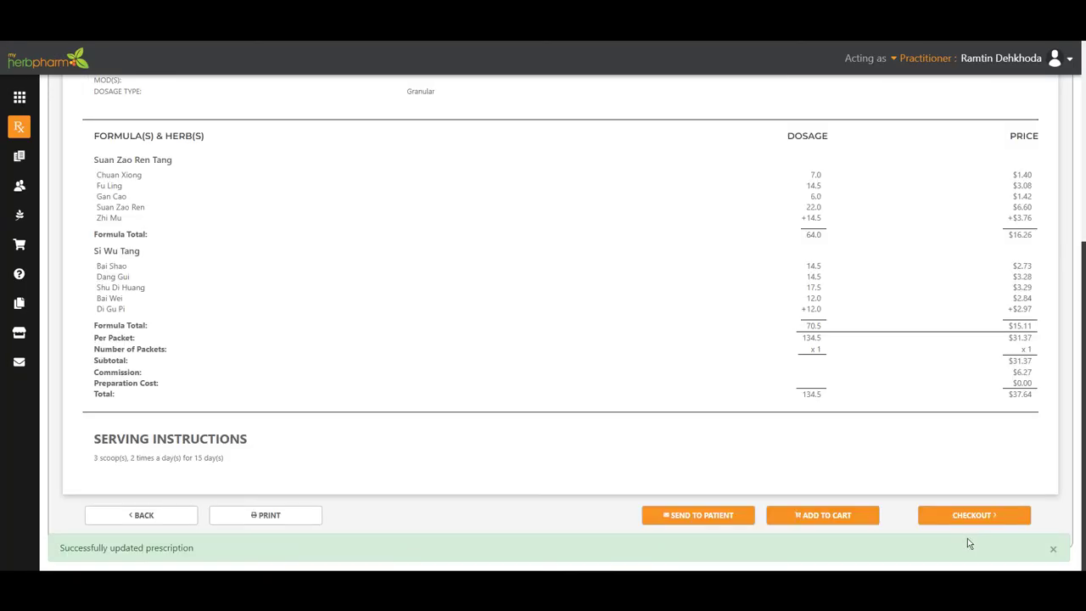
mouse_move(556, 366)
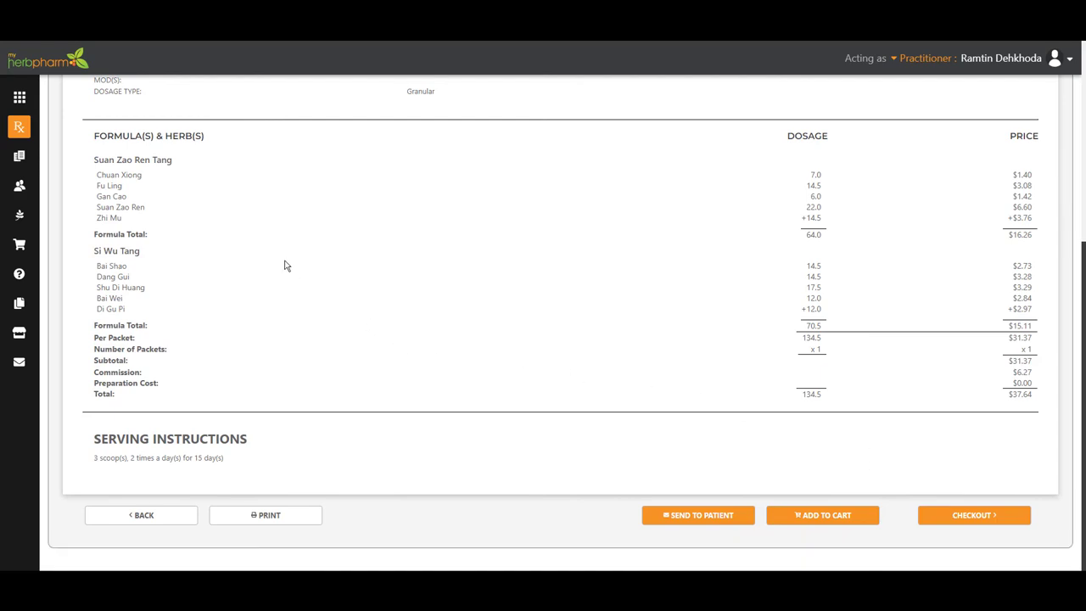
mouse_move(724, 401)
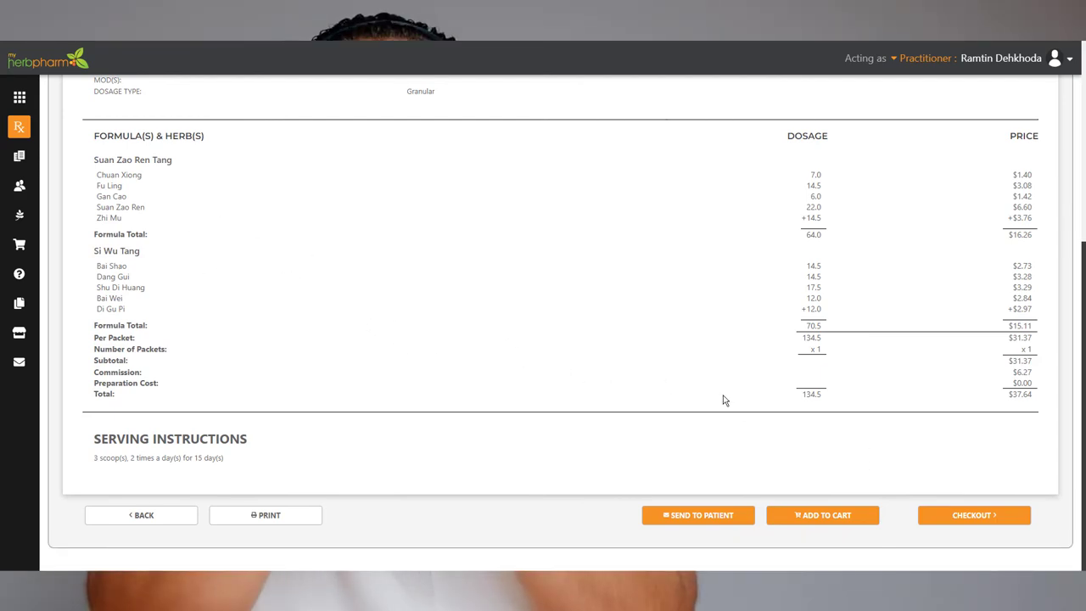